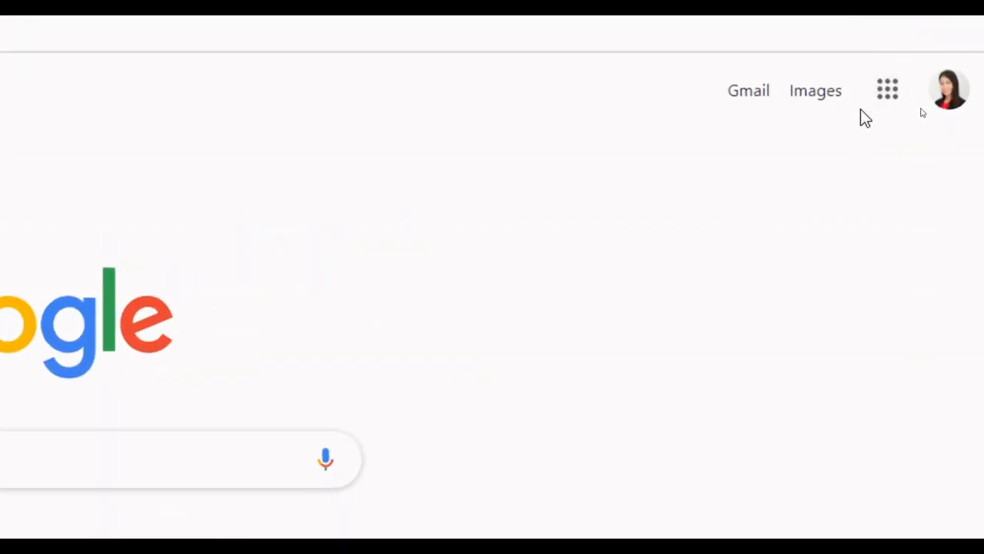
Step: Launch Google Classroom from the Google apps menu and enter the ENGLISH class
left_click(886, 90)
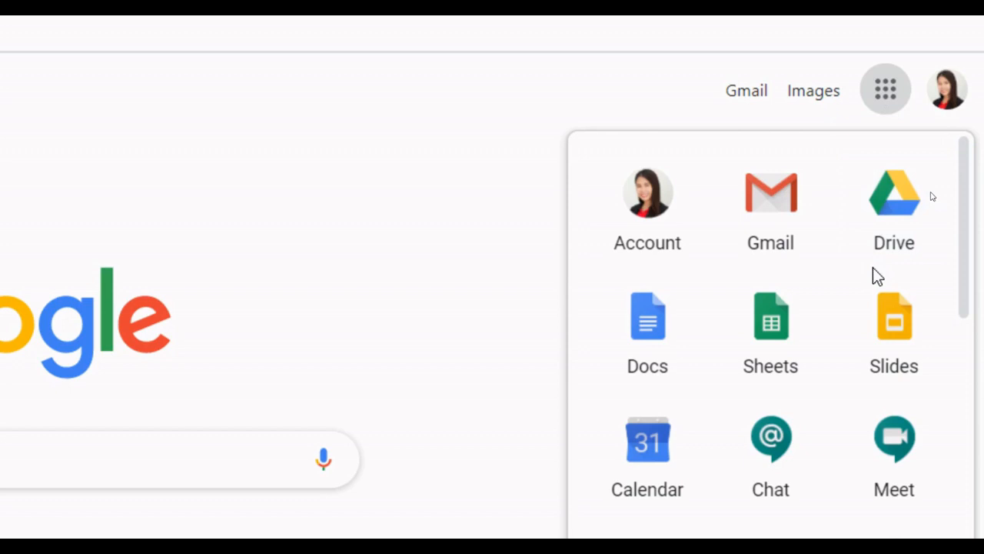
scroll("down", 3)
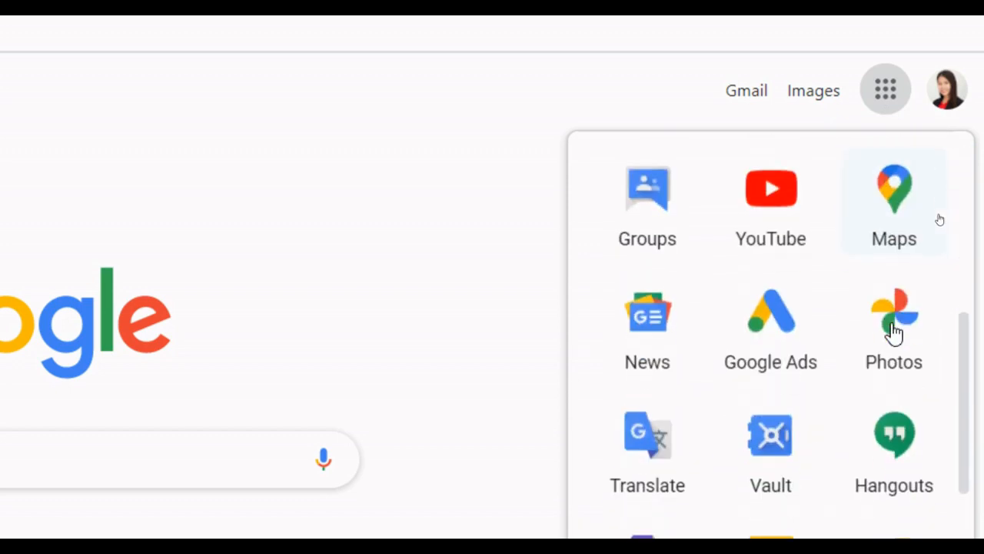
scroll("down", 3)
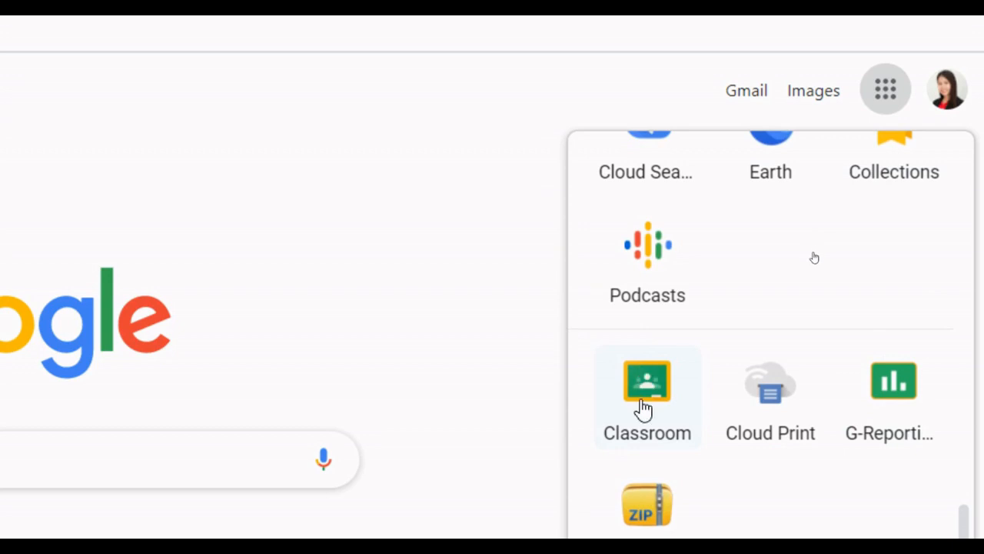
left_click(646, 382)
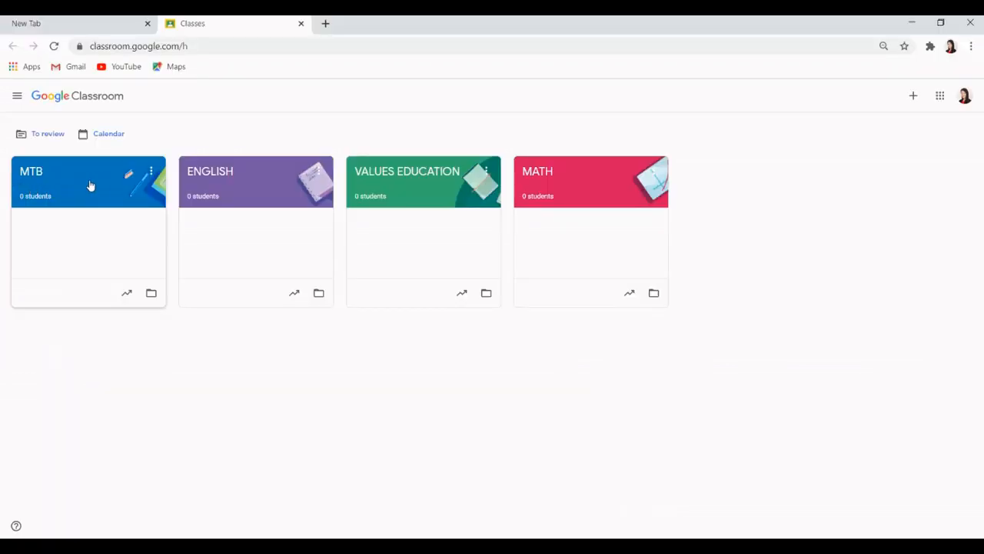
left_click(209, 171)
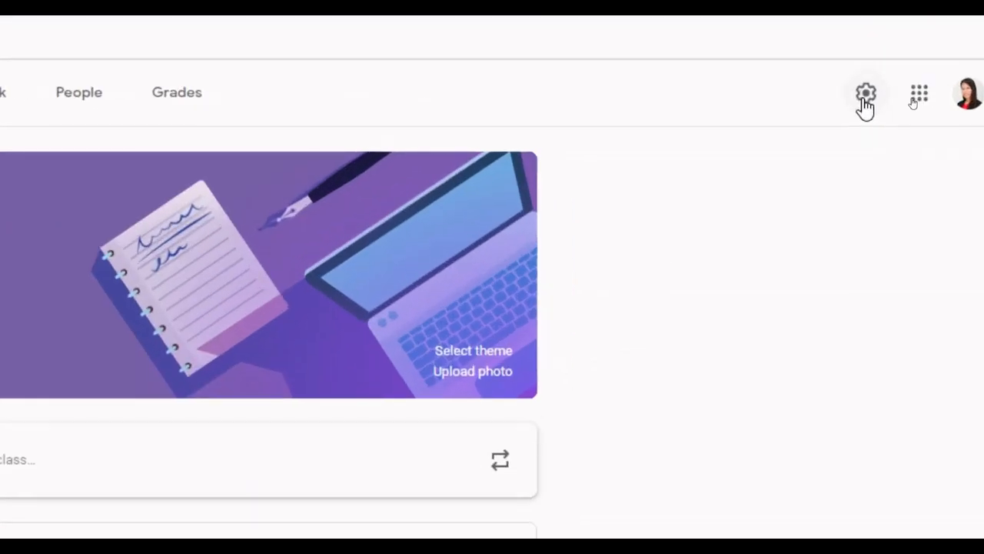
Step: Generate a Meet link in the Meet section of the ENGLISH class settings
left_click(865, 93)
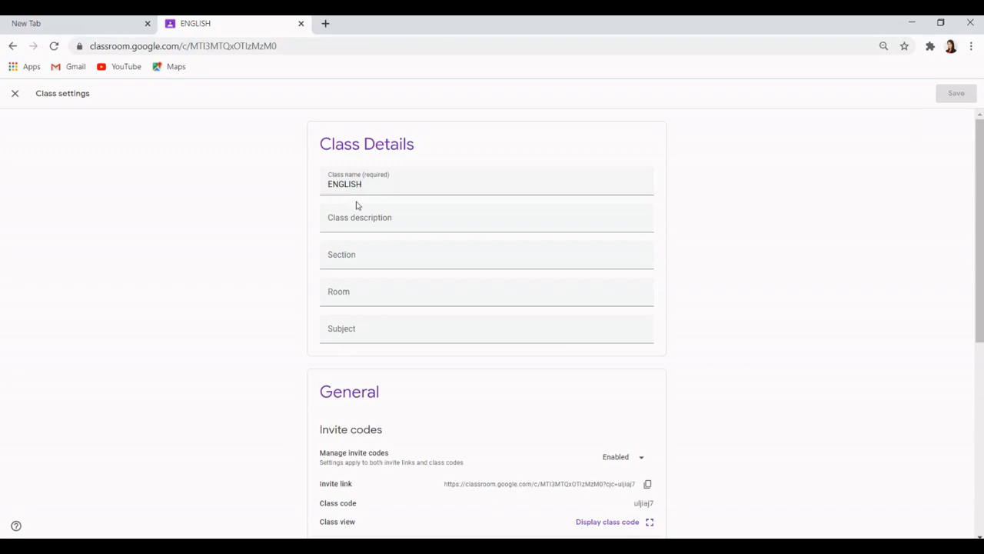
mouse_move(360, 348)
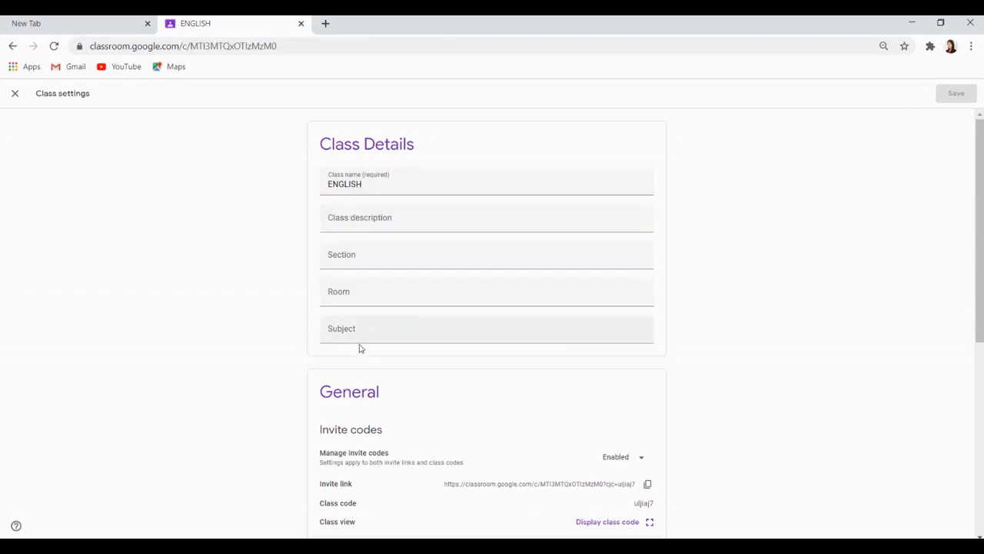
scroll("down", 3)
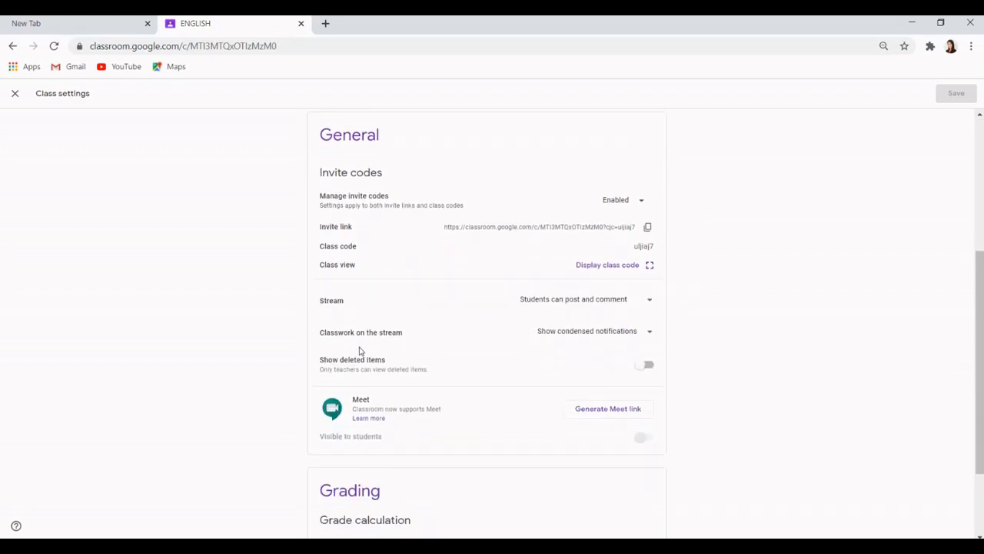
scroll("down", 3)
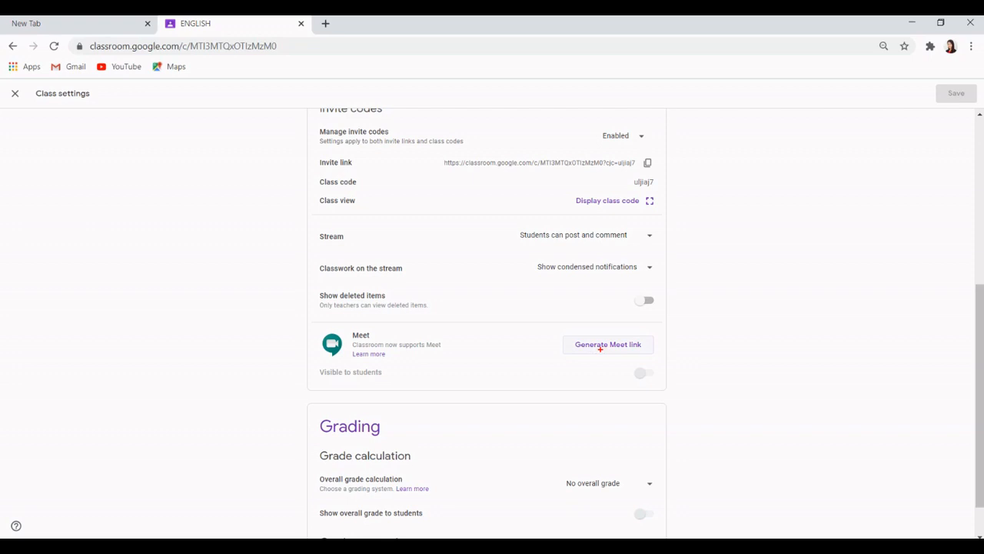
left_click(607, 344)
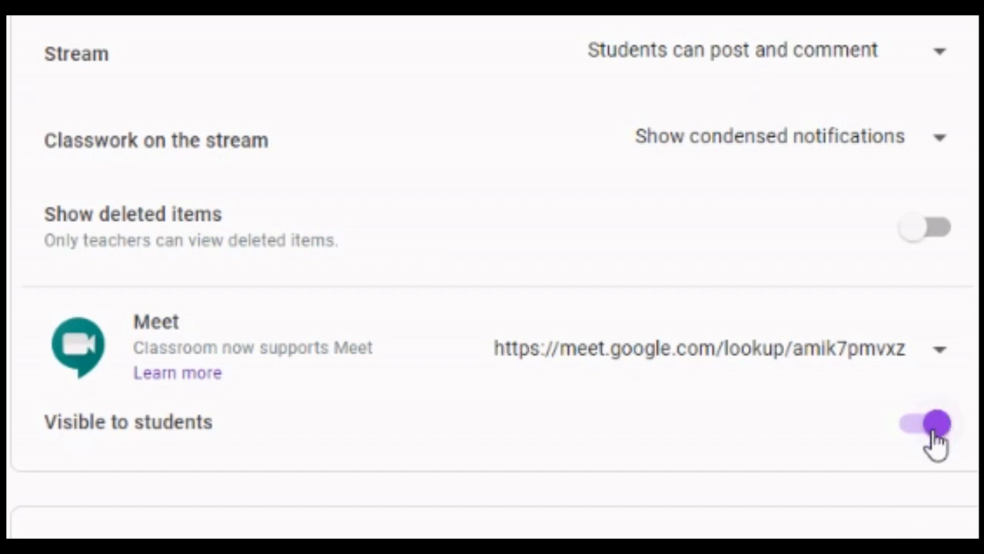
left_click(921, 435)
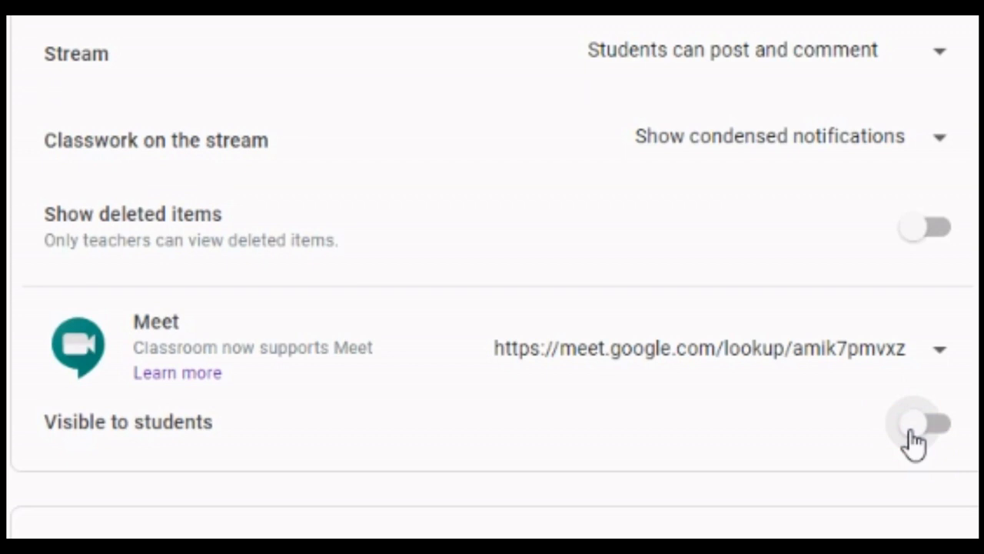
left_click(922, 435)
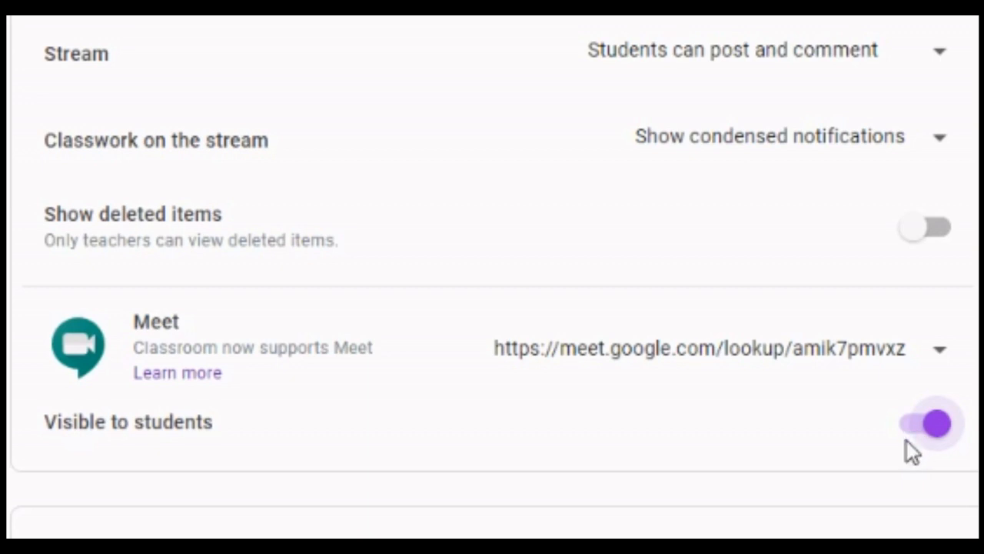
left_click(941, 353)
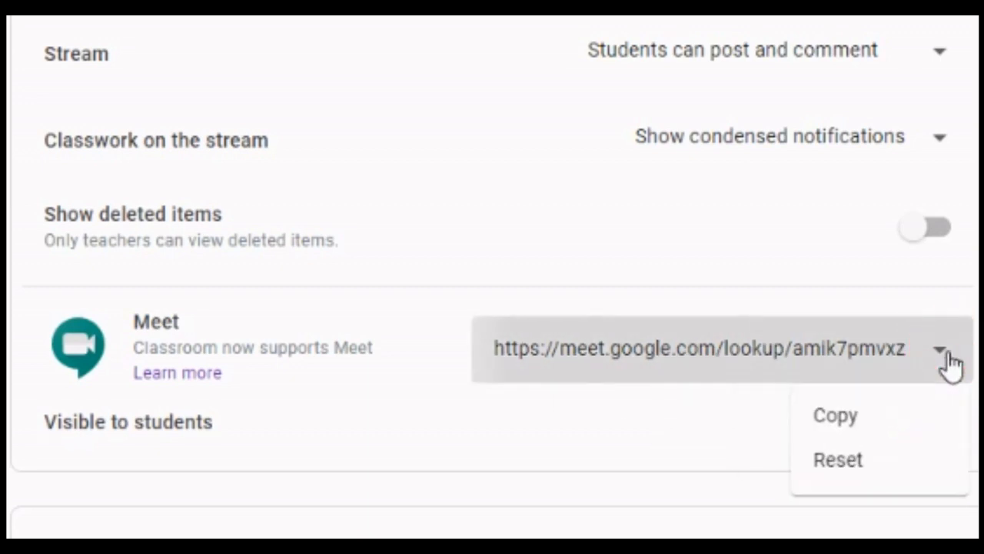
mouse_move(861, 471)
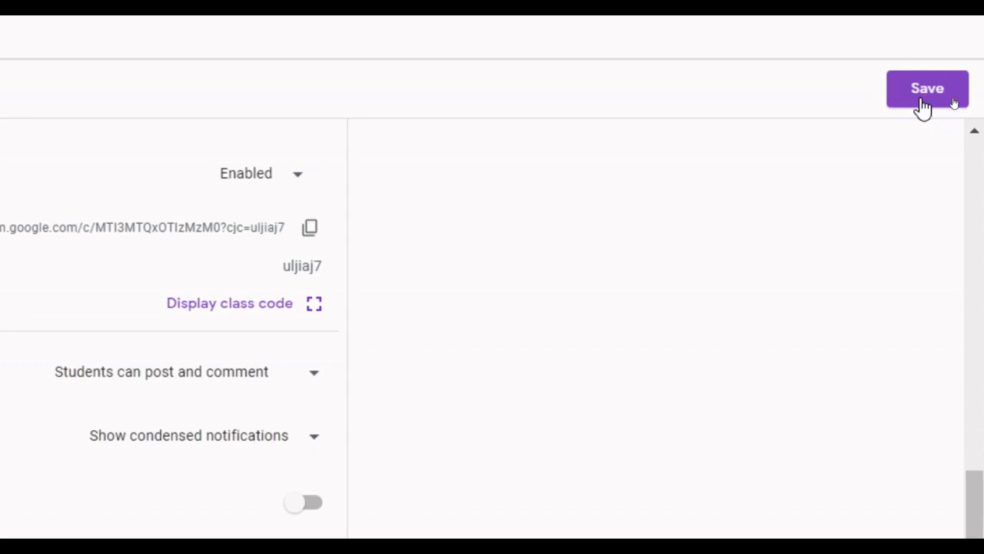
Step: Save the class settings with the Meet link, then go to the Classwork page
left_click(927, 89)
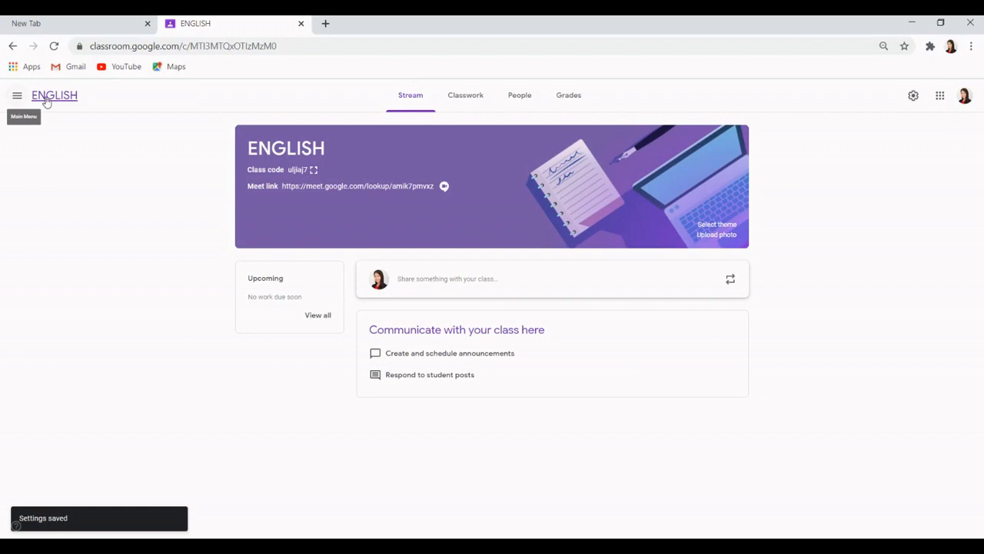
mouse_move(410, 115)
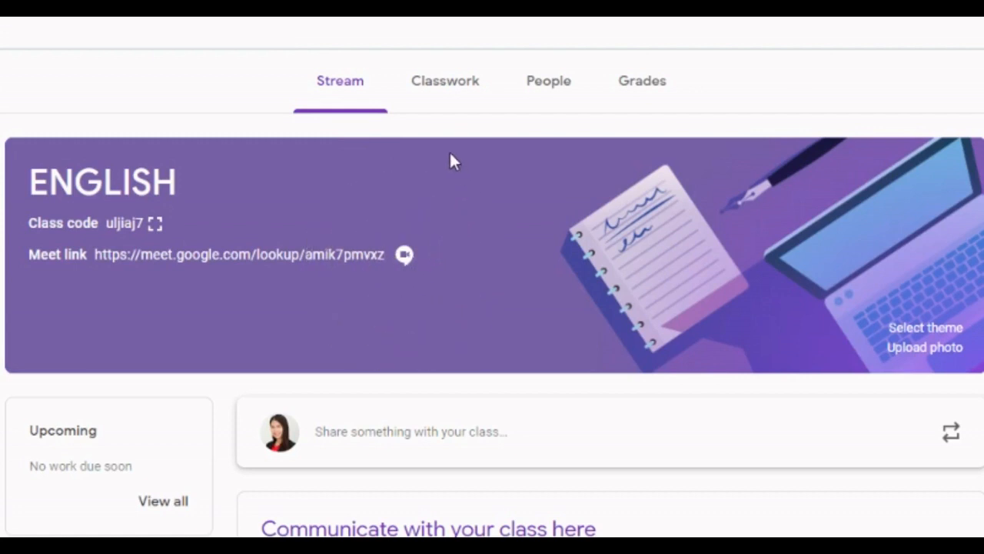
left_click(445, 81)
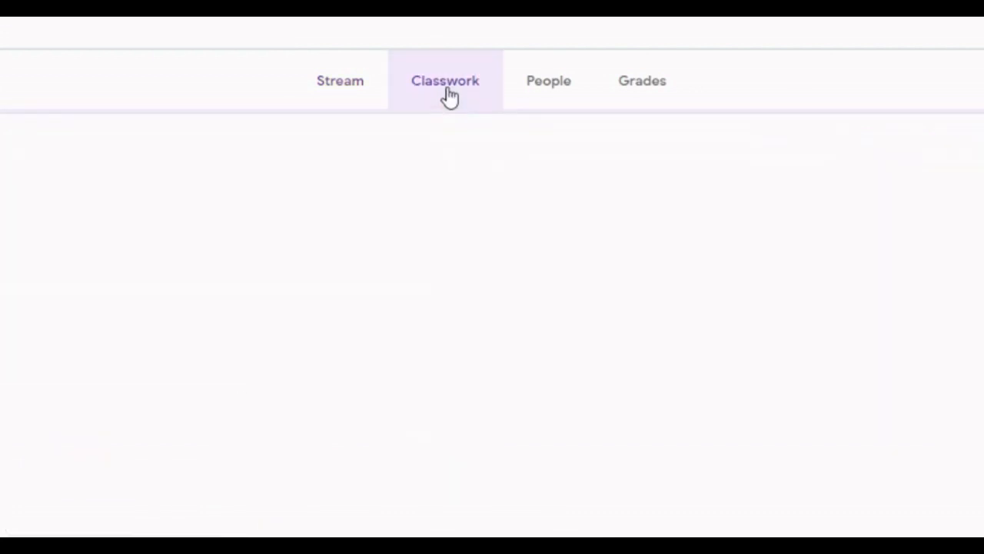
left_click(445, 80)
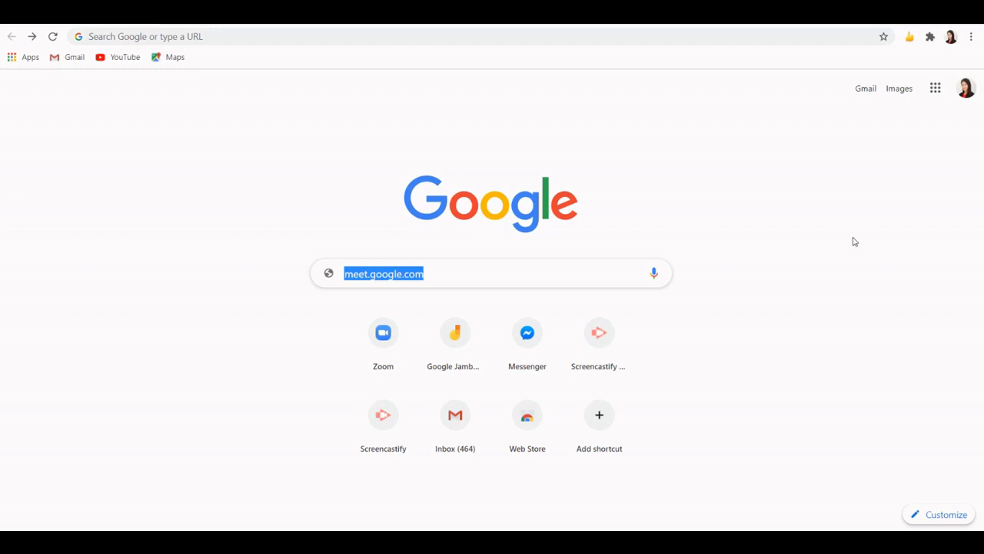
mouse_move(562, 275)
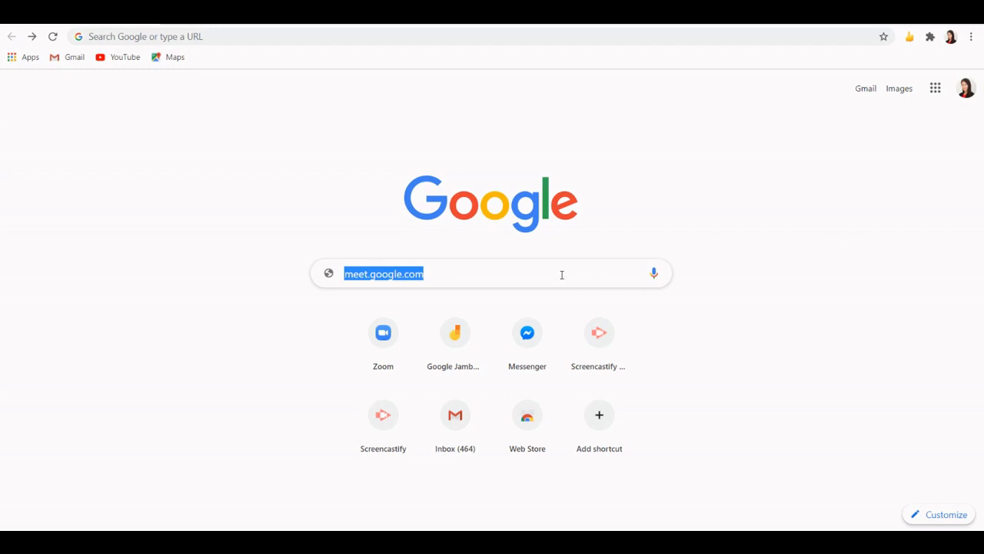
mouse_move(602, 275)
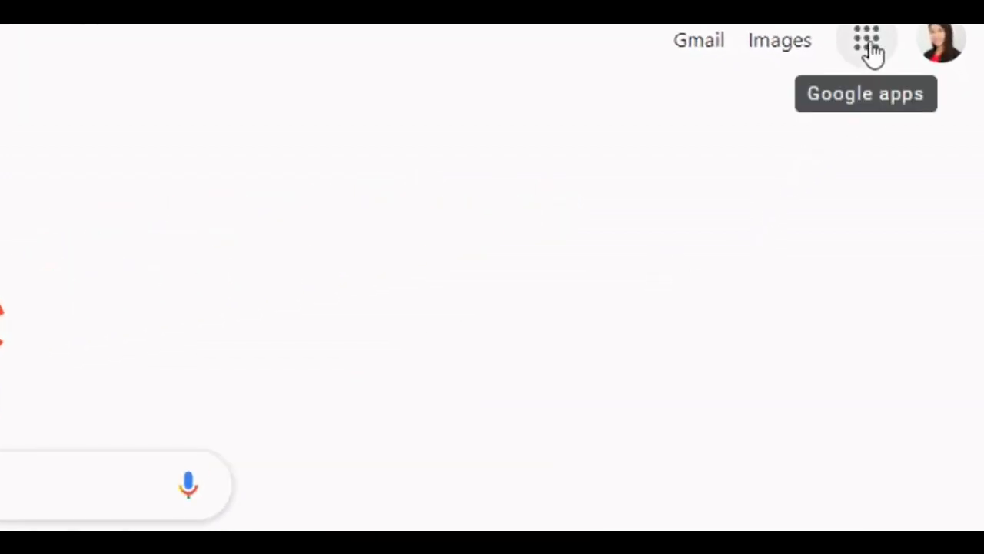
Step: Load meet.google.com in a new Chrome tab
left_click(868, 37)
type("meet.google.com")
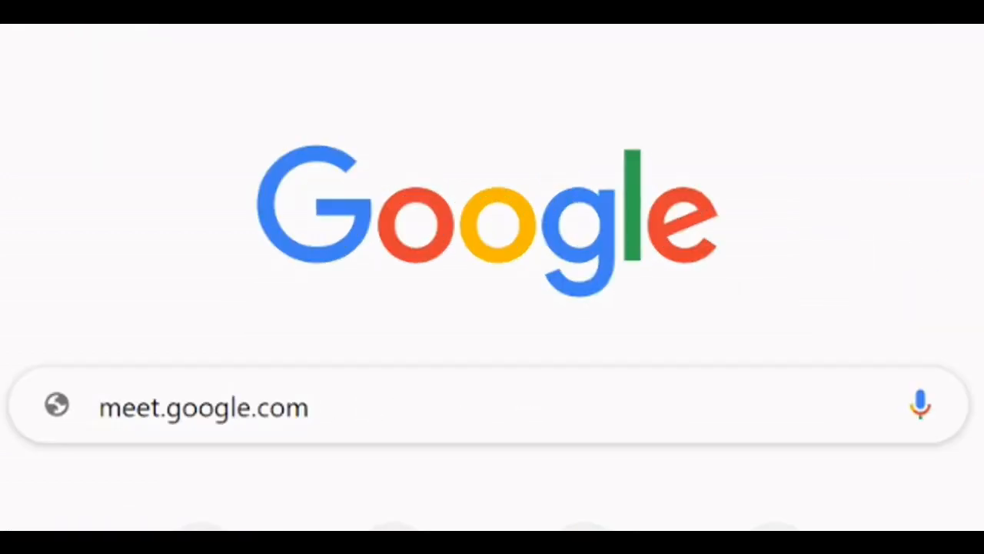
key("Enter")
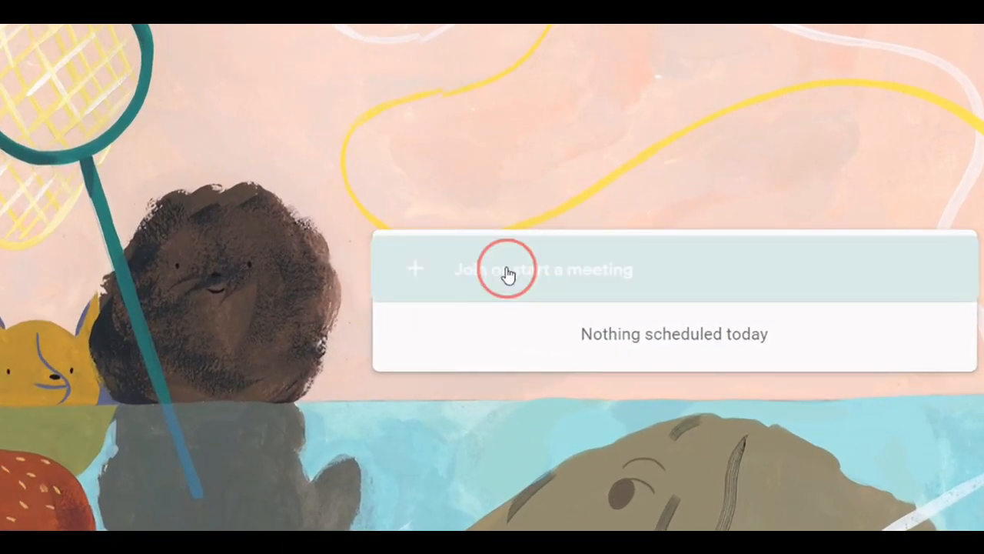
Step: Start a meeting nicknamed Tutorial 101 and continue to its pre-join screen
left_click(507, 273)
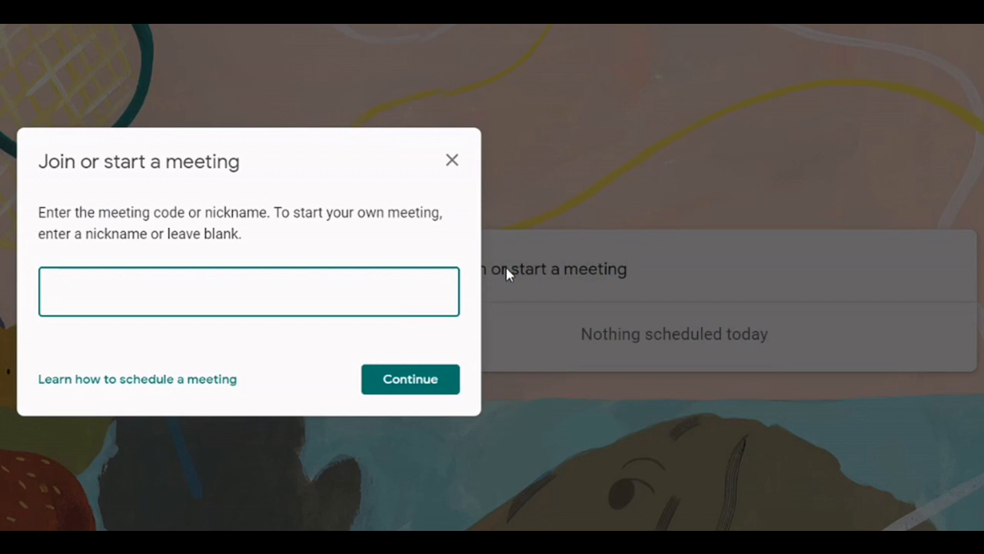
left_click(202, 291)
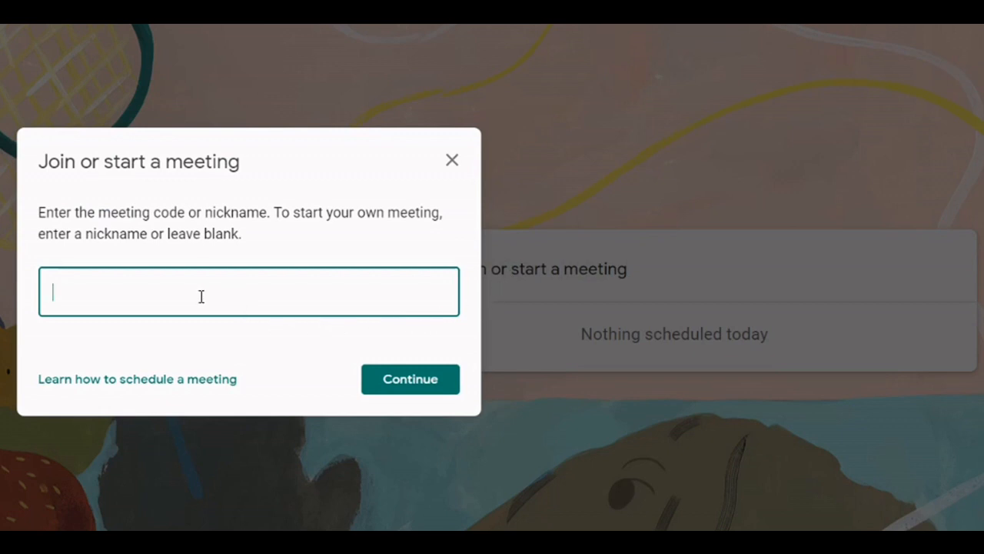
type("Tut")
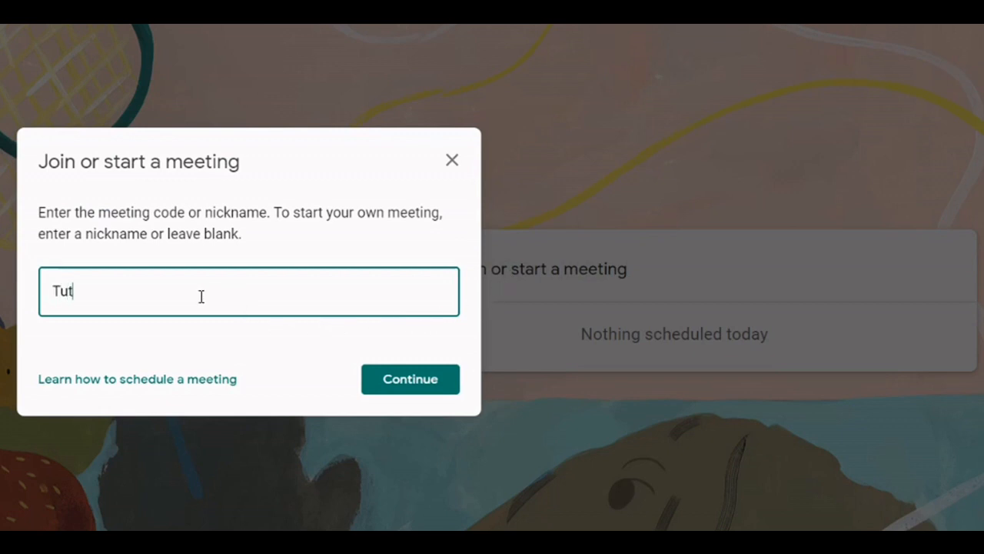
type("orial 101")
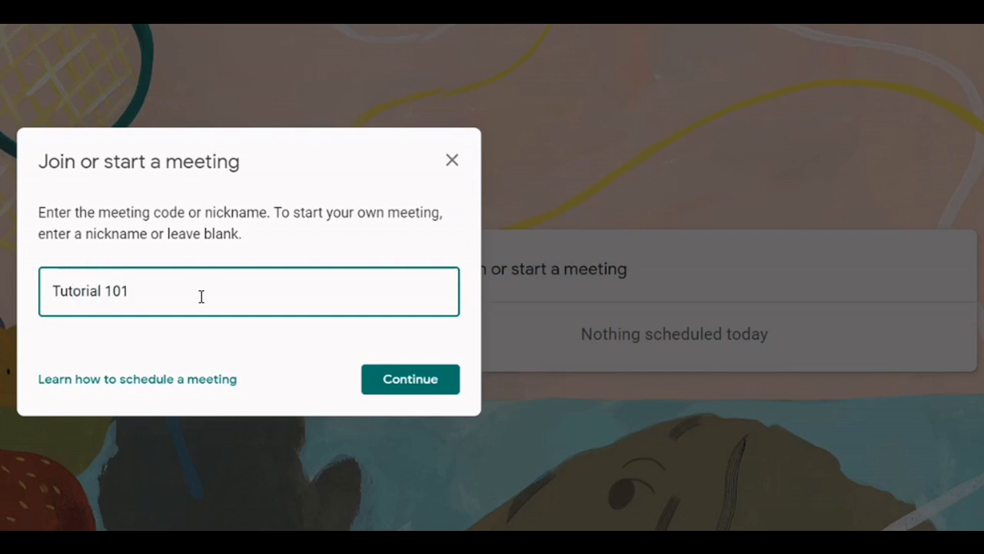
left_click(410, 379)
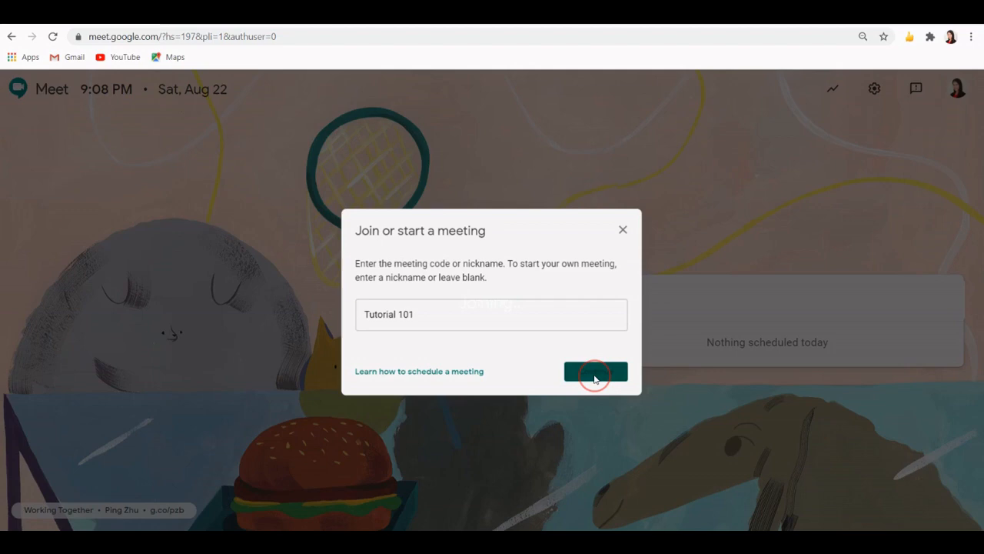
left_click(595, 371)
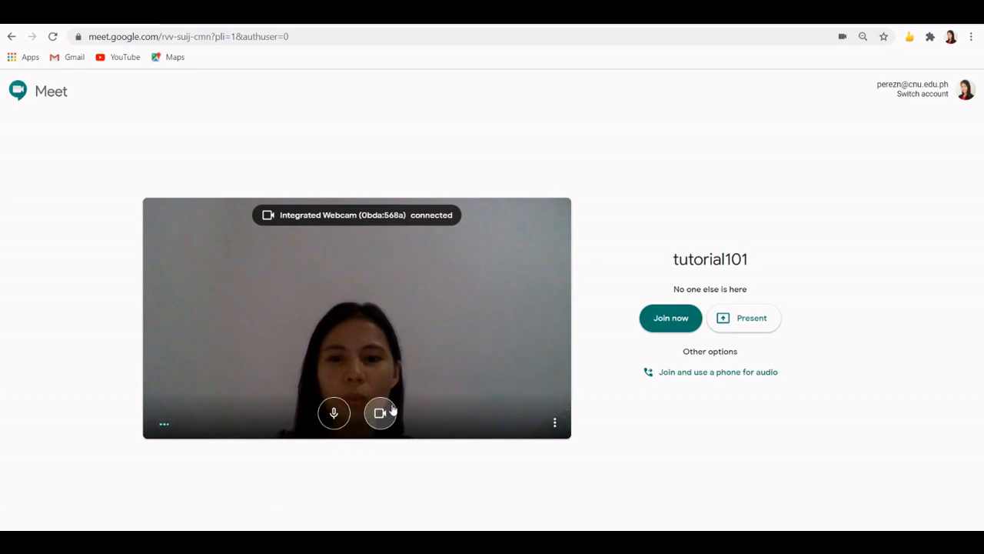
left_click(380, 412)
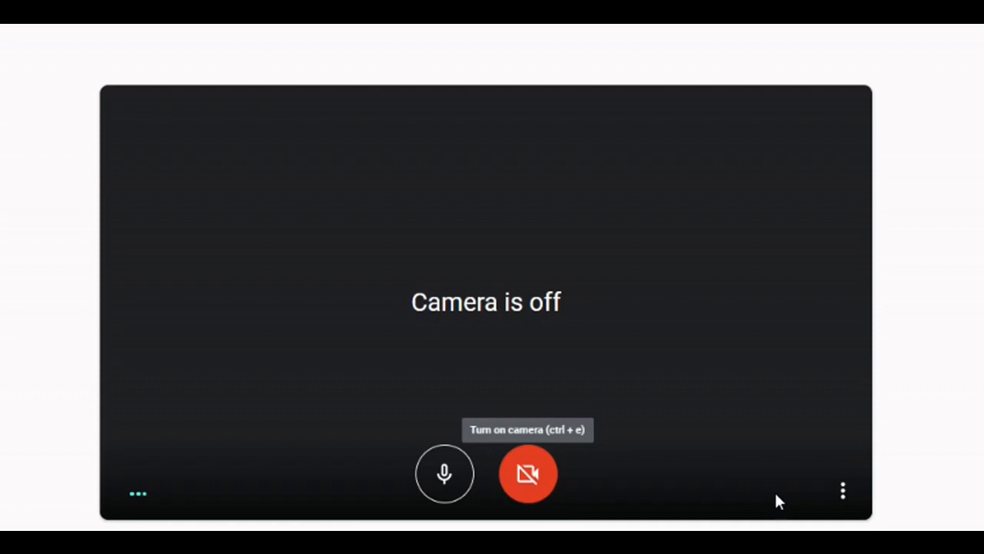
mouse_move(843, 492)
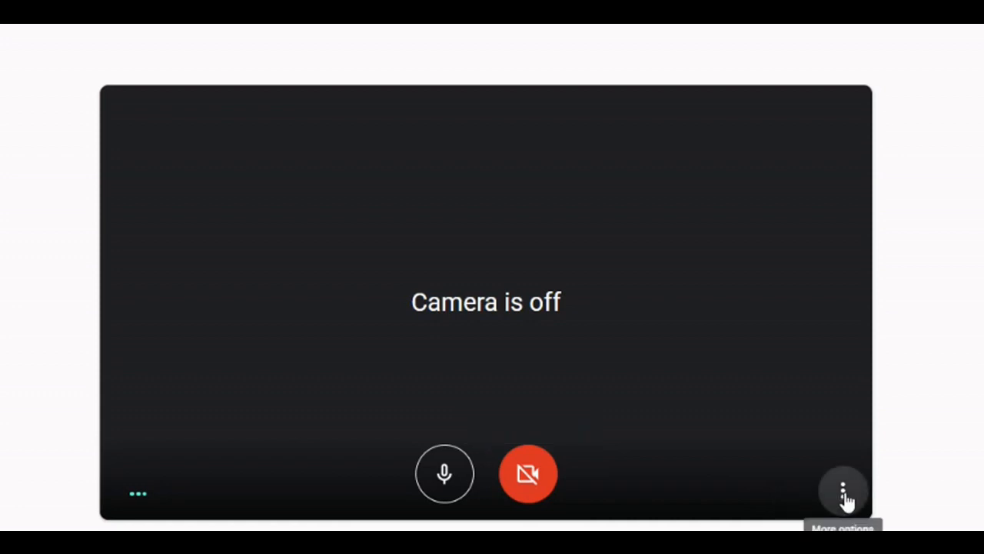
left_click(844, 493)
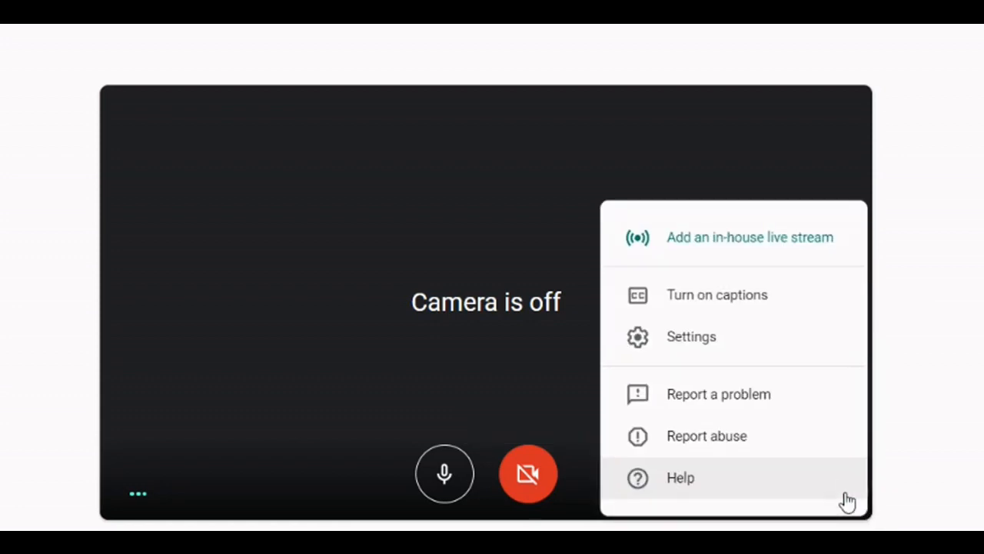
mouse_move(697, 346)
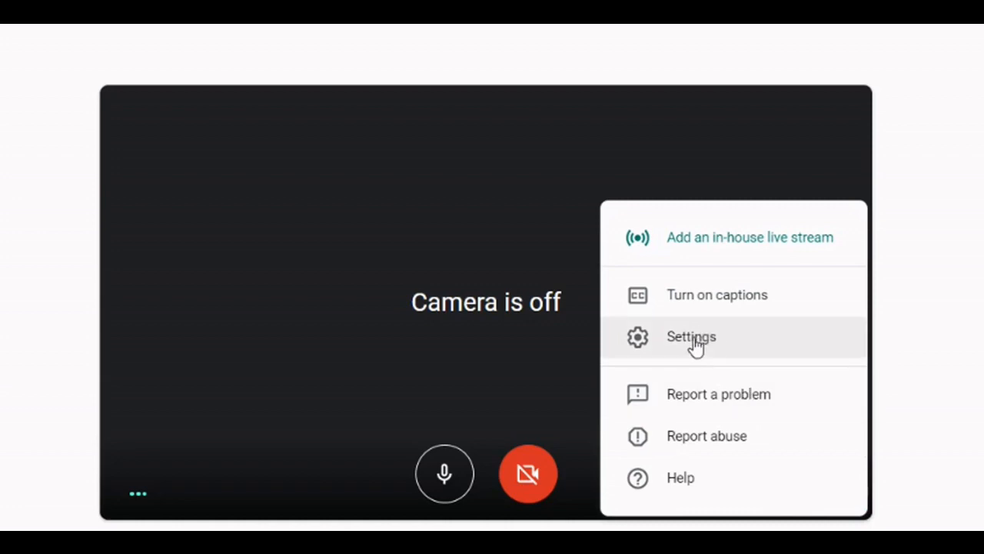
left_click(692, 337)
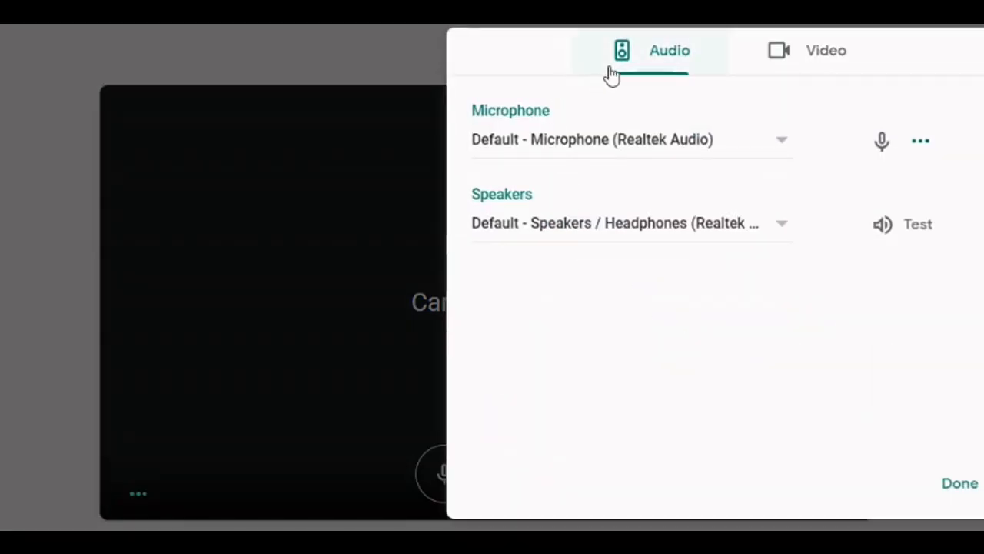
left_click(824, 50)
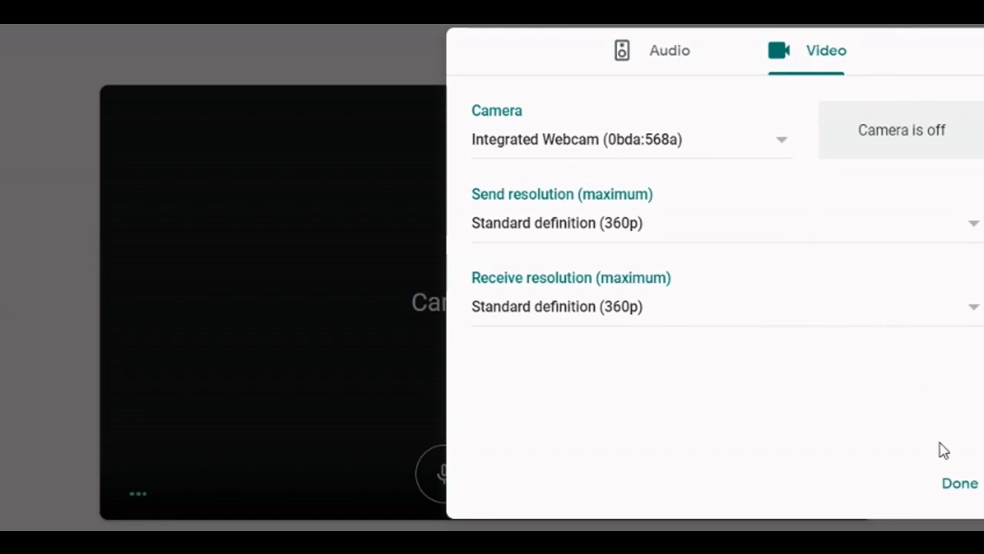
left_click(960, 483)
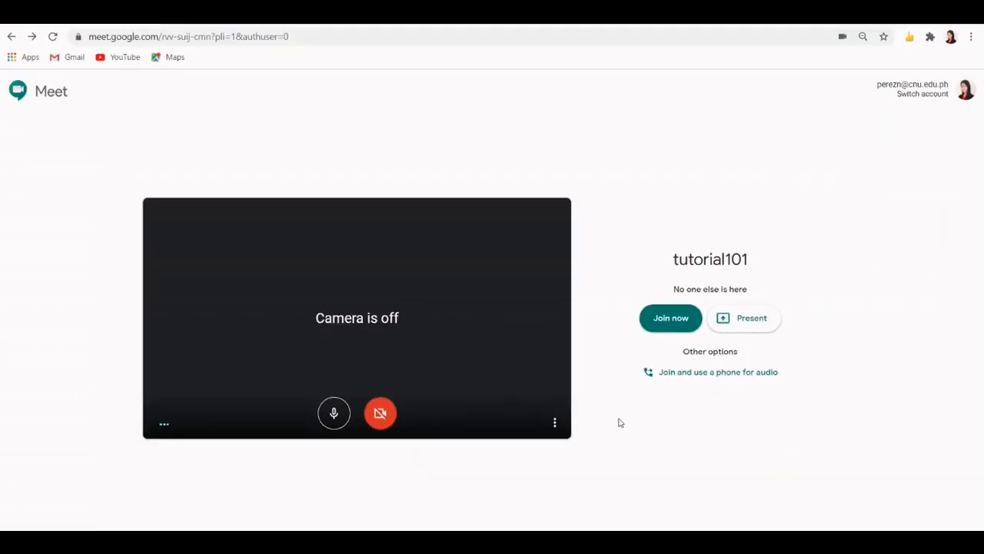
mouse_move(674, 320)
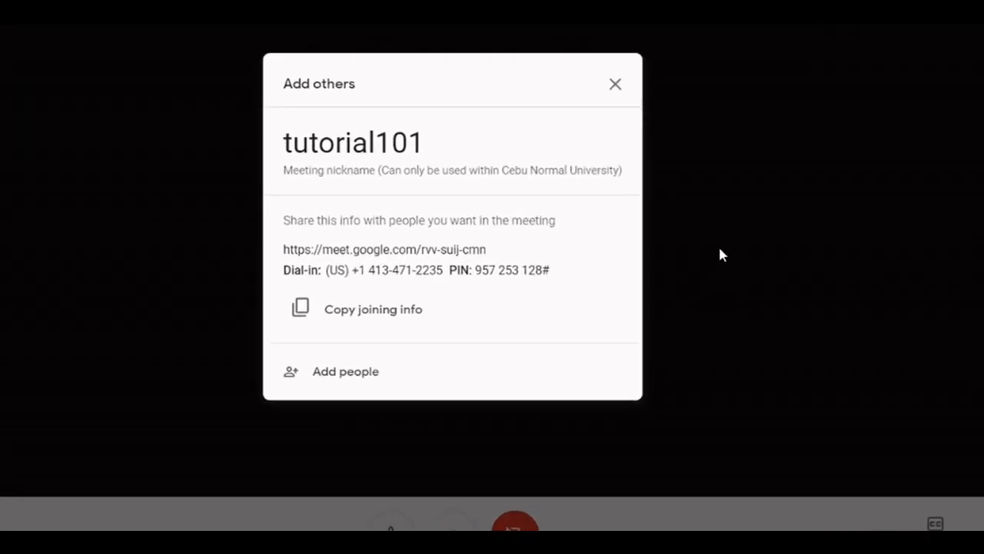
mouse_move(709, 255)
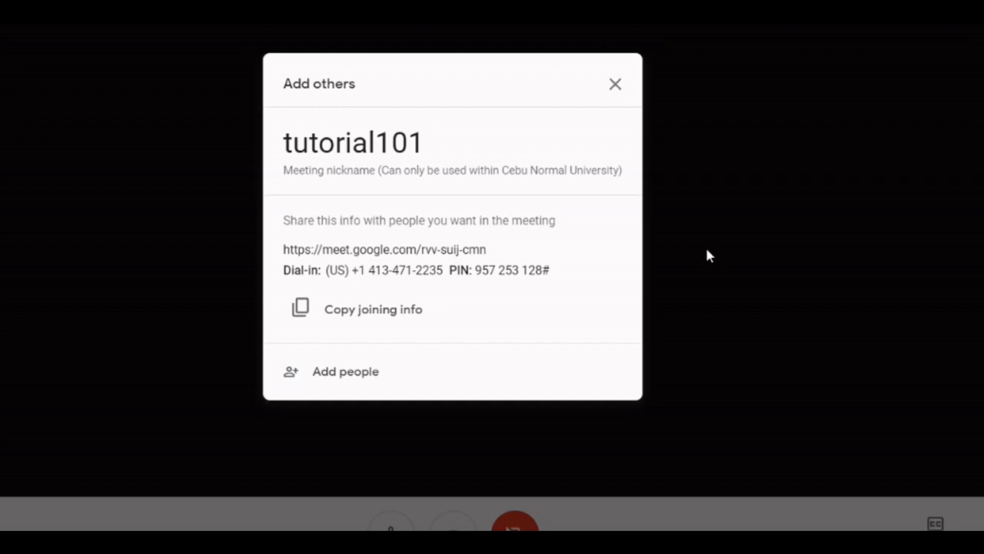
mouse_move(653, 254)
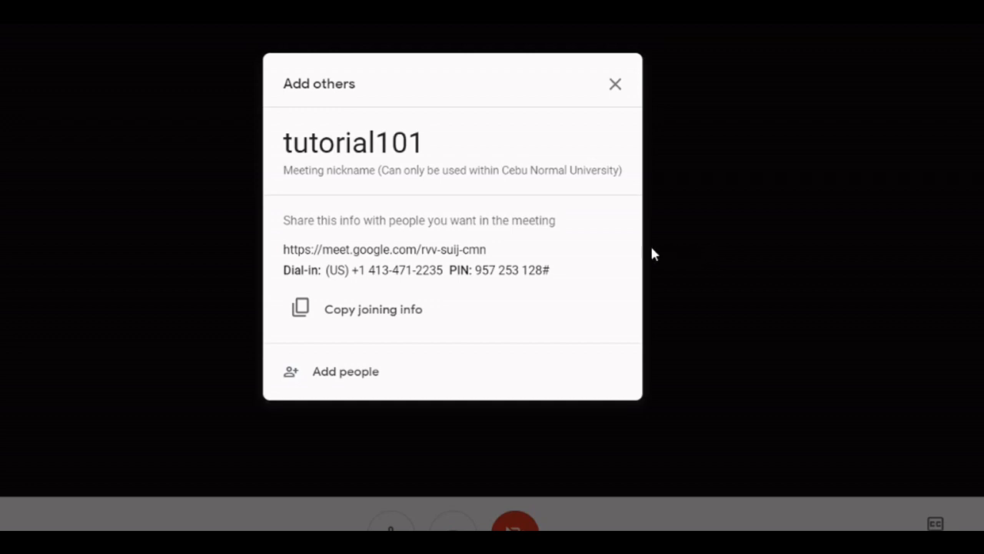
mouse_move(463, 267)
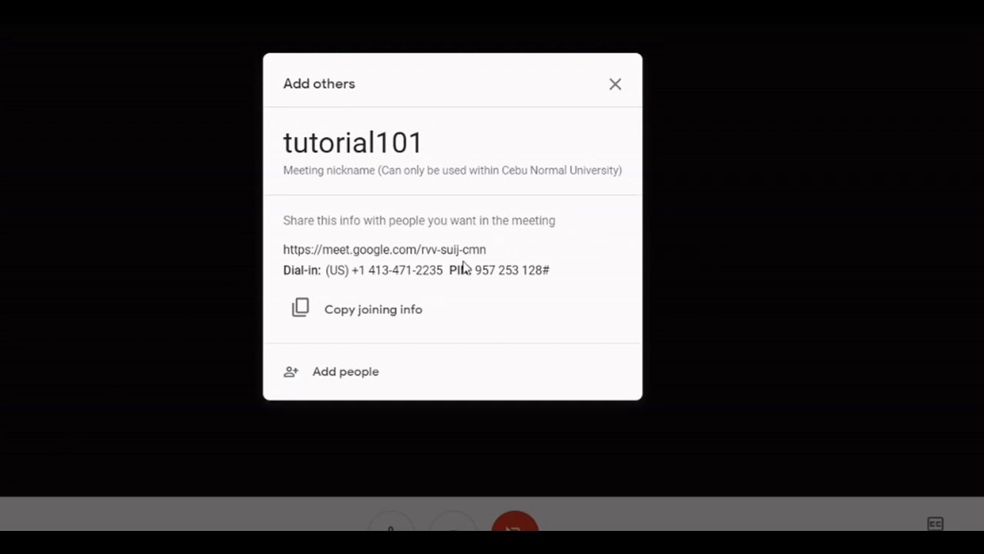
mouse_move(453, 263)
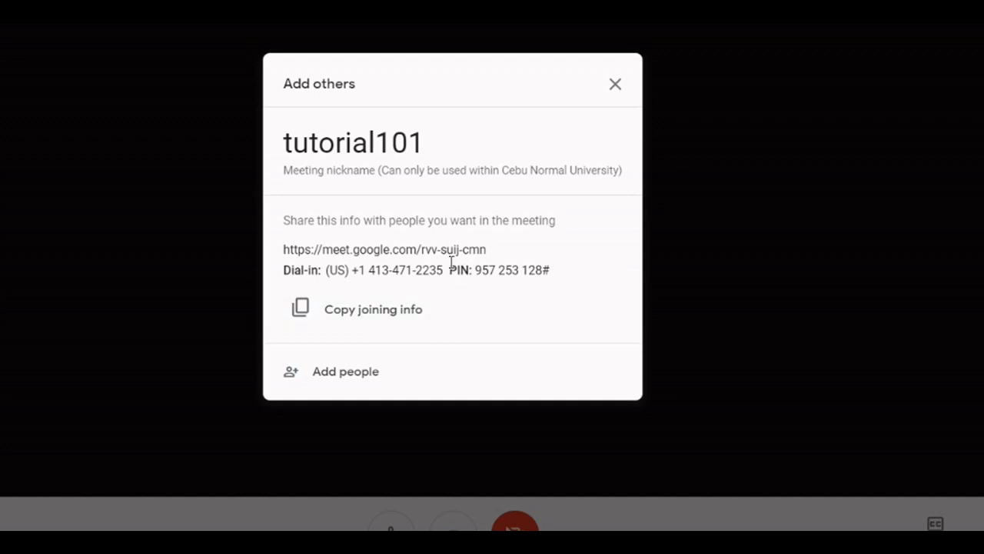
mouse_move(402, 268)
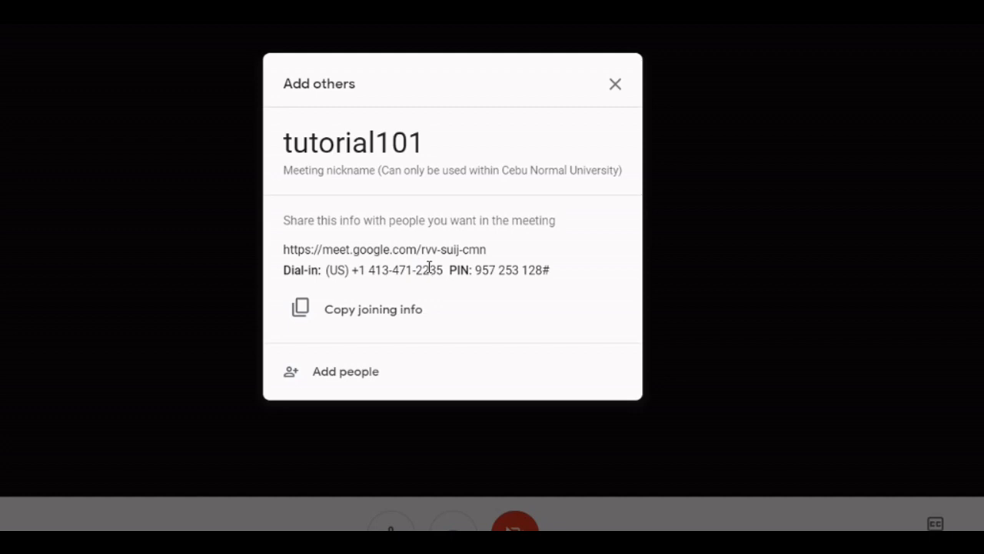
mouse_move(398, 319)
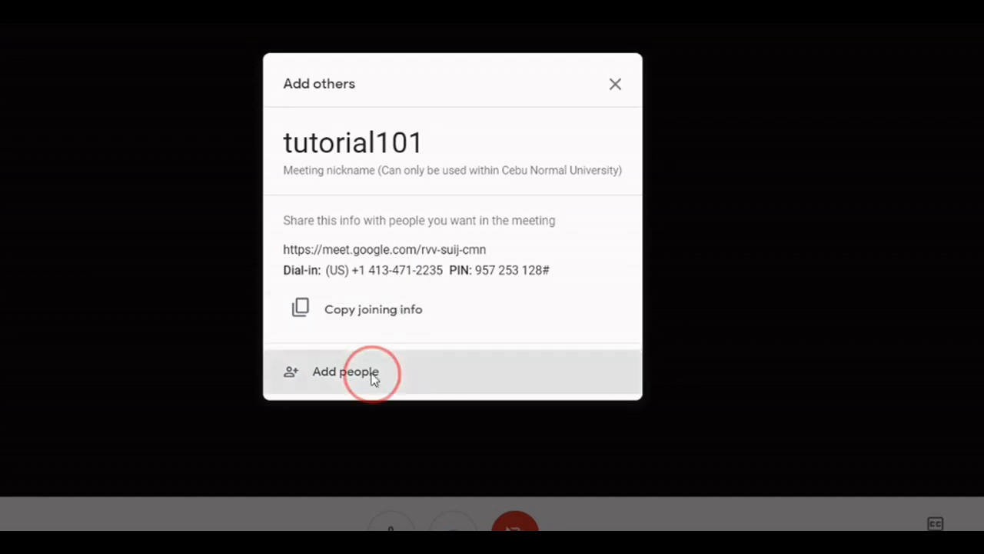
Step: Open the Add people invite form for the tutorial101 meeting
left_click(345, 372)
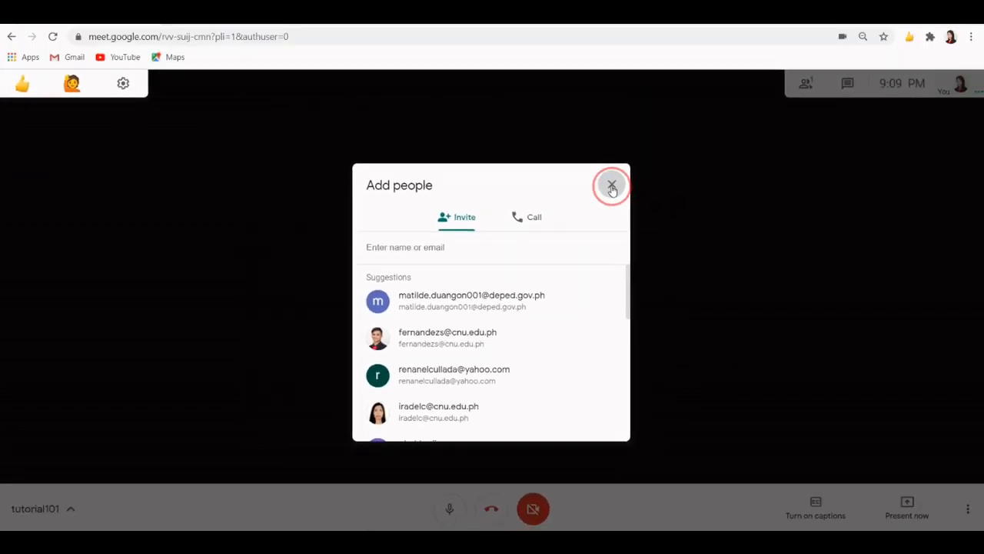
Step: Close the invite form, mute the microphone, and leave live captions turned on
left_click(611, 186)
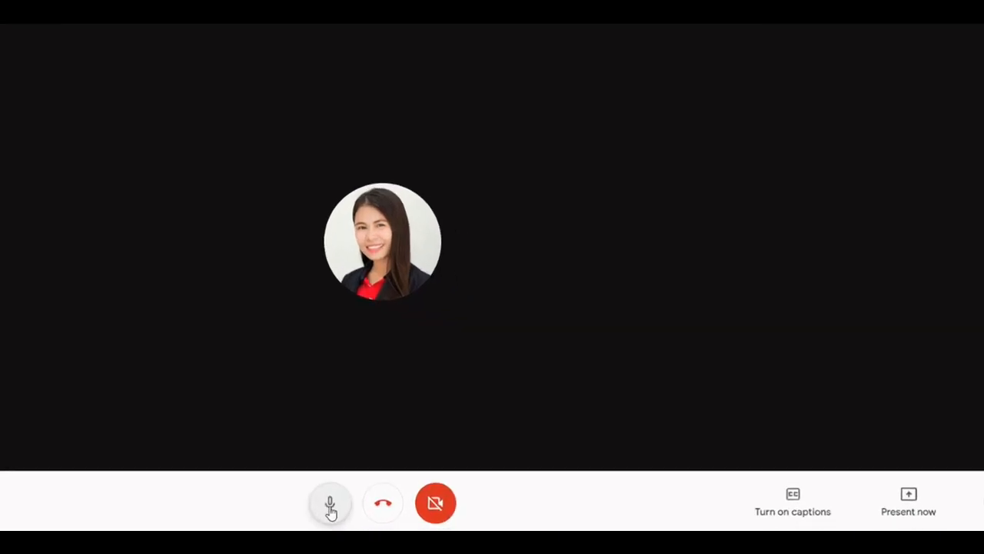
left_click(330, 502)
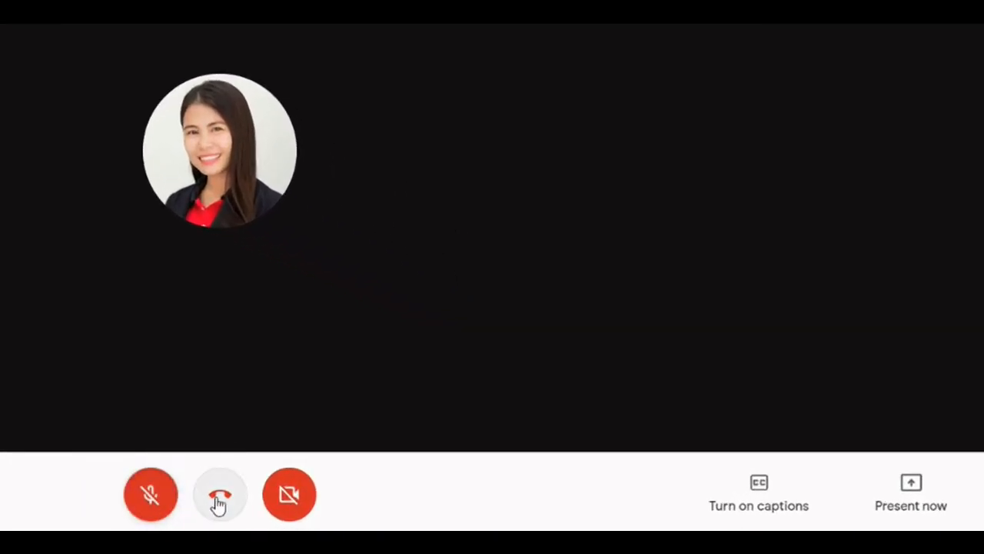
mouse_move(290, 495)
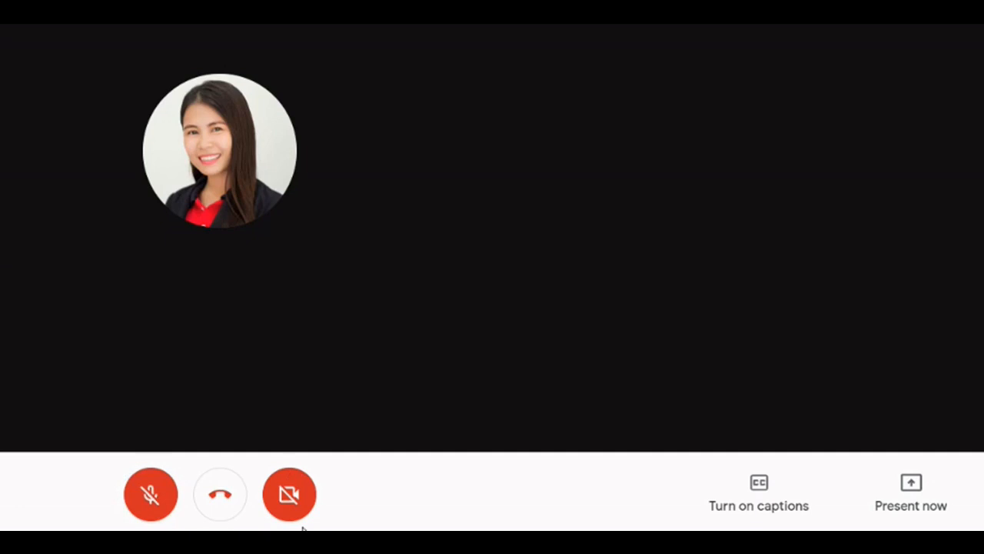
mouse_move(354, 499)
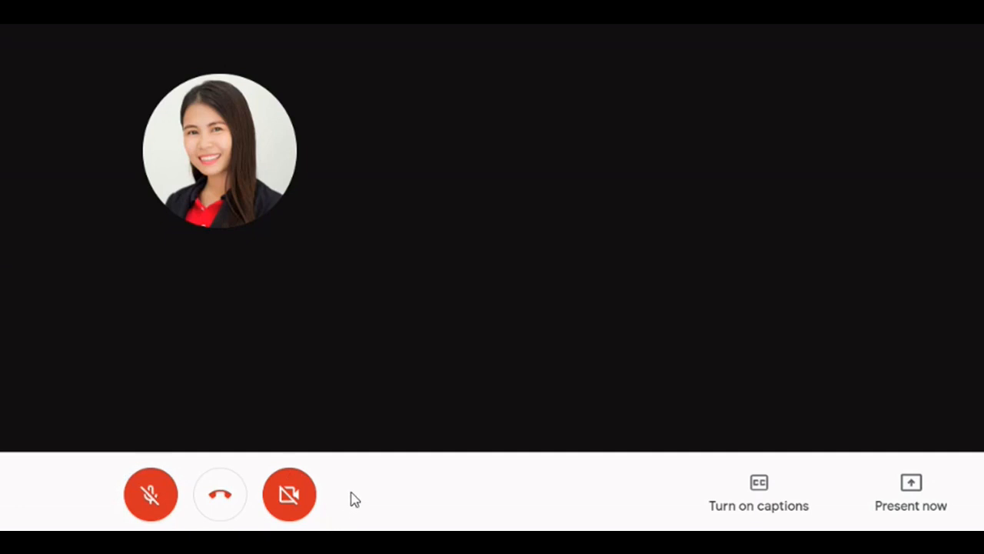
mouse_move(223, 498)
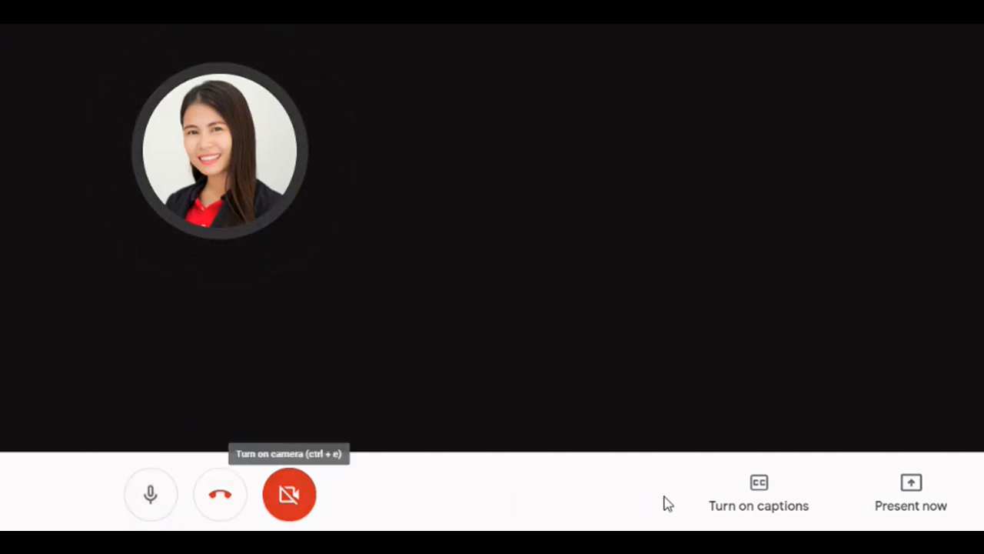
mouse_move(768, 497)
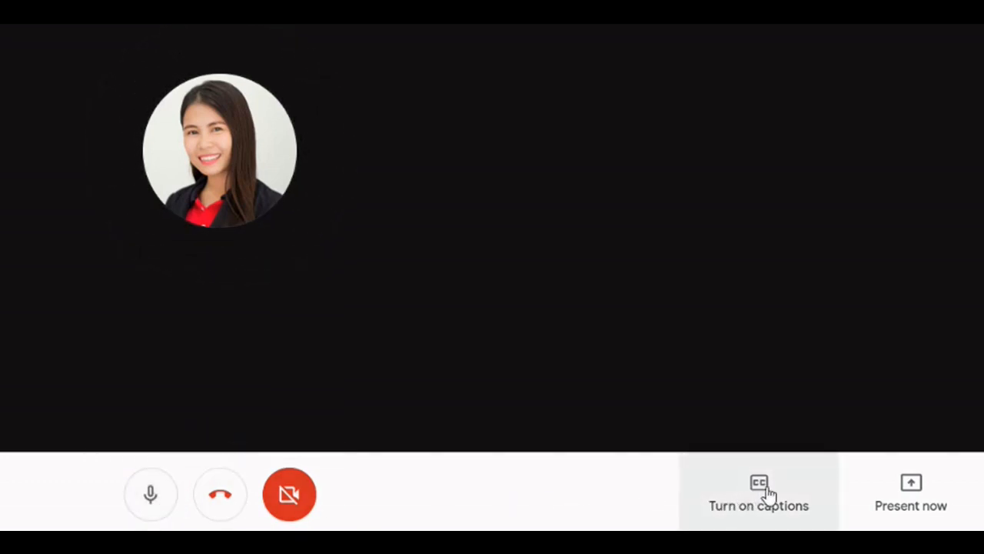
mouse_move(808, 505)
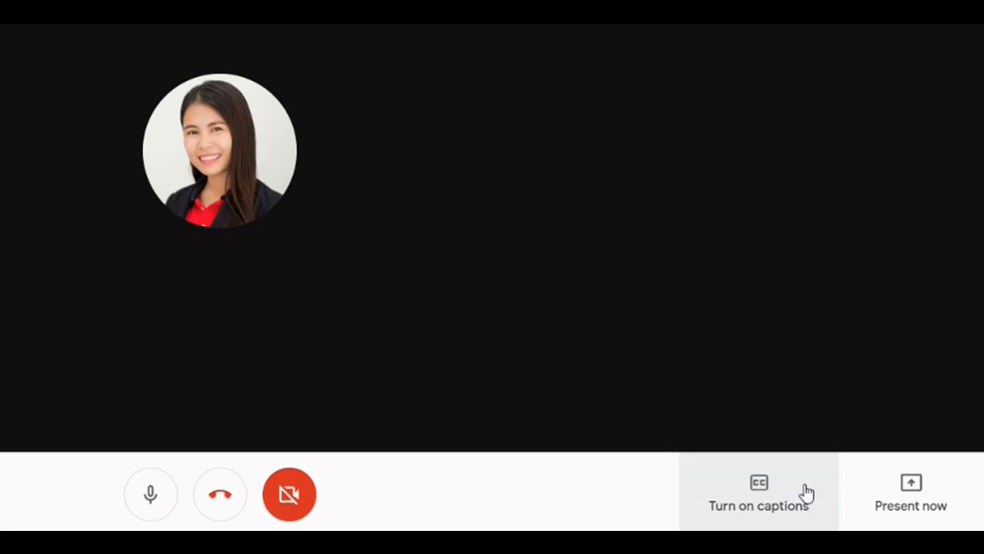
left_click(759, 492)
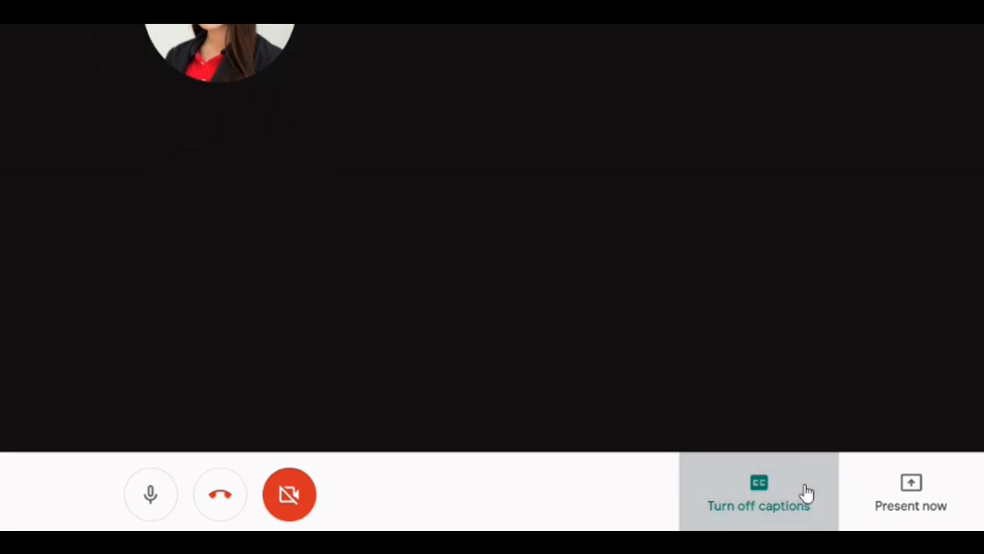
left_click(758, 488)
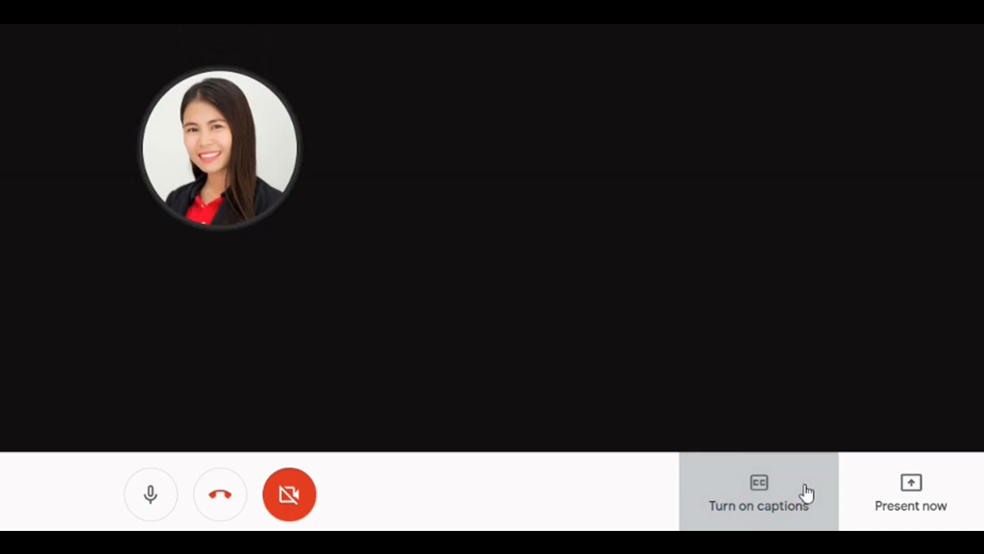
left_click(758, 492)
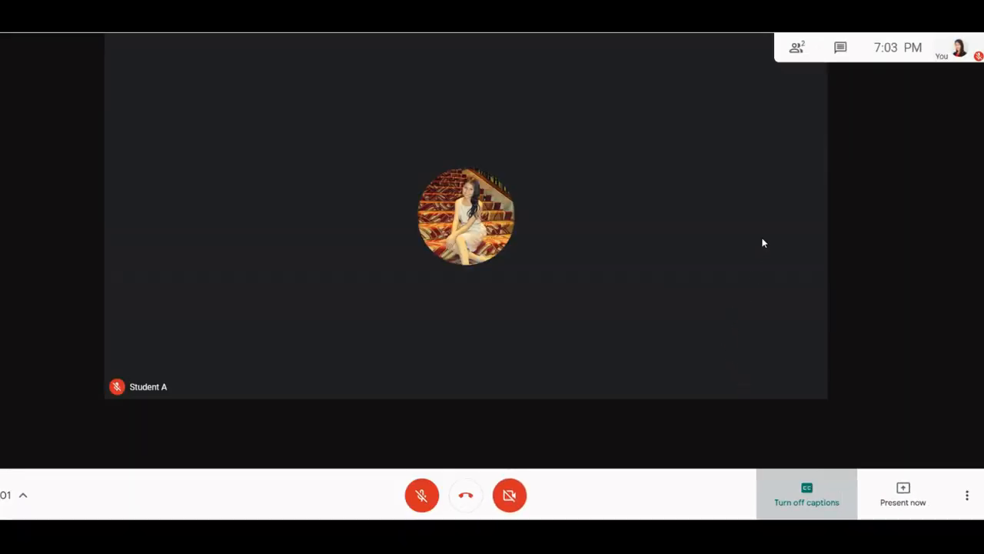
mouse_move(796, 50)
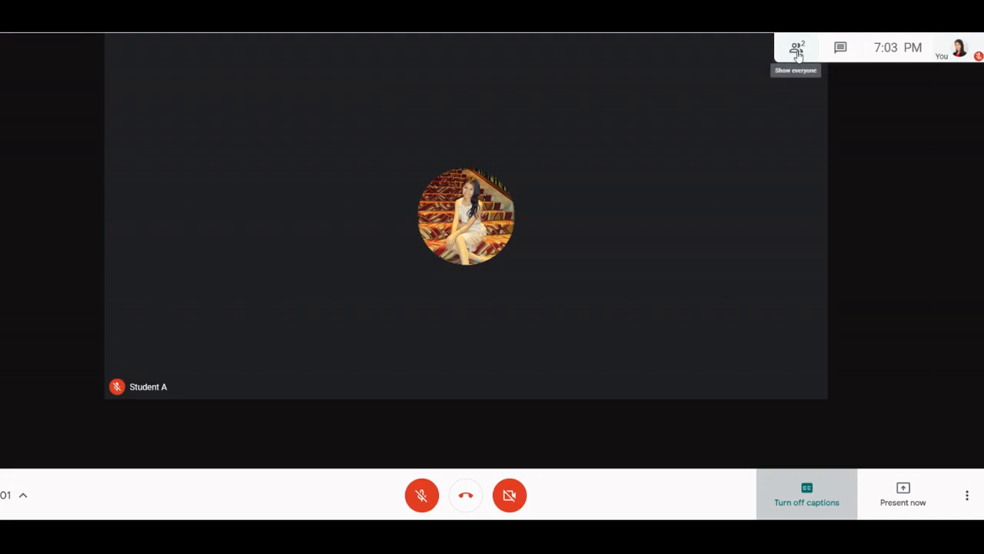
Step: Show the participant list and expand Student A's pin, mute and remove options
left_click(797, 48)
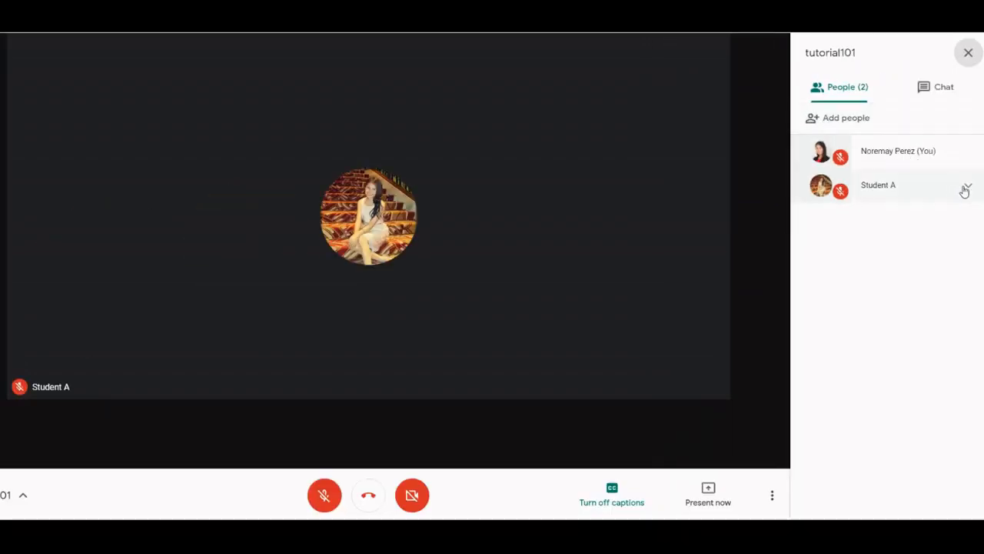
left_click(966, 185)
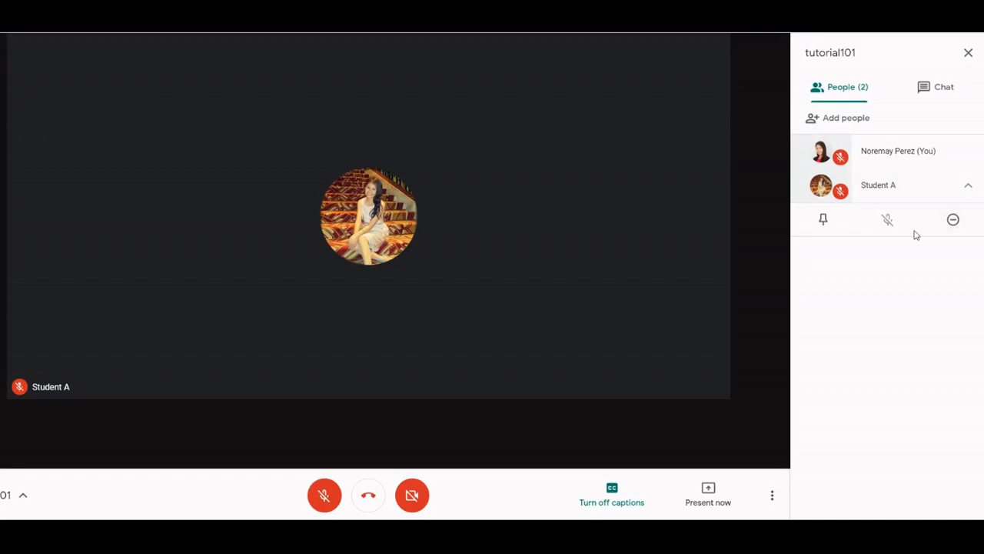
mouse_move(887, 220)
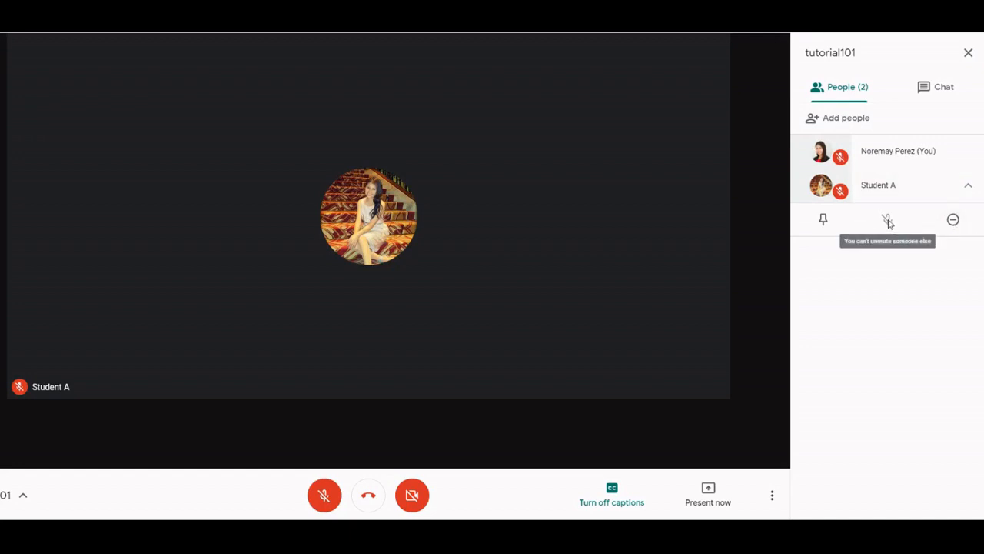
mouse_move(950, 223)
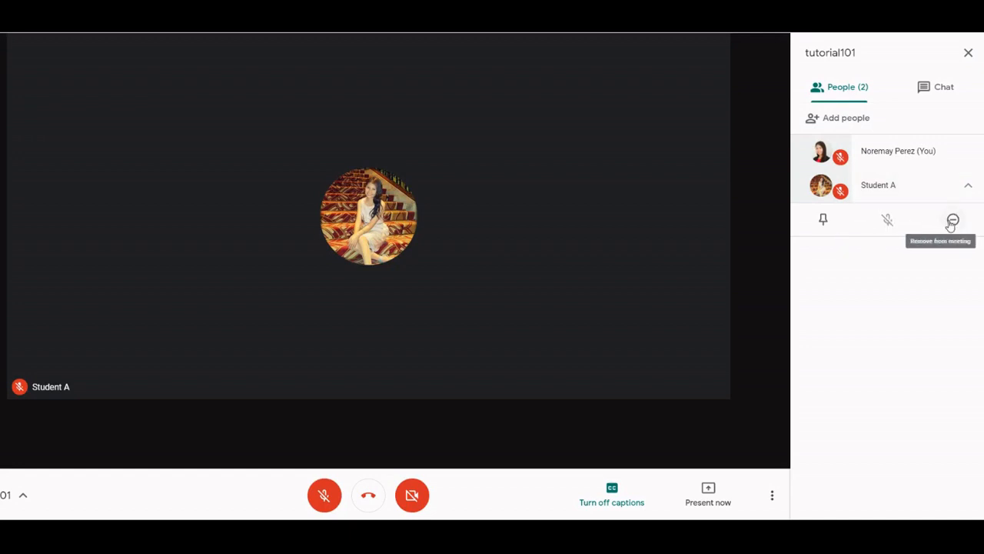
mouse_move(833, 227)
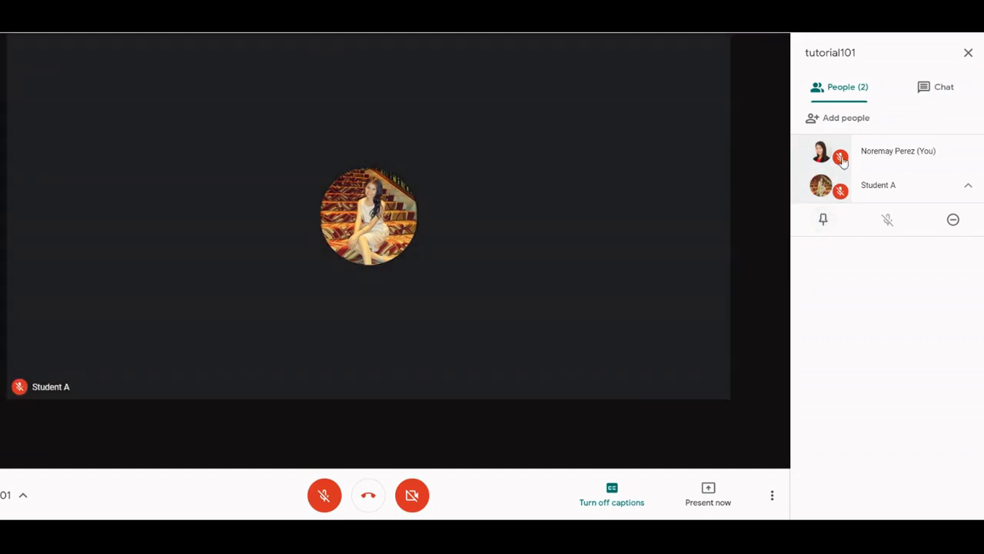
mouse_move(932, 90)
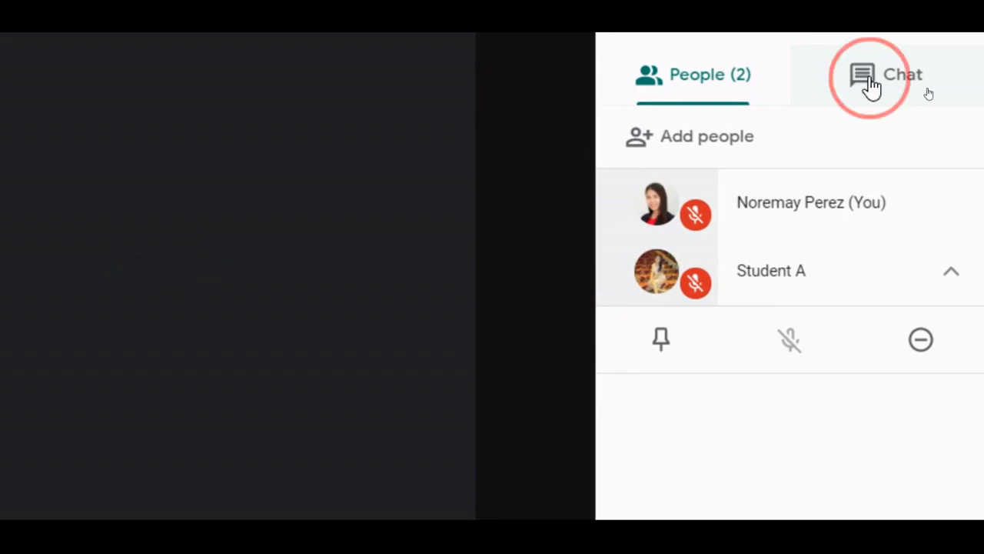
Step: Send a message beginning 'What' in the meeting chat, then close the chat panel
left_click(874, 75)
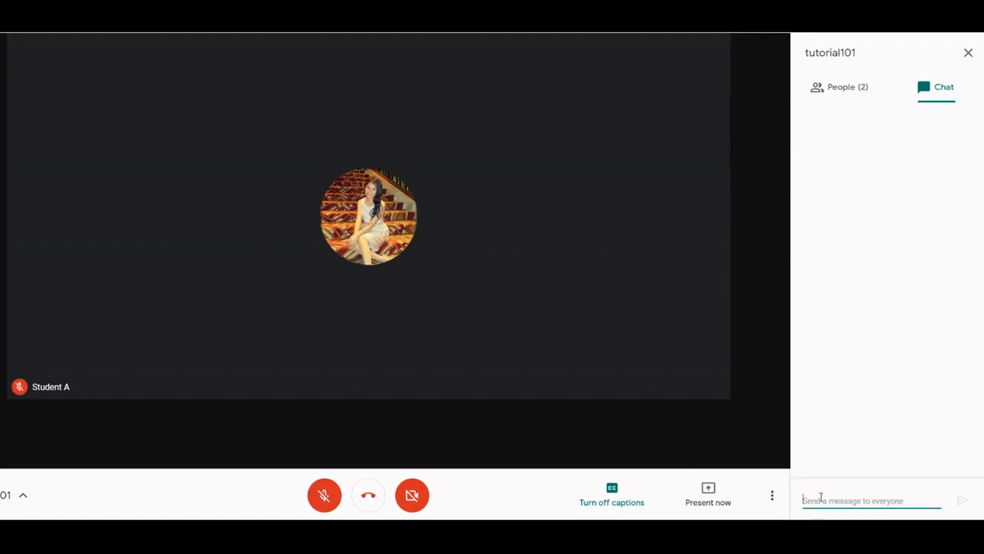
type("What")
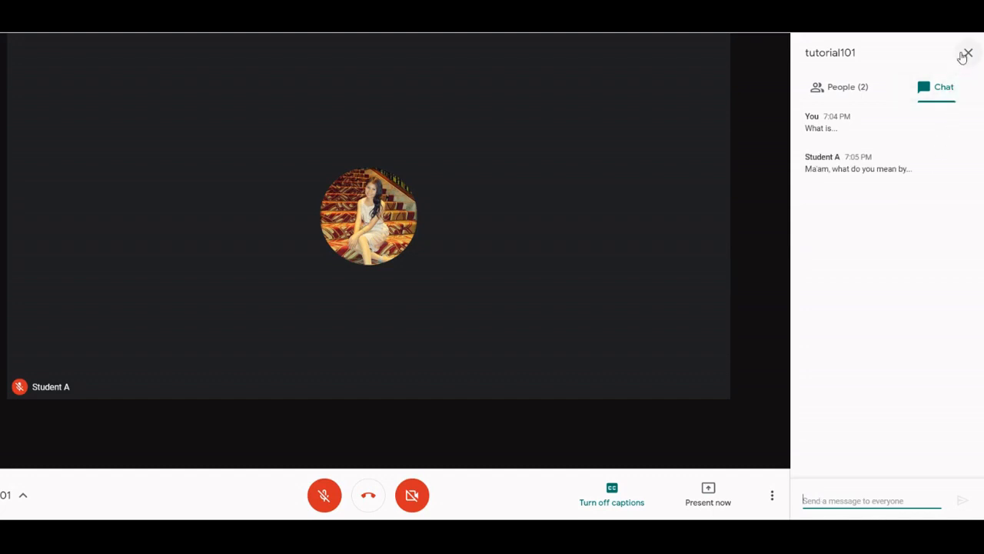
left_click(970, 53)
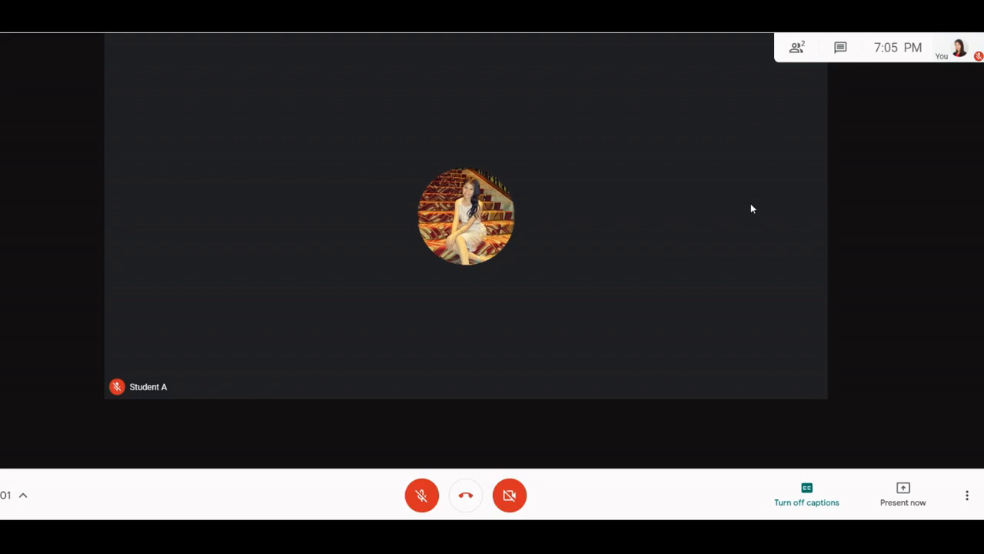
mouse_move(728, 395)
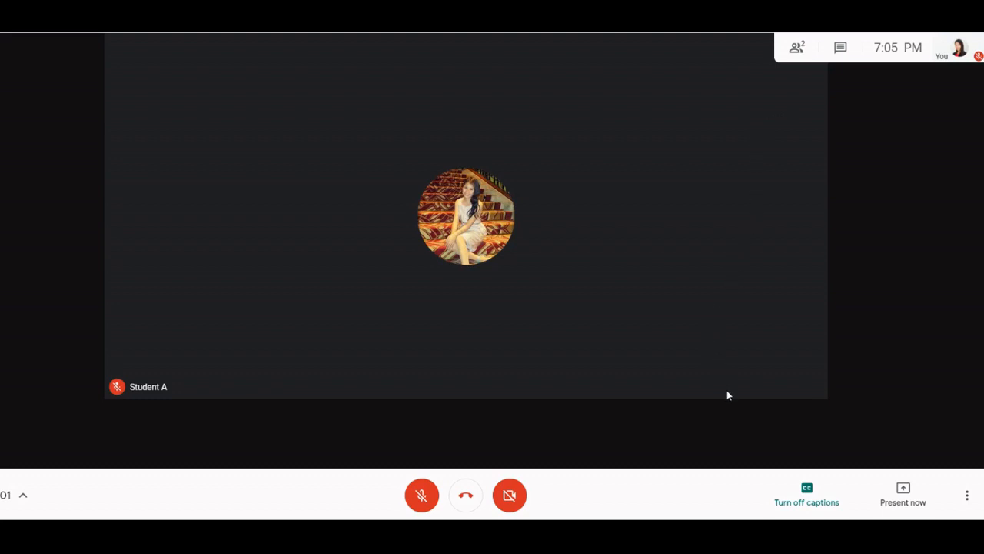
mouse_move(726, 434)
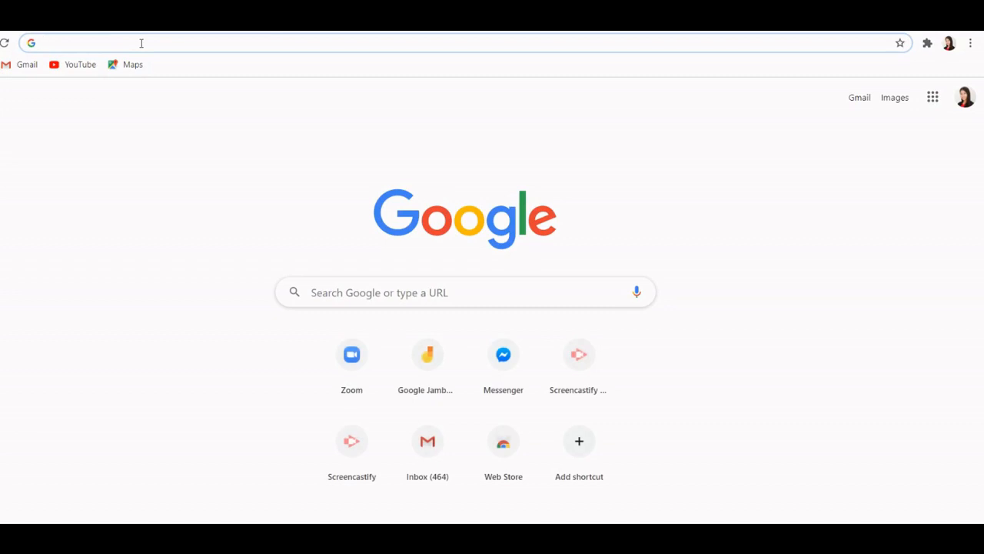
Step: Search for 'nod google', open the Nod Reactions for Google Meet store page, and pin it
type("nod extension for g")
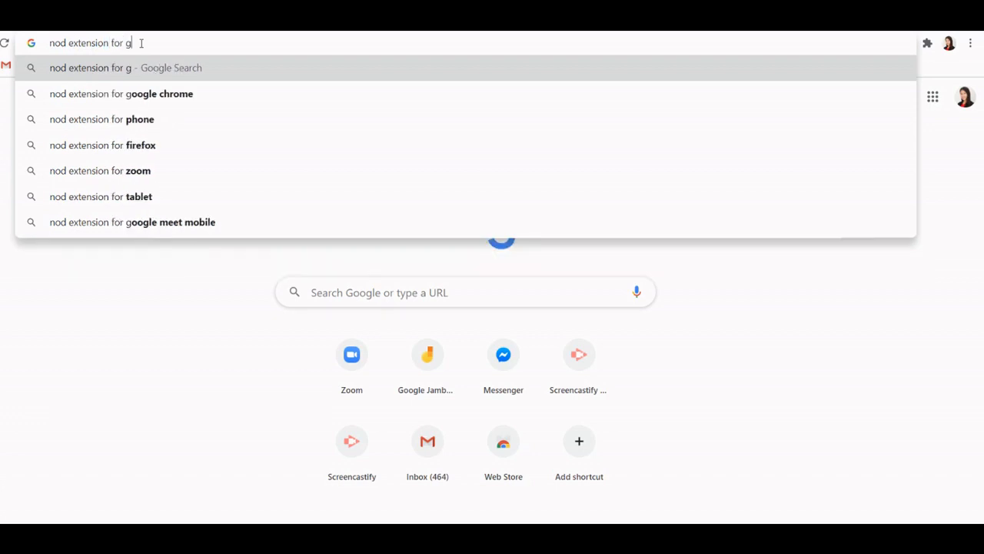
type("oogle meet")
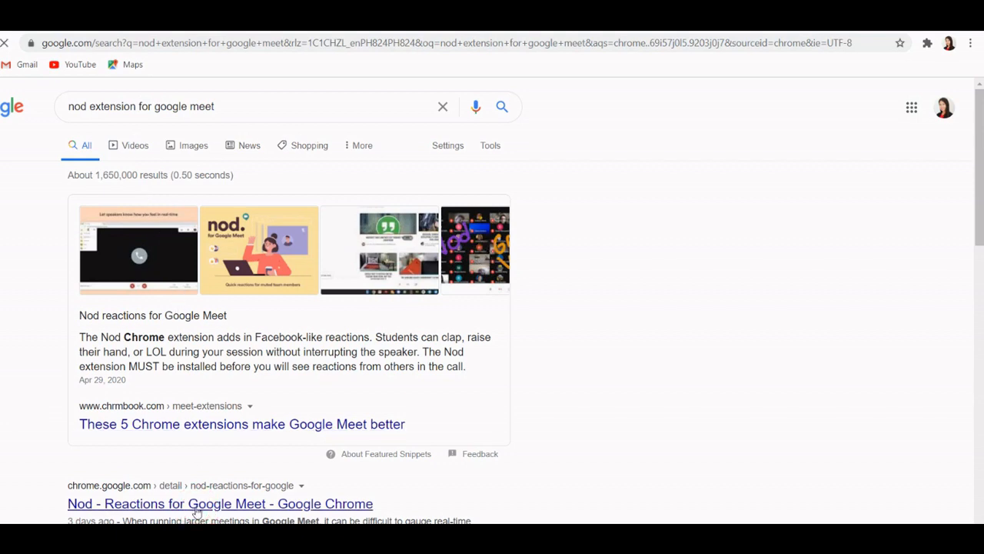
left_click(219, 503)
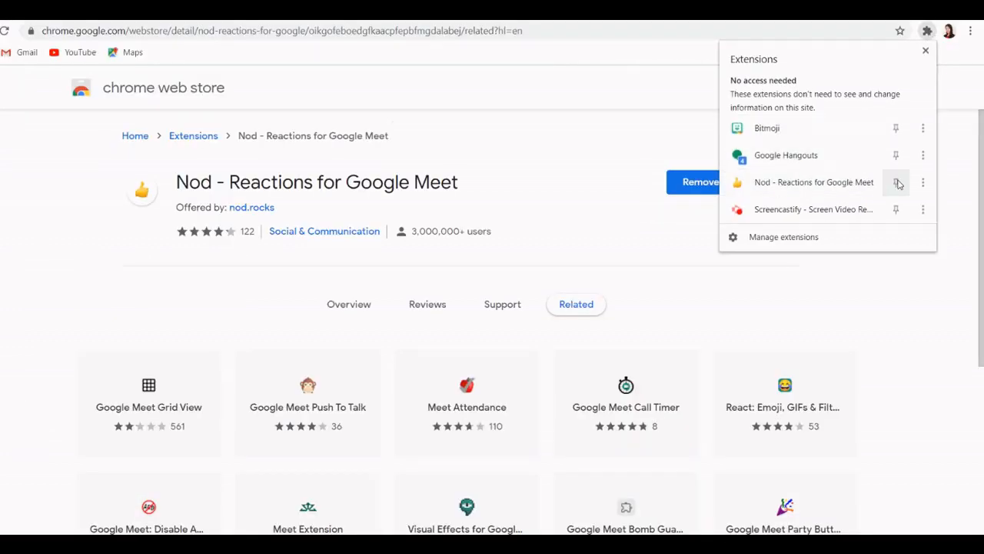
left_click(896, 182)
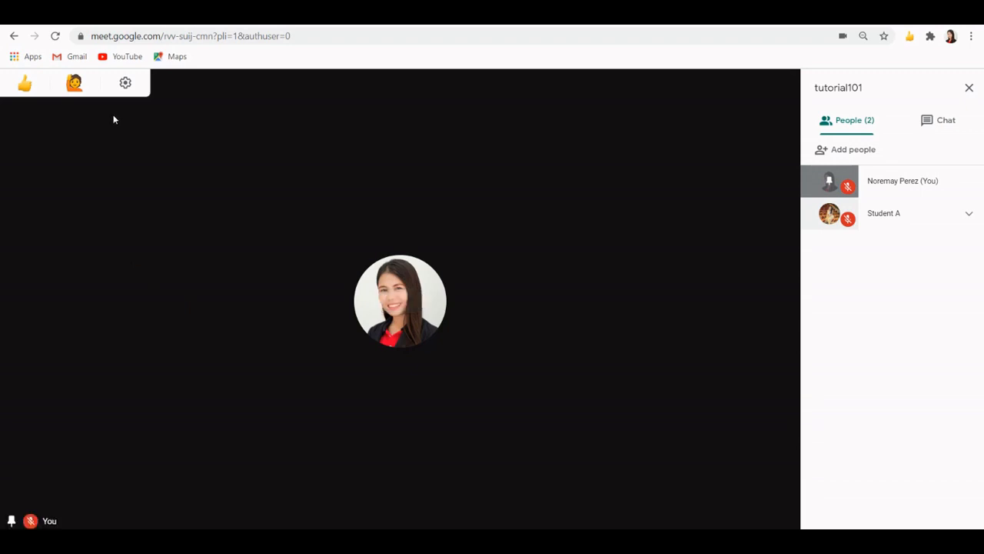
Step: Send a thumbs-up Nod reaction from the top-left reactions bar
left_click(25, 83)
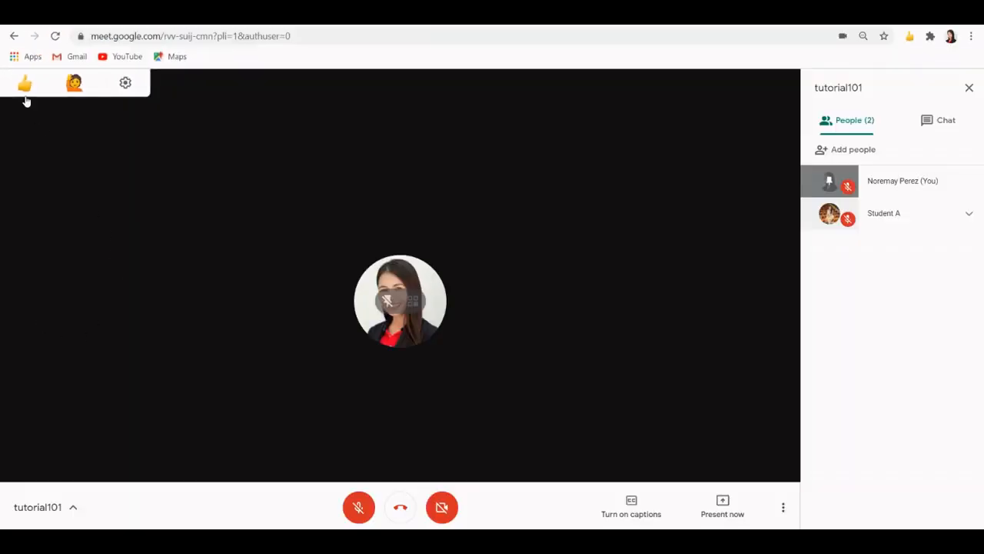
left_click(26, 83)
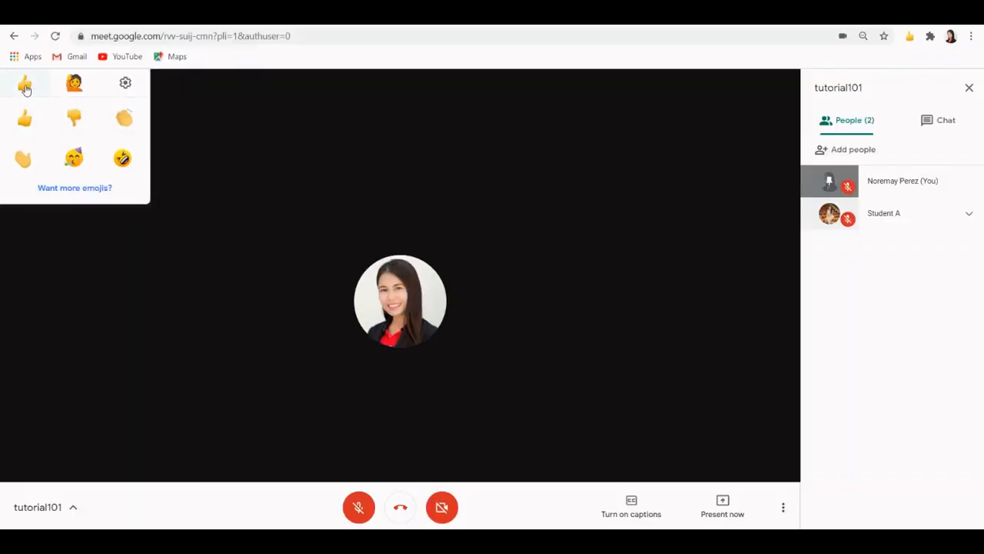
left_click(24, 119)
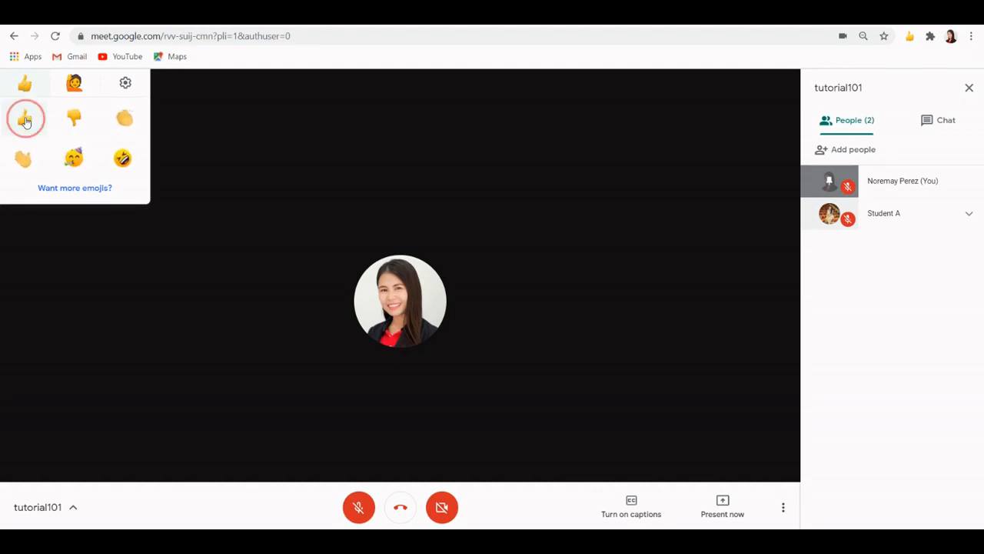
left_click(23, 118)
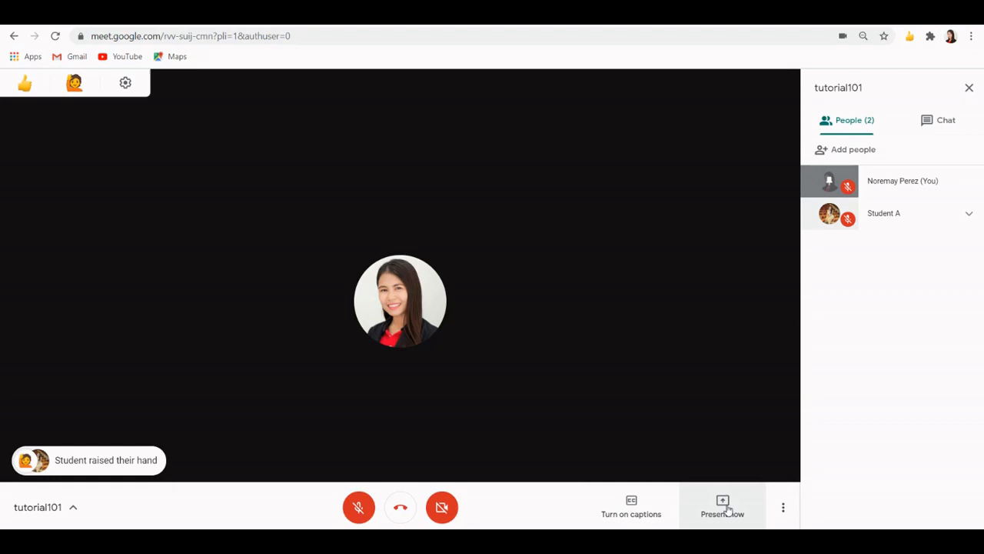
Step: Share the entire screen with everyone using Present now
left_click(722, 502)
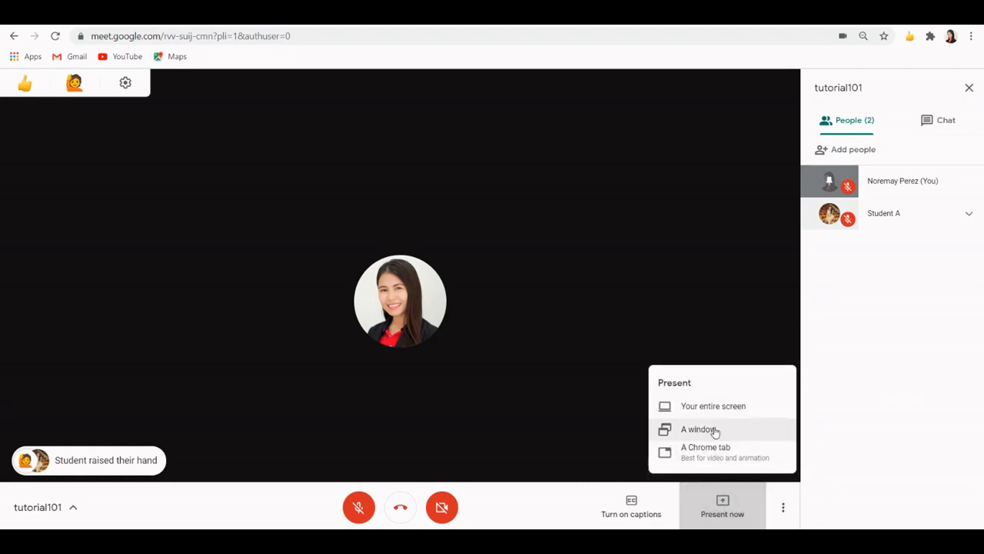
mouse_move(712, 429)
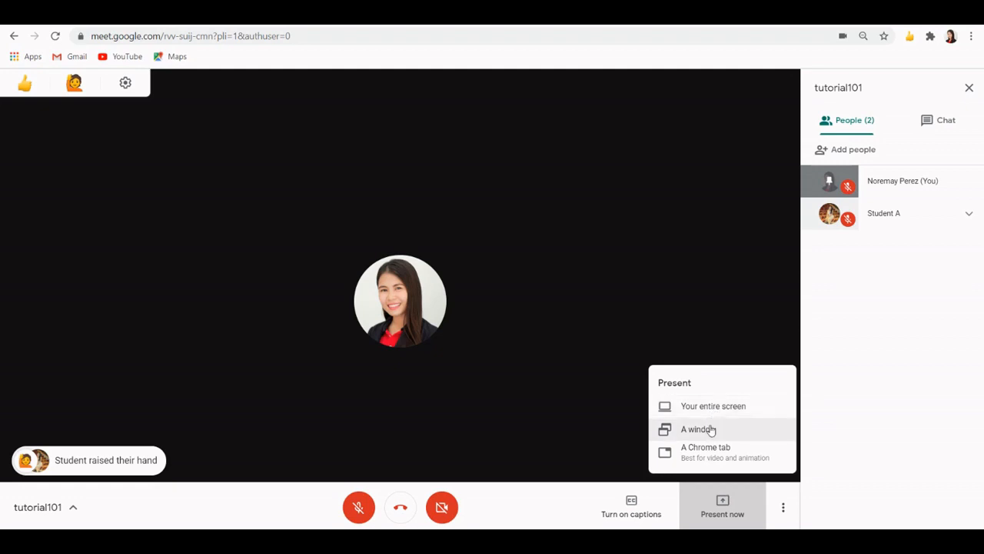
mouse_move(710, 431)
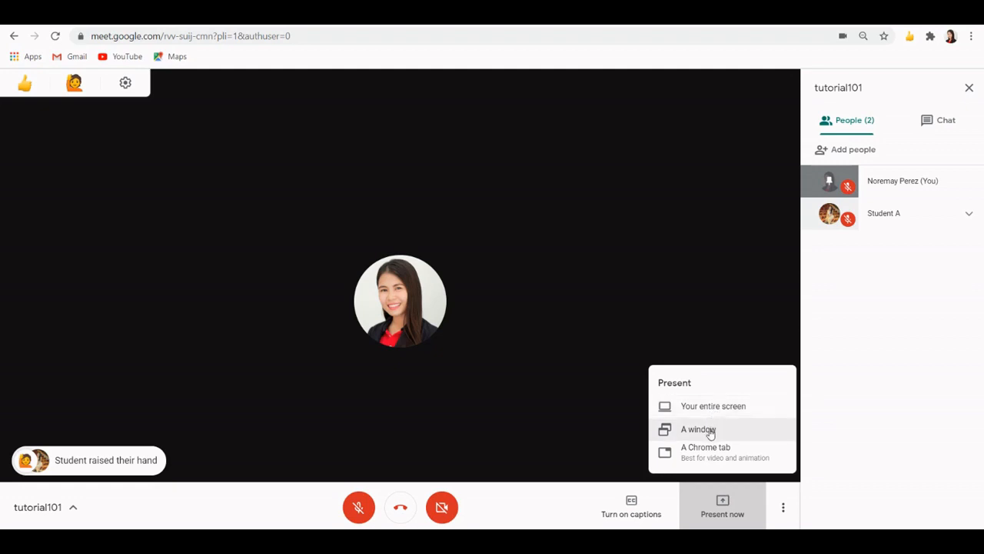
mouse_move(713, 408)
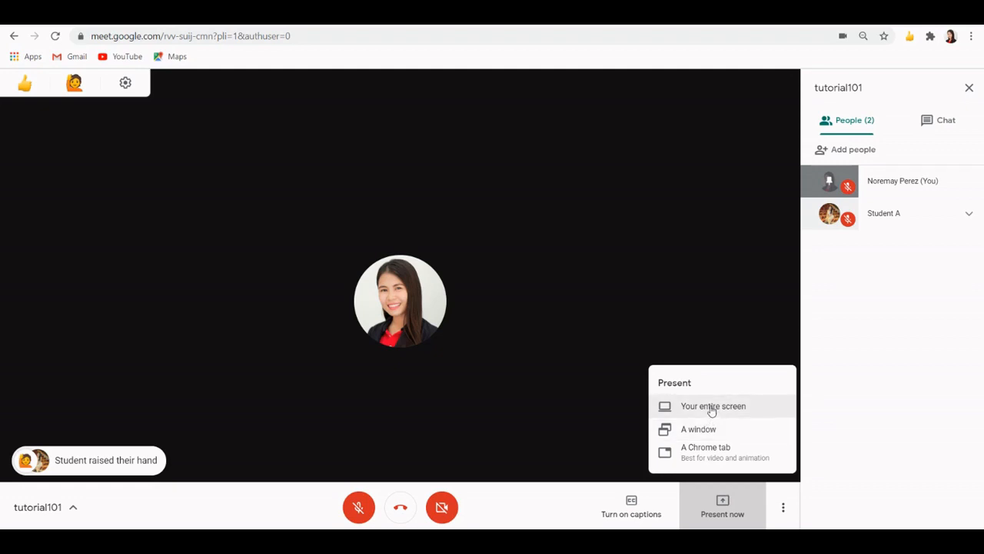
left_click(712, 410)
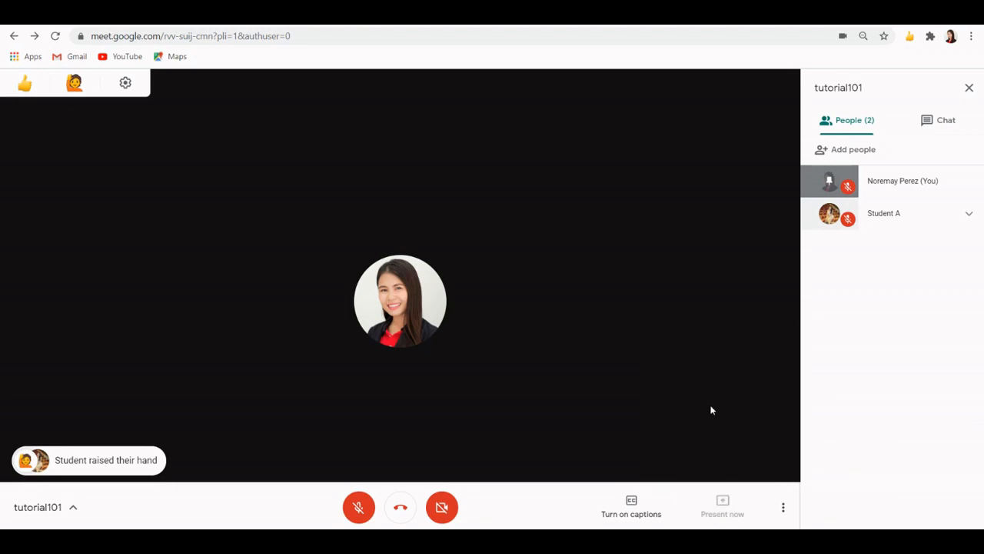
left_click(722, 507)
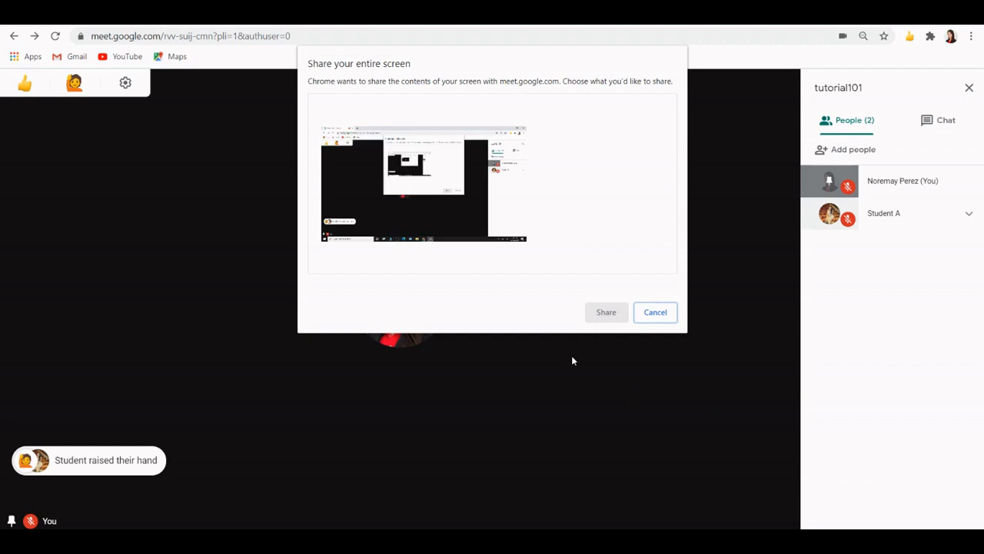
left_click(423, 184)
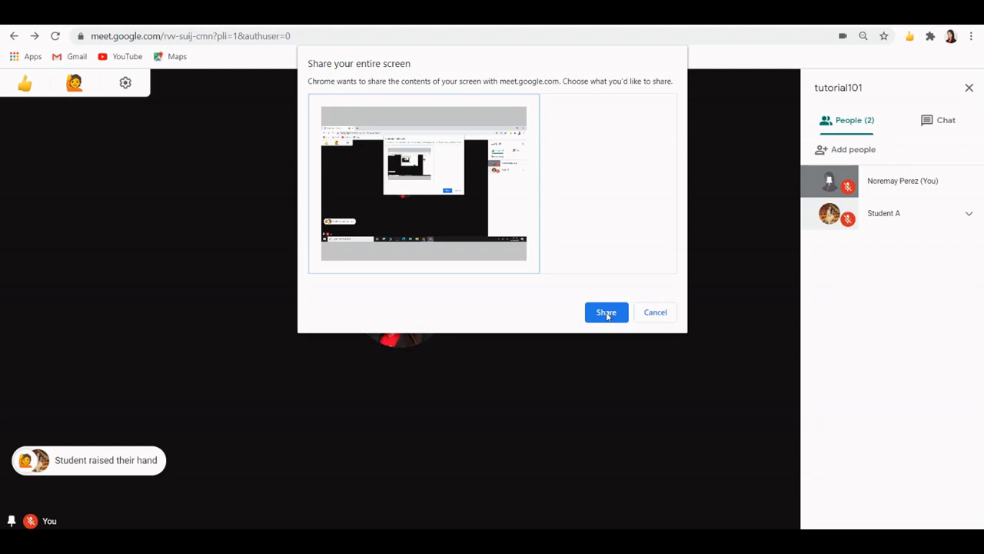
left_click(606, 312)
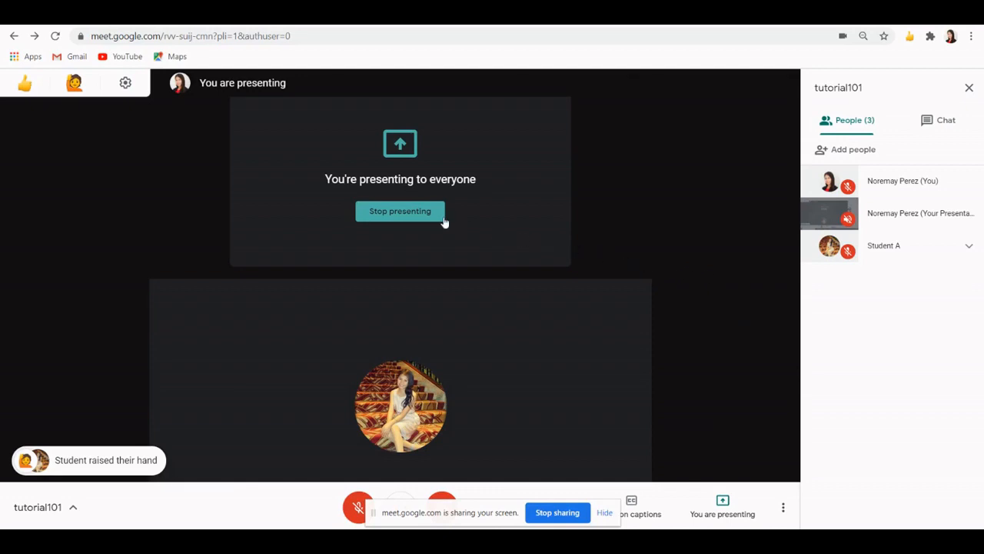
mouse_move(402, 213)
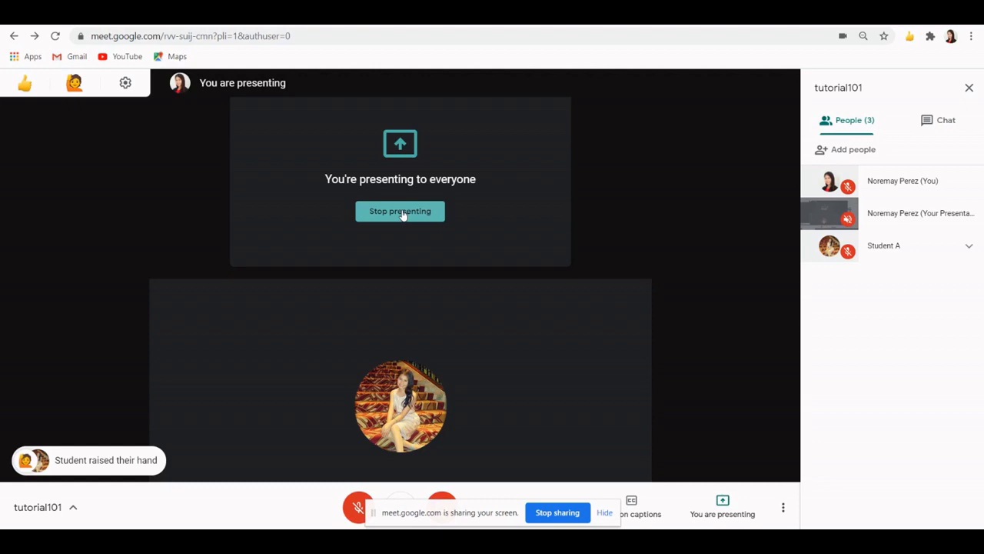
Step: Stop presenting the screen to the meeting
left_click(400, 212)
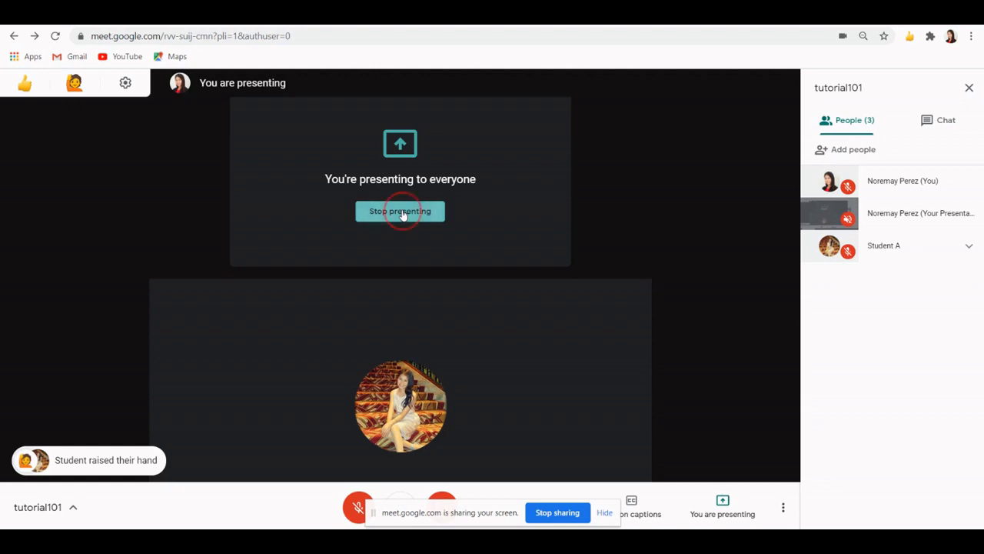
left_click(400, 211)
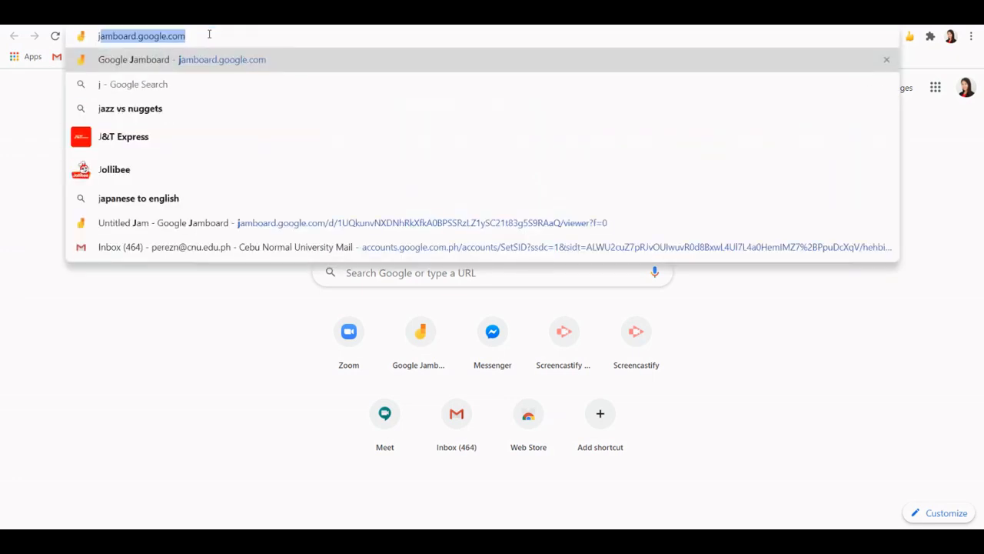
Step: Go to jamboard.google.com and open the Untitled Jam
type("jamboard.google.com/d/1m-Gc8slT4nhBa96YHQmP-w_-8Ip-K0Ou-B0W4smx7ps/viewer?f=0")
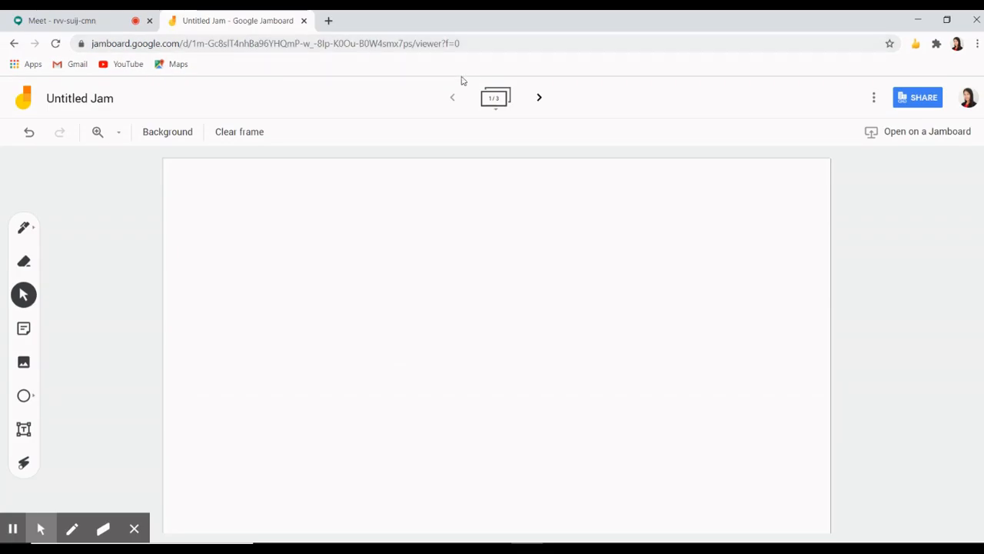
mouse_move(383, 202)
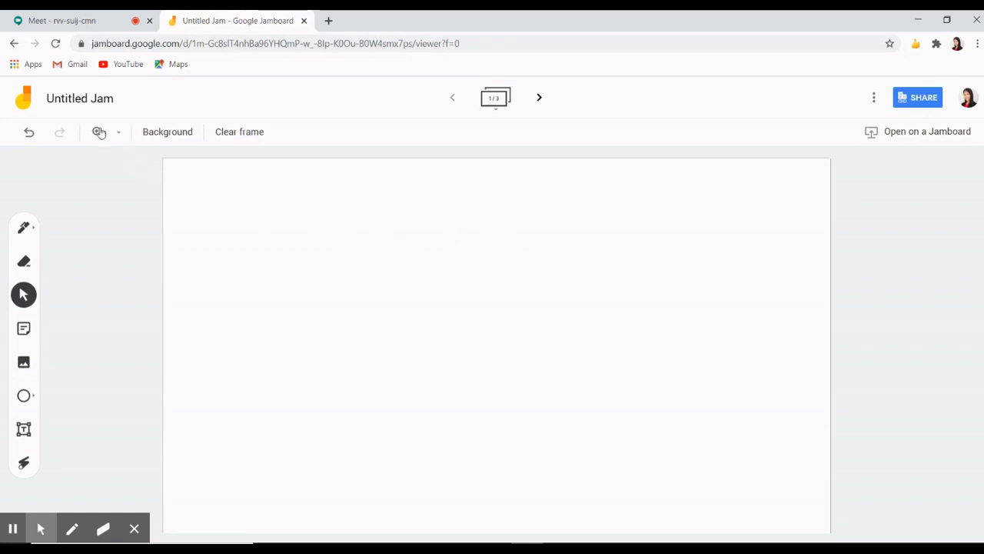
left_click(62, 20)
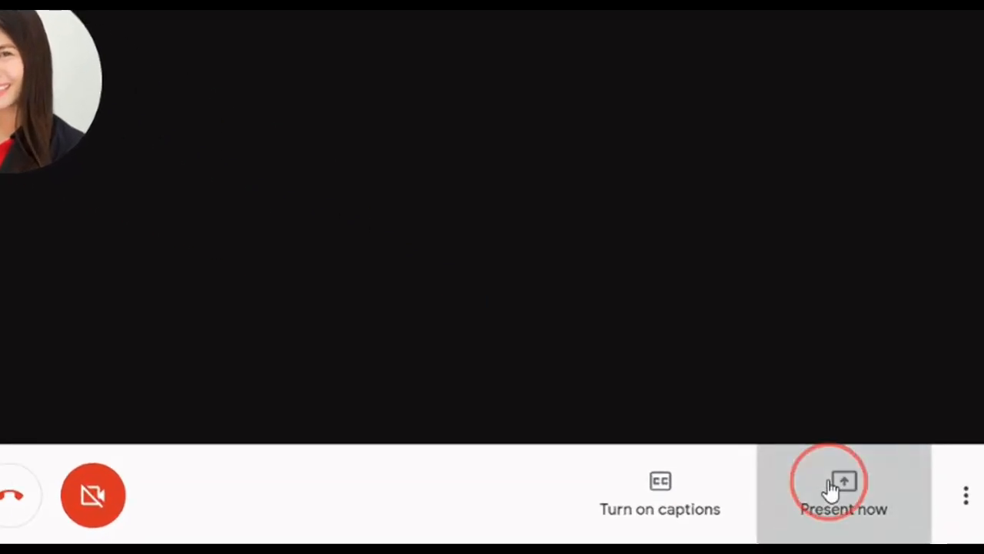
Step: Present the entire screen again and switch back to the Untitled Jam tab
left_click(841, 497)
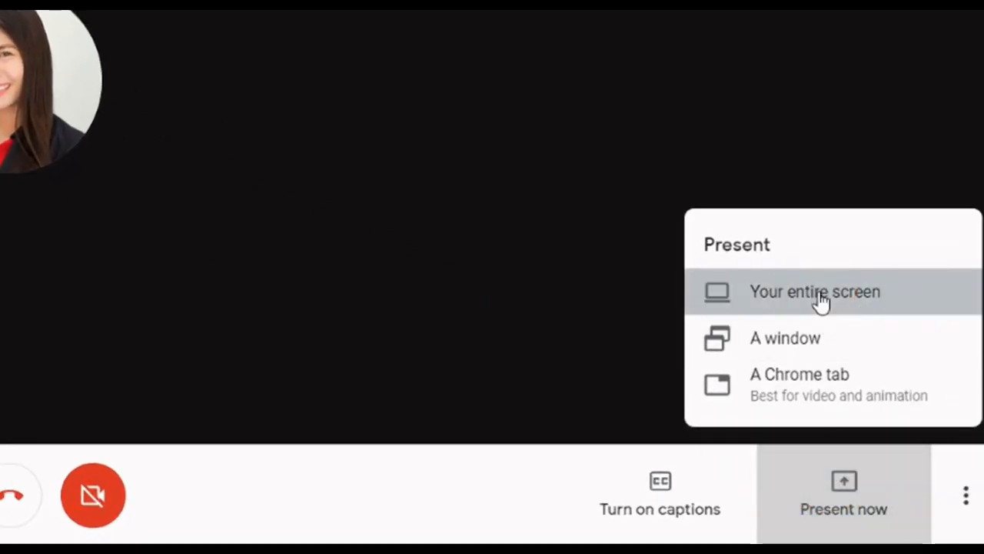
left_click(816, 292)
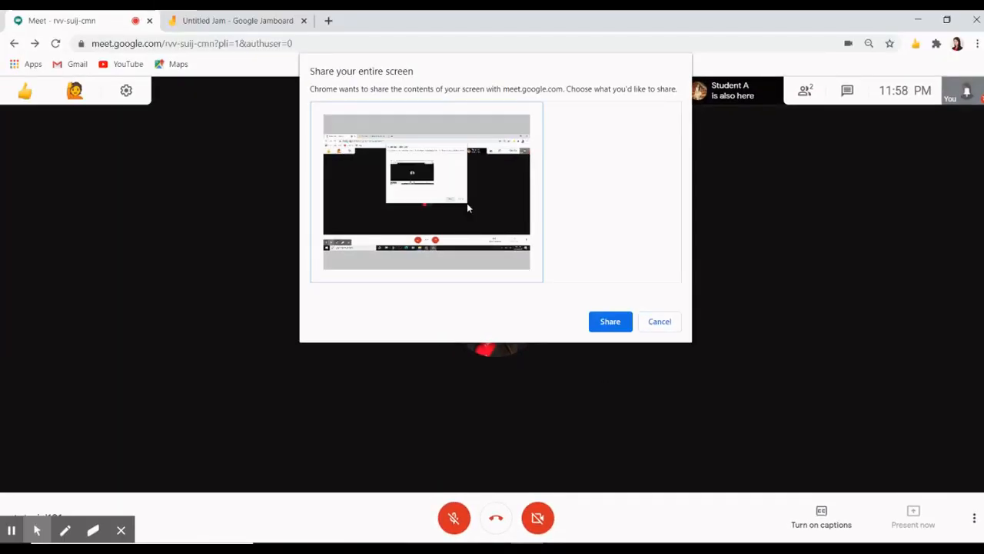
left_click(610, 322)
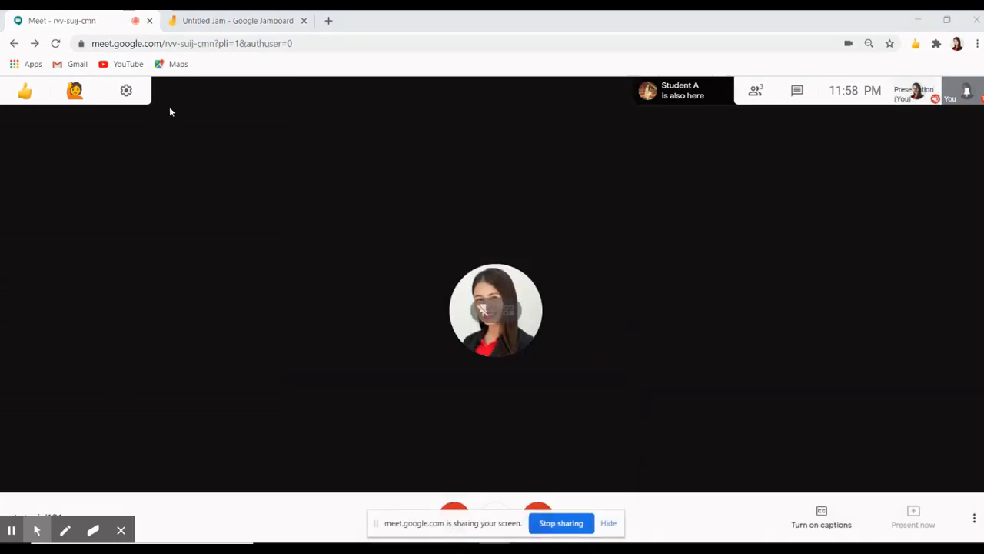
left_click(238, 21)
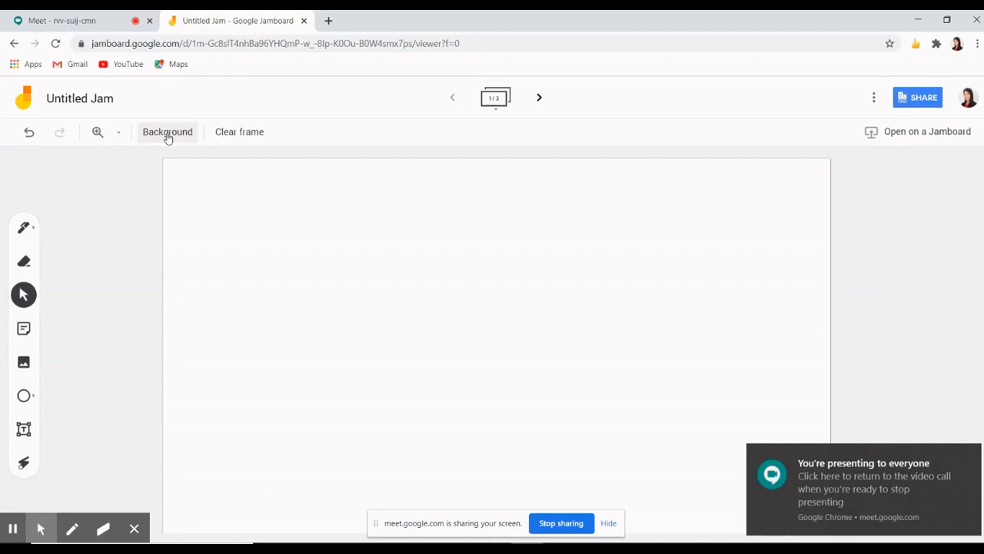
left_click(166, 132)
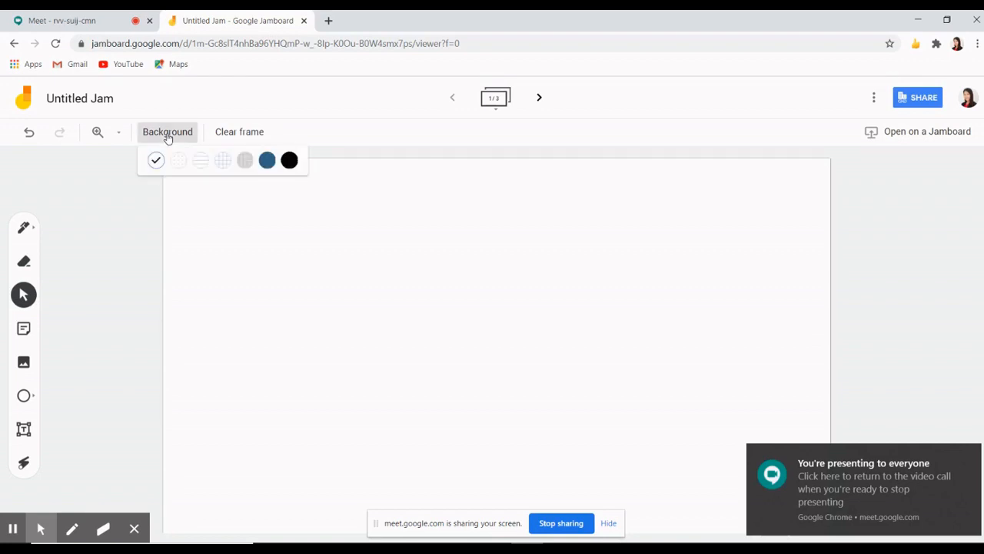
mouse_move(155, 160)
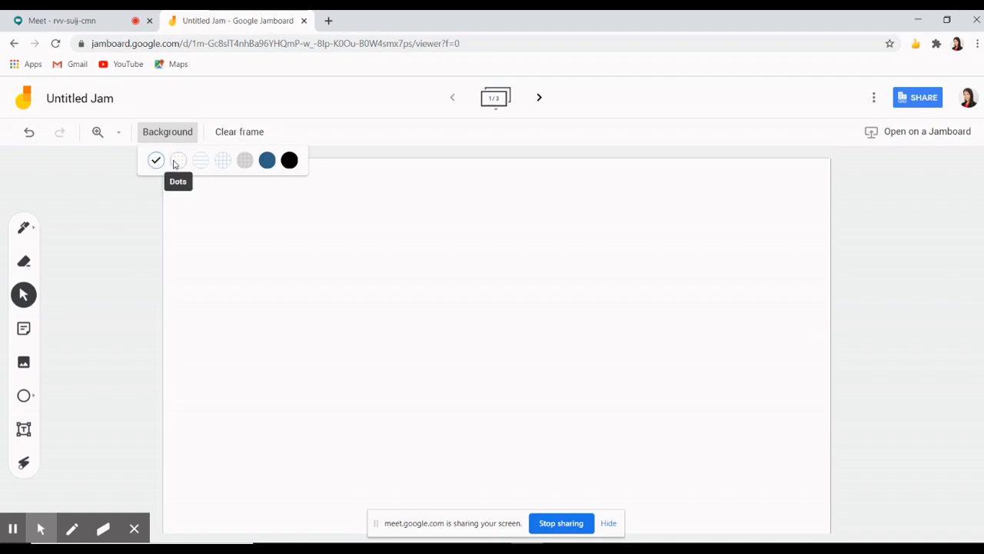
mouse_move(222, 160)
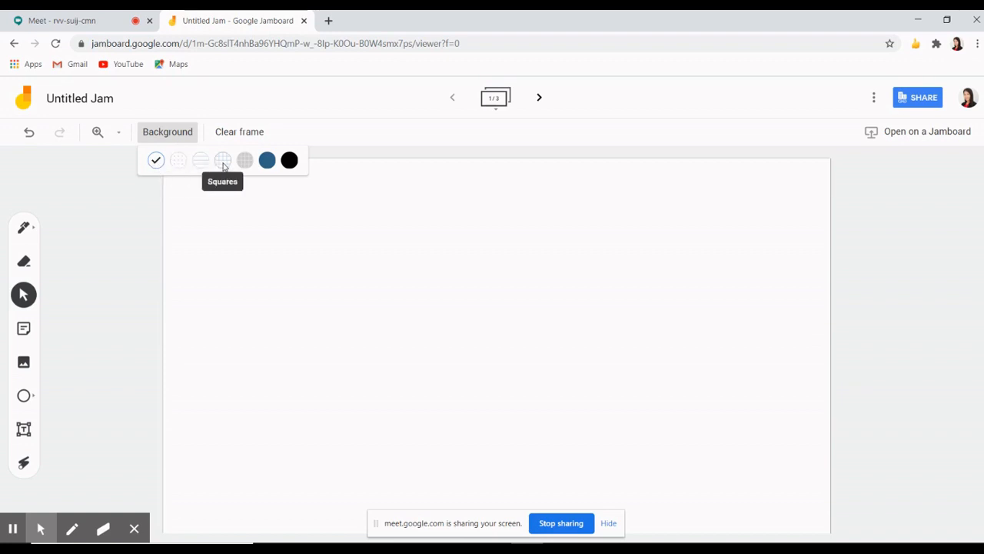
mouse_move(267, 160)
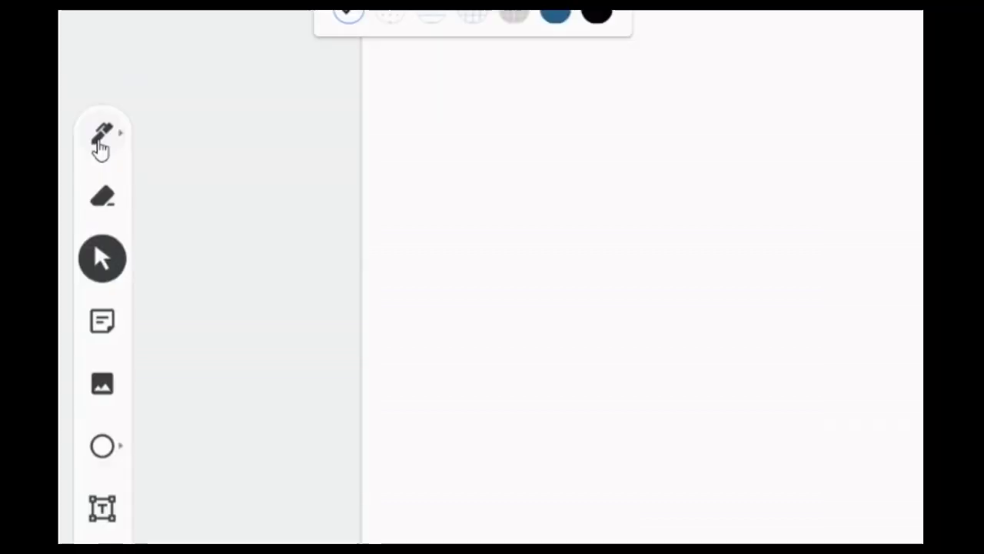
left_click(101, 133)
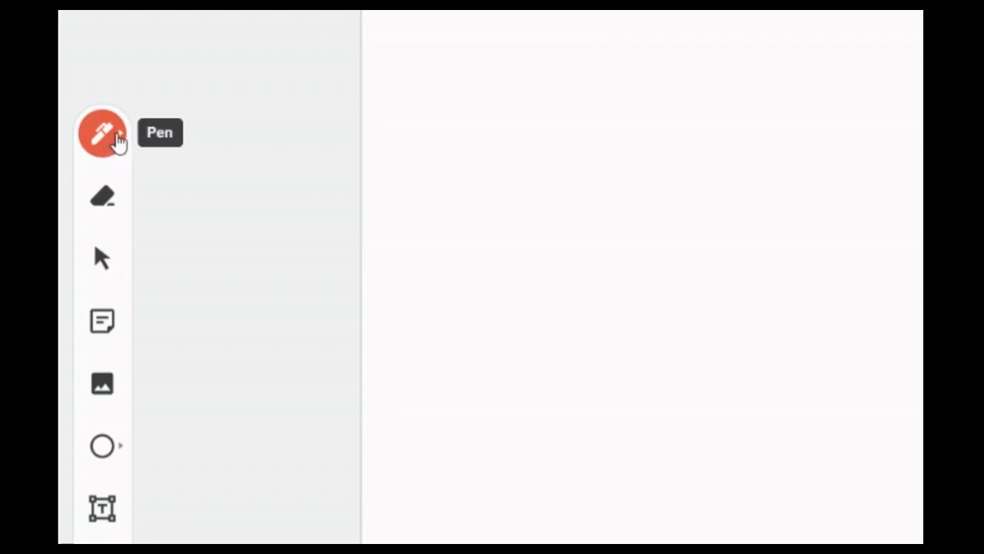
left_click(101, 134)
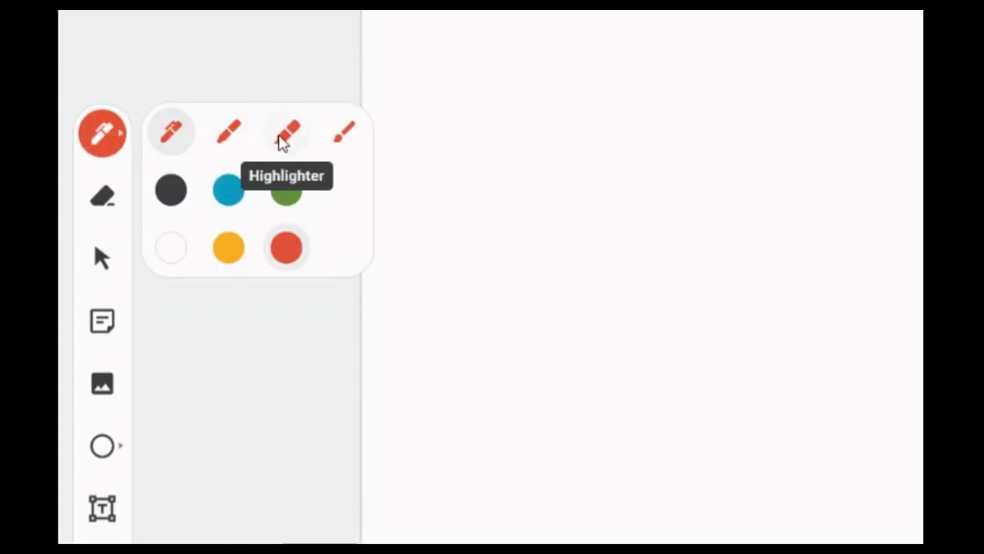
mouse_move(173, 195)
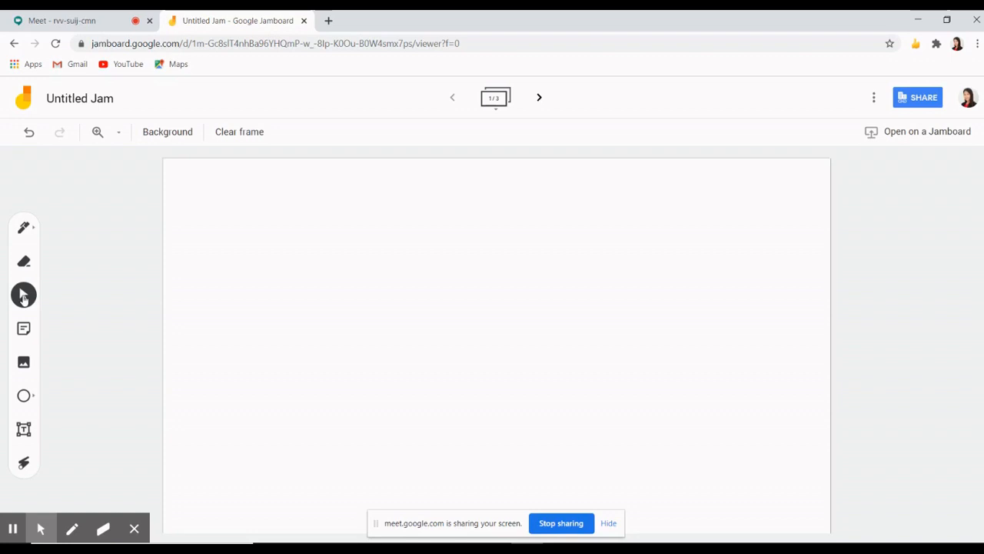
Step: Add a blue 'Hi!' sticky note and drag it to the frame's top-left
left_click(24, 328)
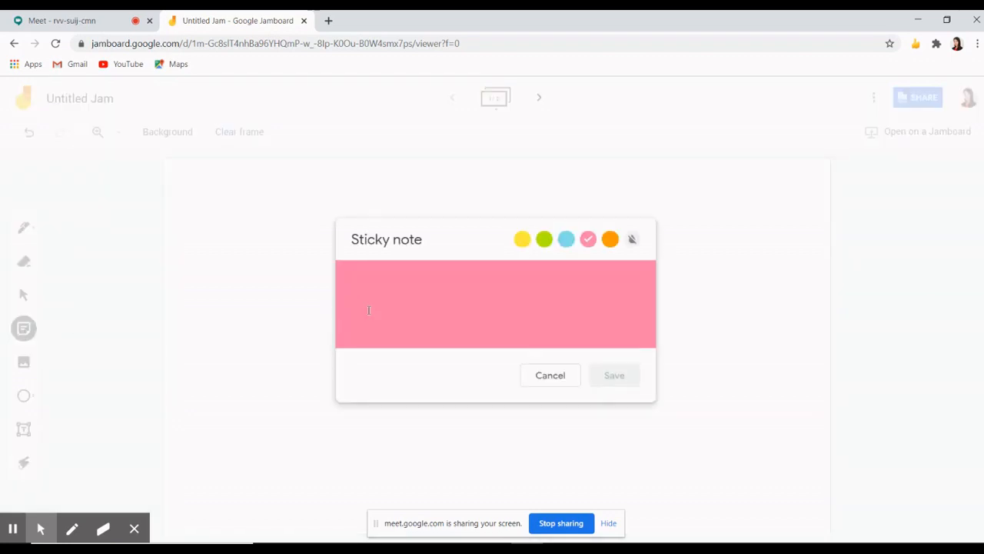
type("Hi")
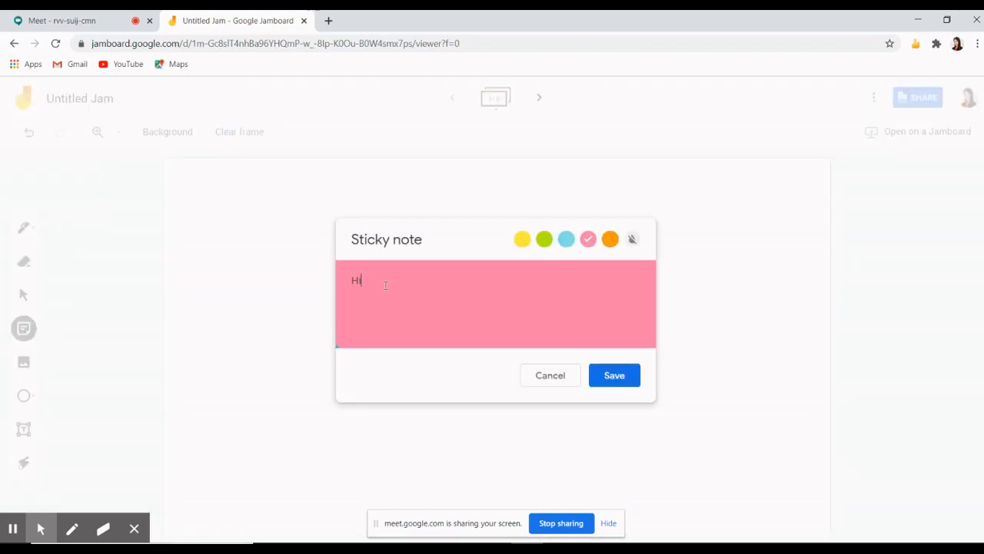
type("i")
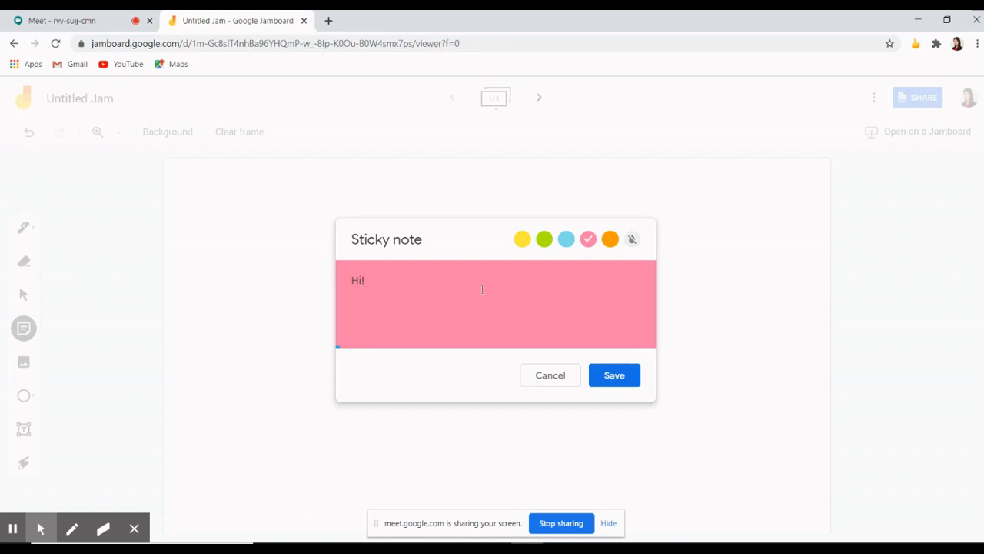
left_click(566, 239)
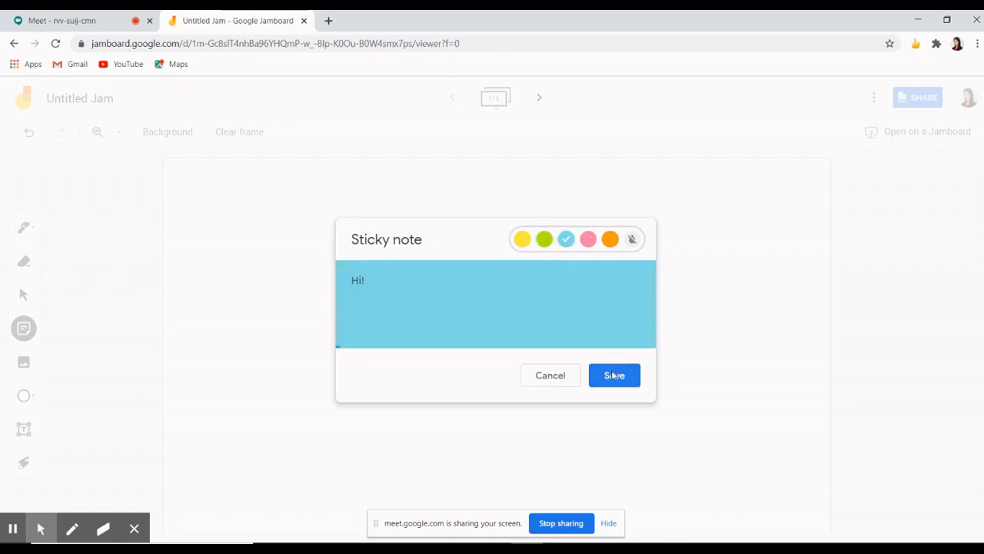
left_click(613, 374)
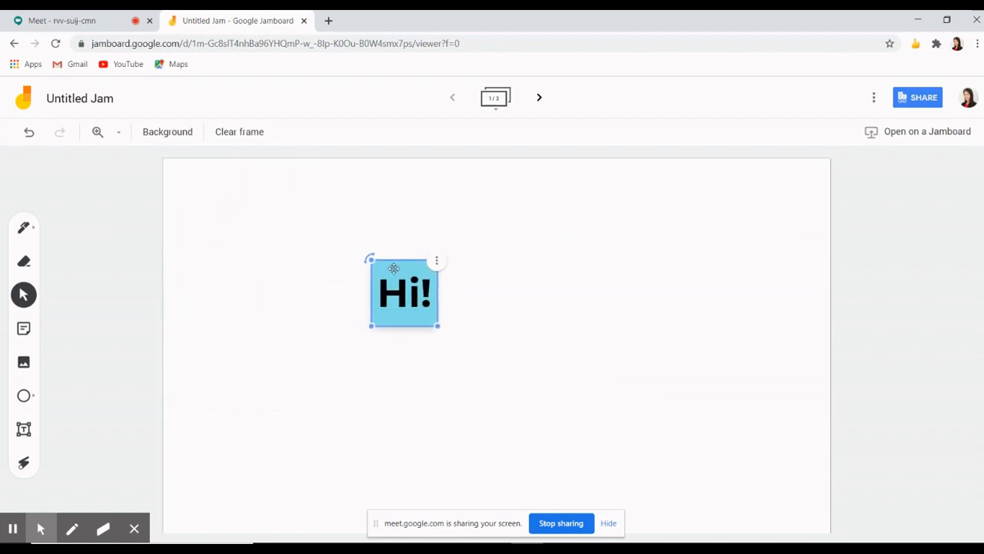
left_click_drag(404, 292, 237, 217)
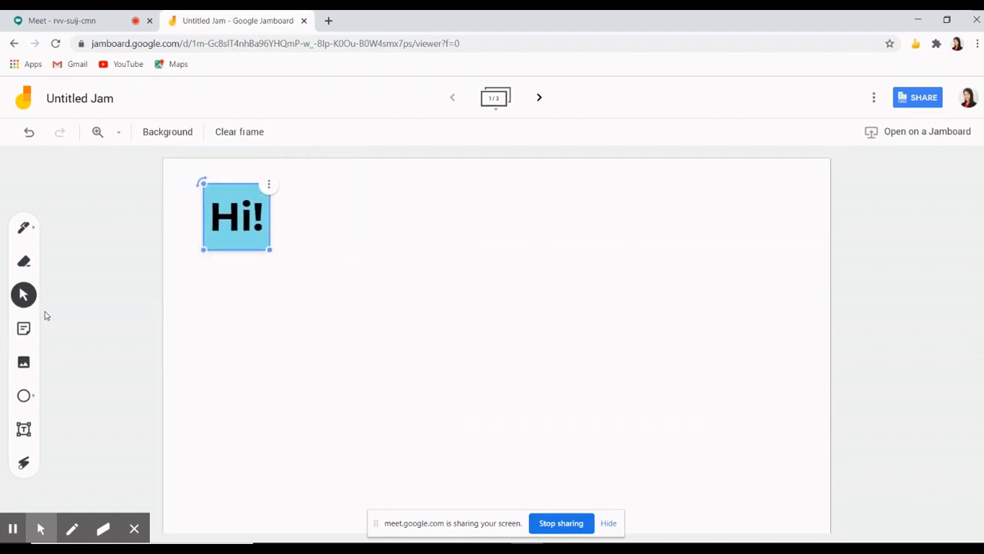
left_click(23, 362)
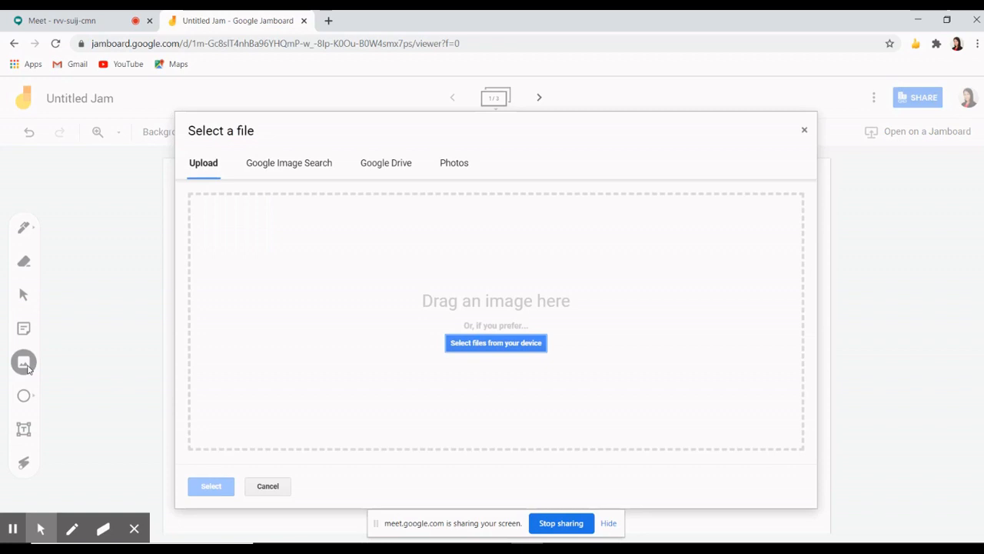
mouse_move(177, 207)
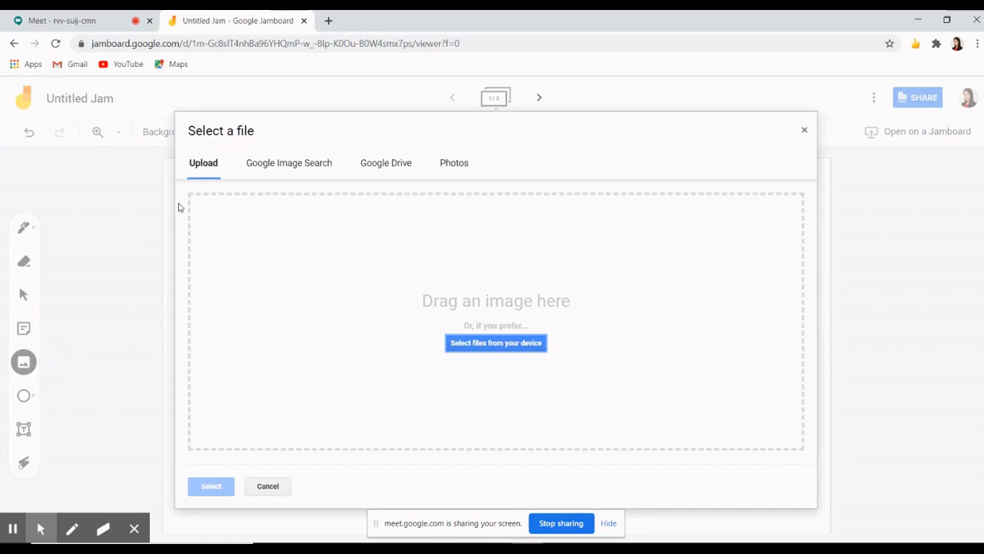
mouse_move(203, 168)
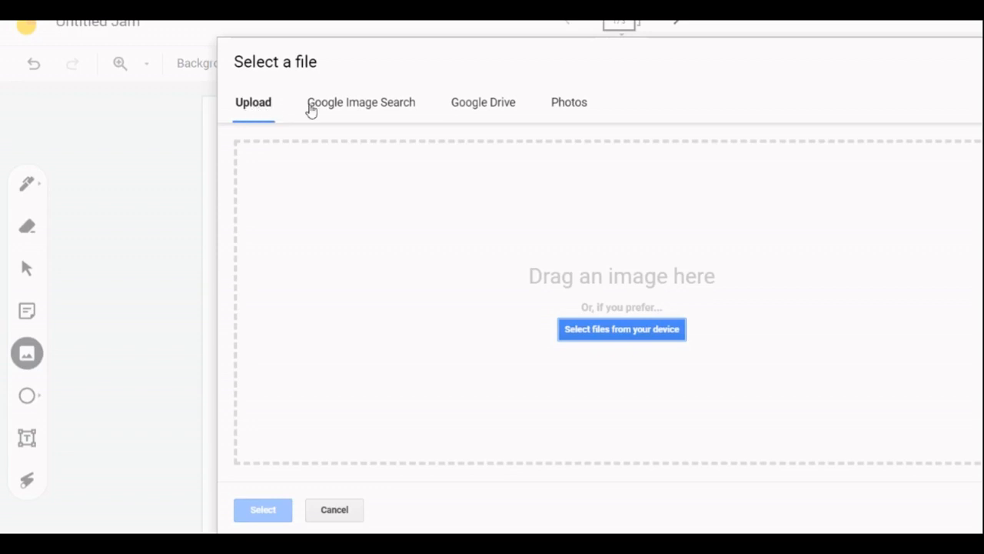
left_click(362, 102)
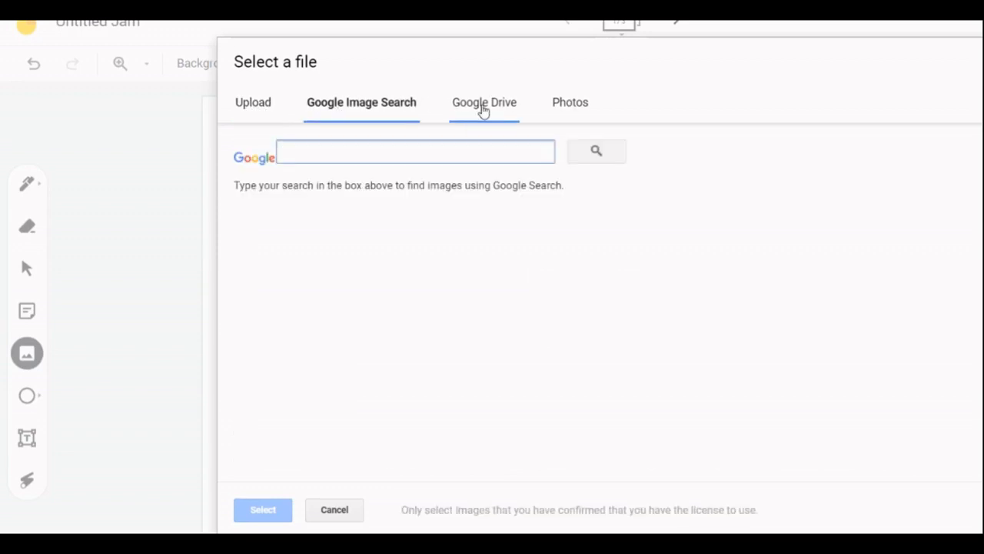
mouse_move(496, 112)
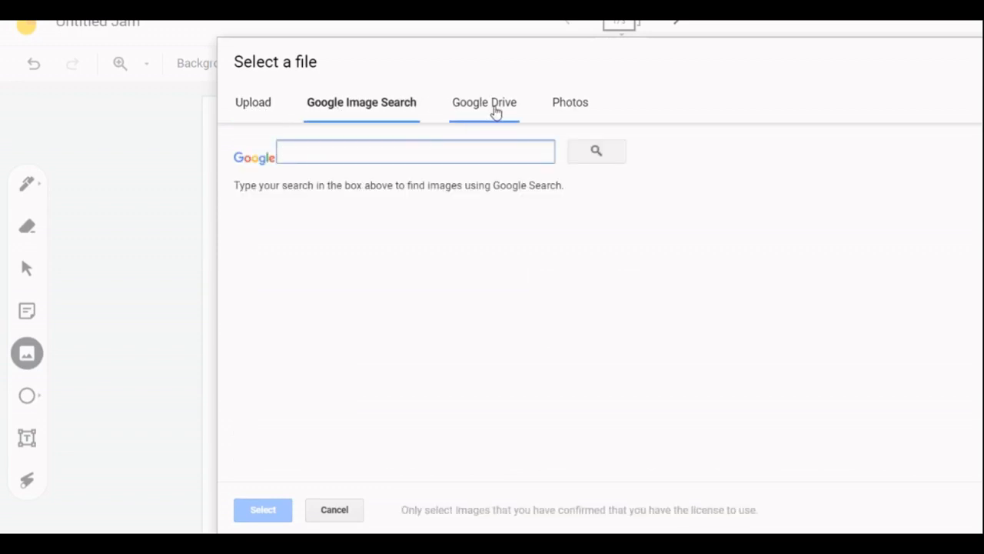
mouse_move(562, 112)
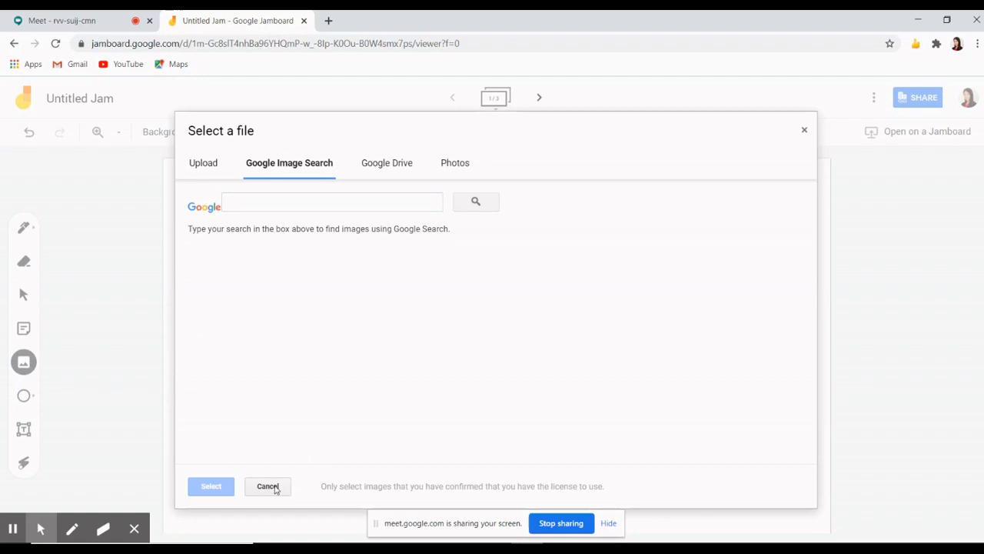
left_click(268, 486)
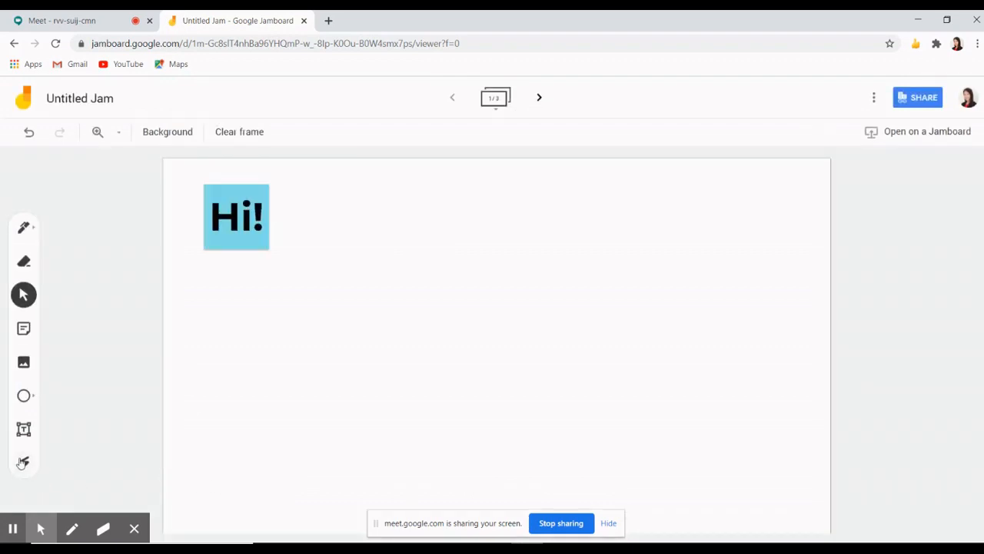
mouse_move(24, 429)
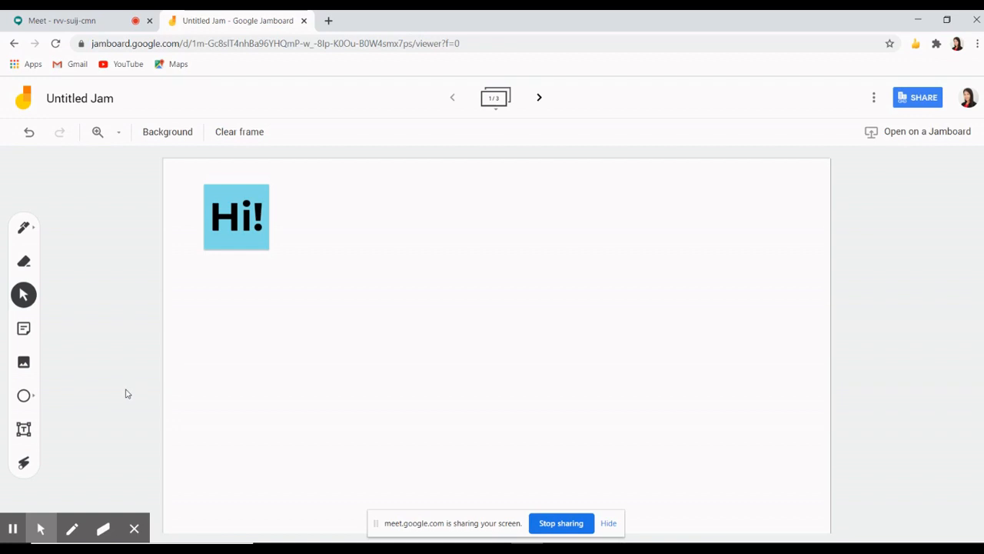
mouse_move(409, 261)
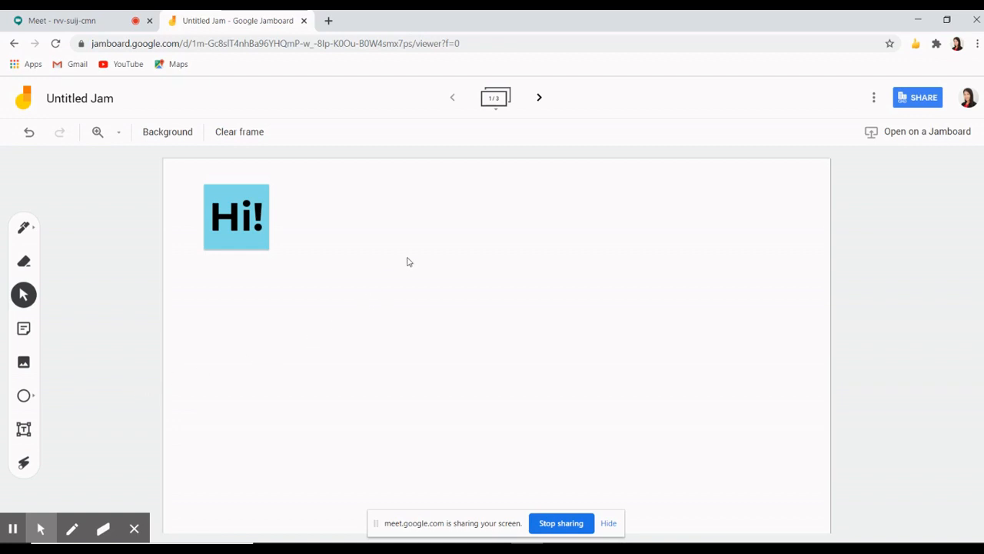
mouse_move(540, 96)
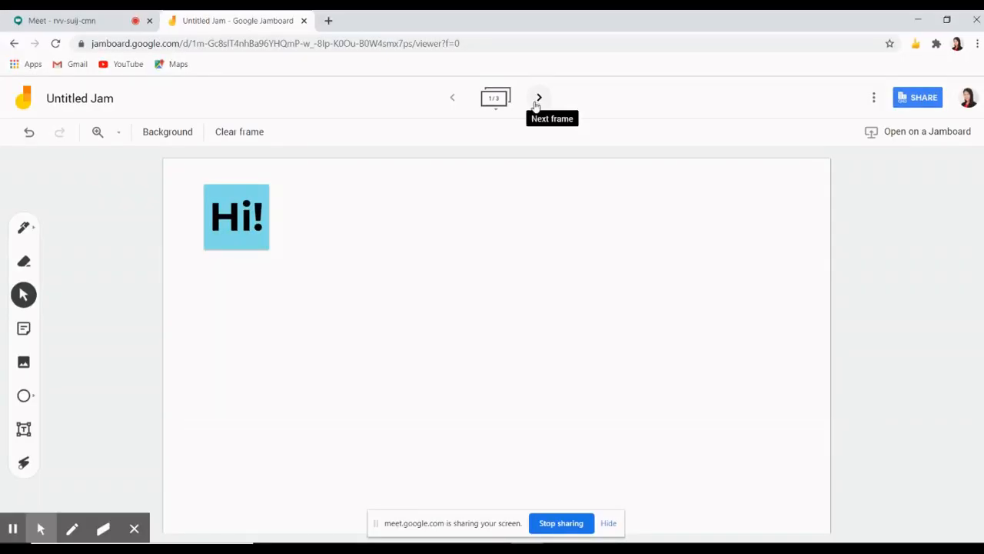
mouse_move(624, 109)
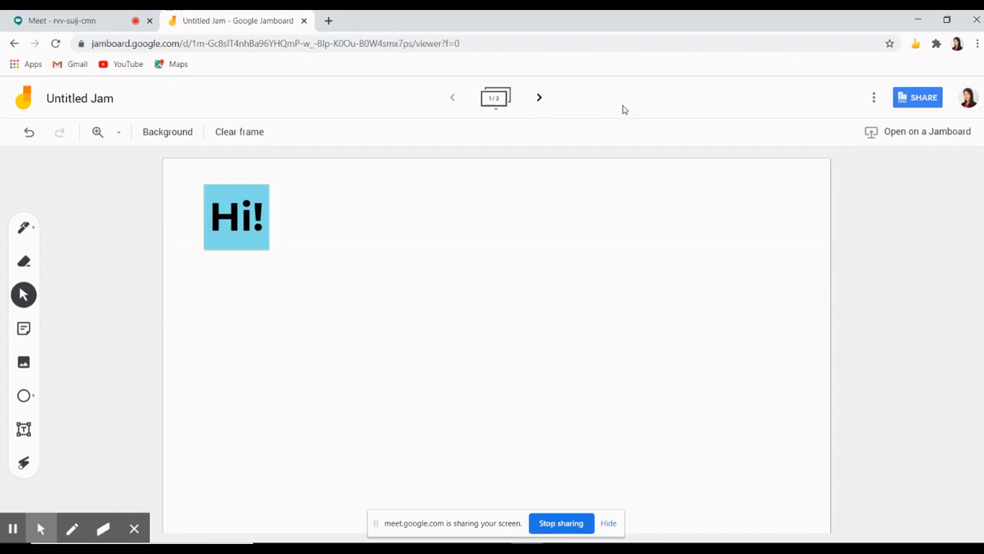
mouse_move(880, 101)
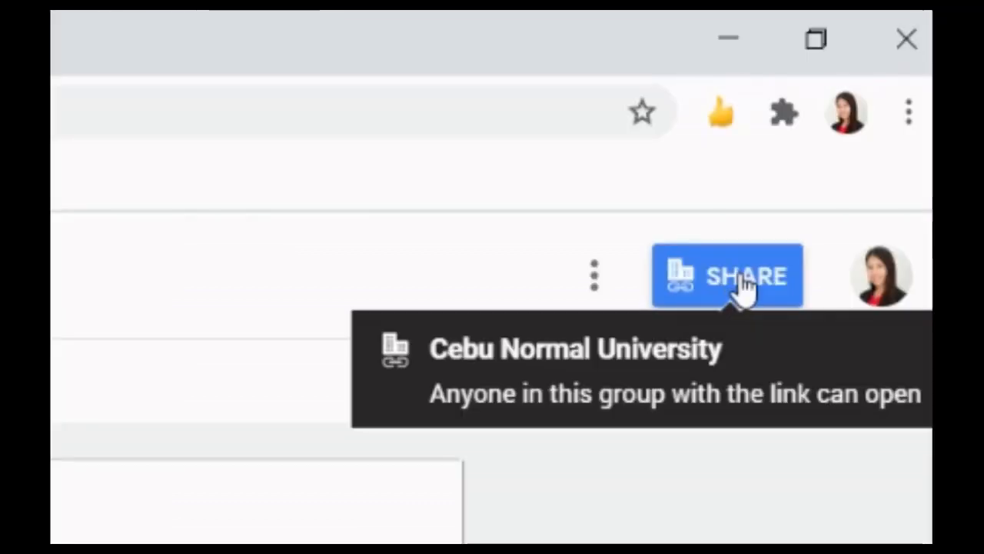
Step: Open the Share dialog for the Untitled Jam
left_click(736, 275)
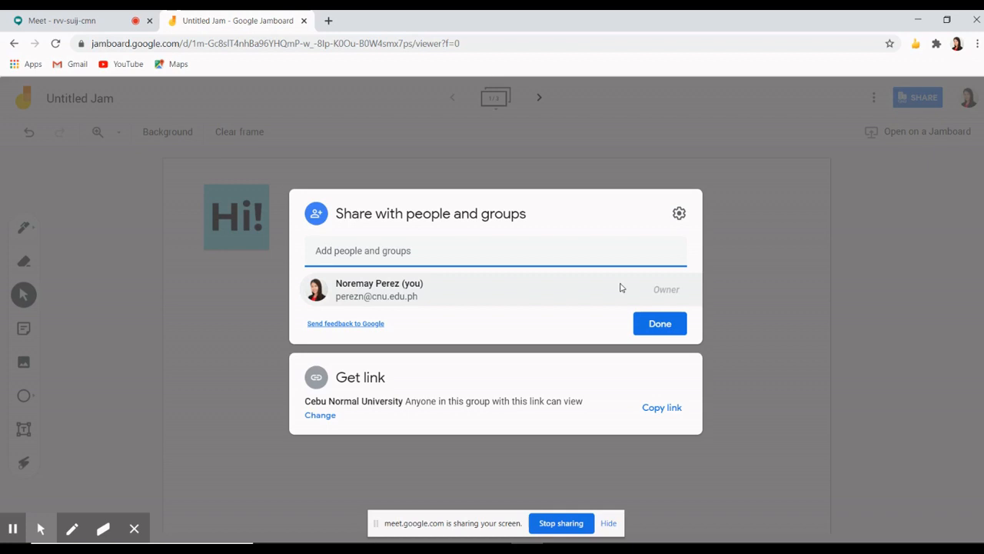
Step: Set the jam's link access to 'Anyone with the link' as Editor, then close sharing
left_click(493, 250)
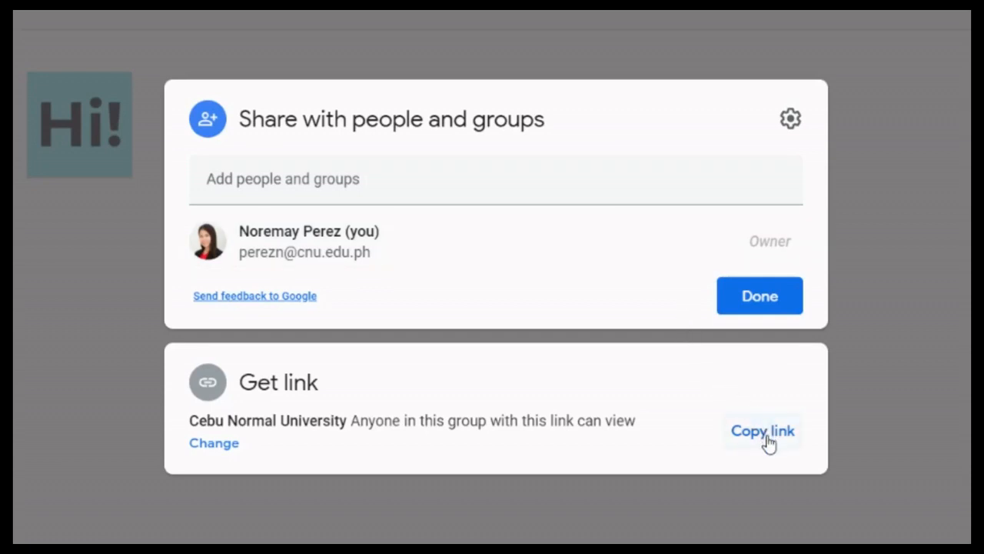
left_click(763, 431)
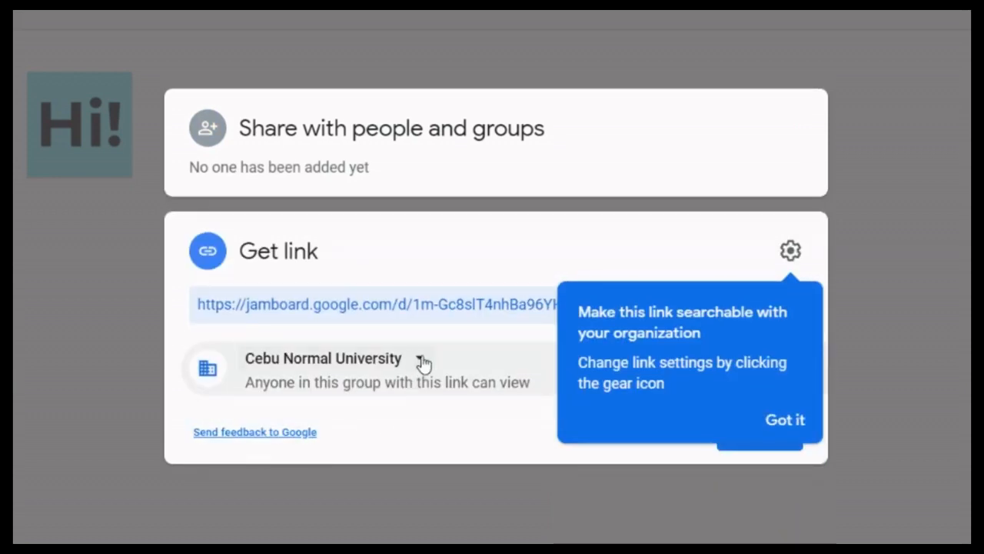
left_click(323, 358)
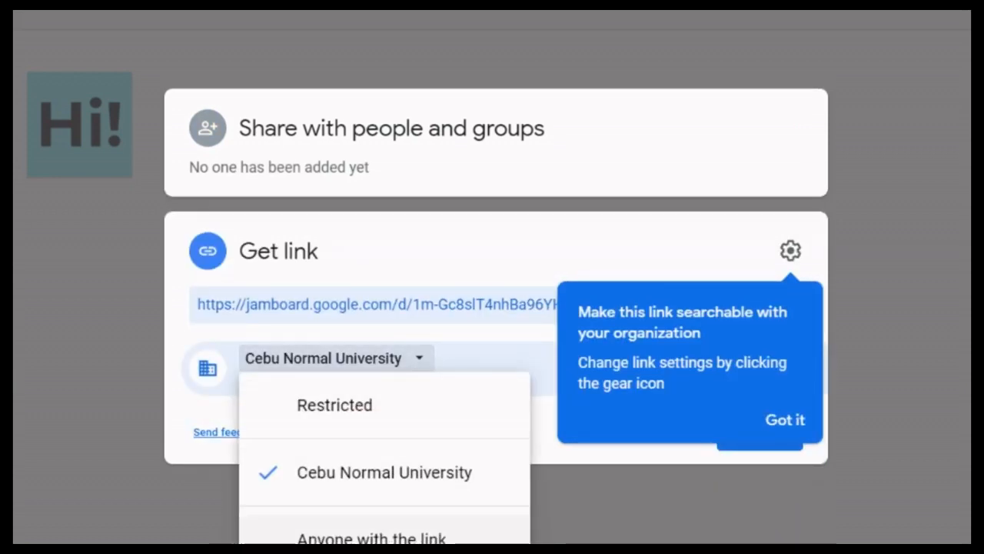
left_click(378, 548)
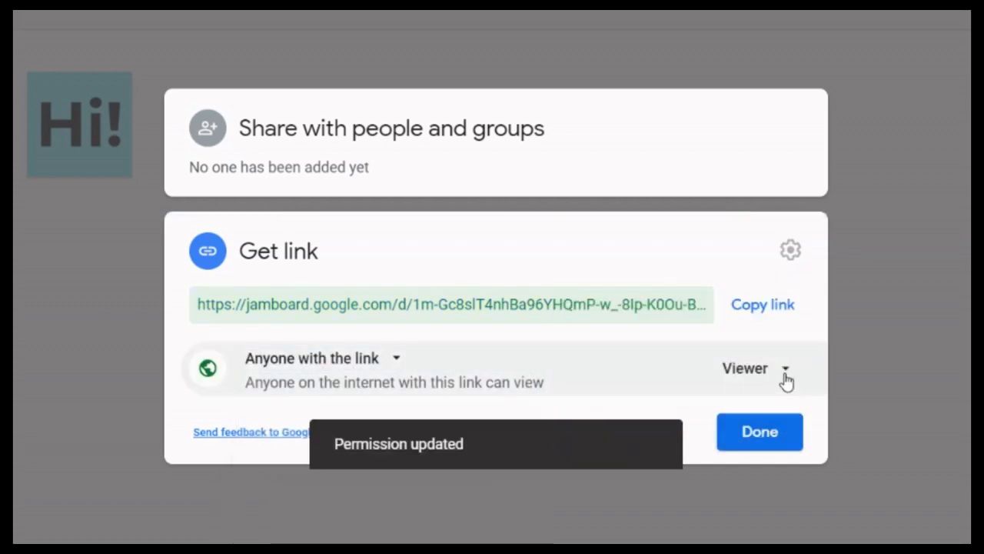
left_click(786, 372)
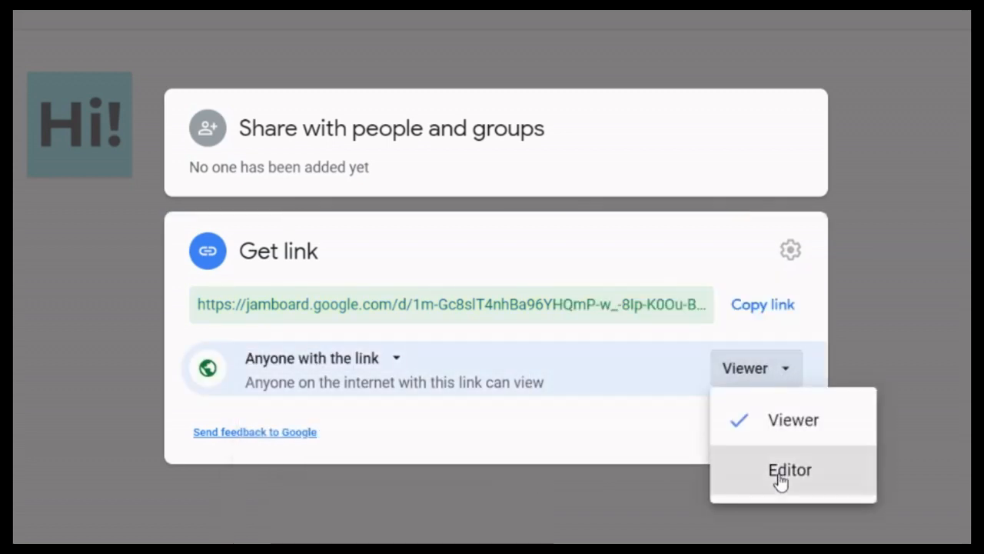
left_click(786, 469)
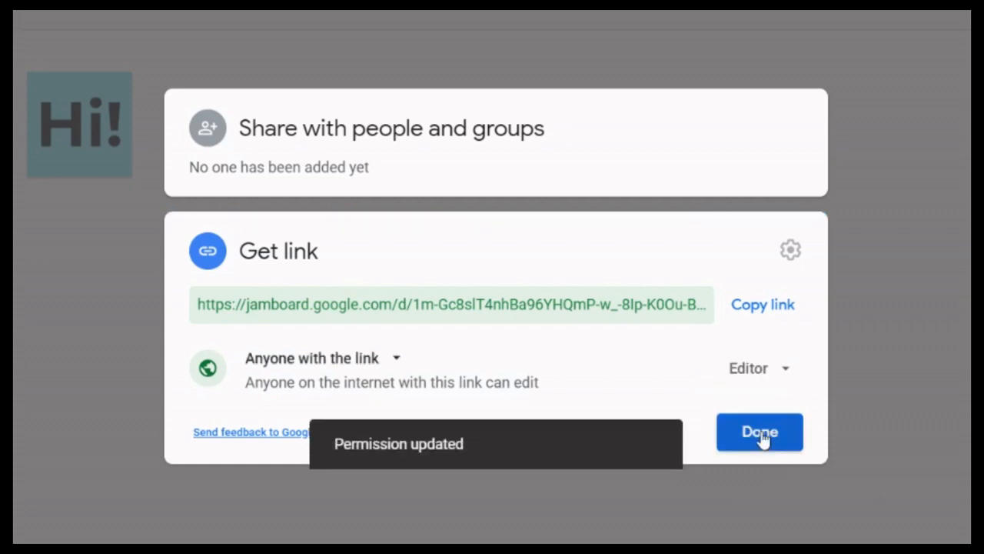
left_click(756, 431)
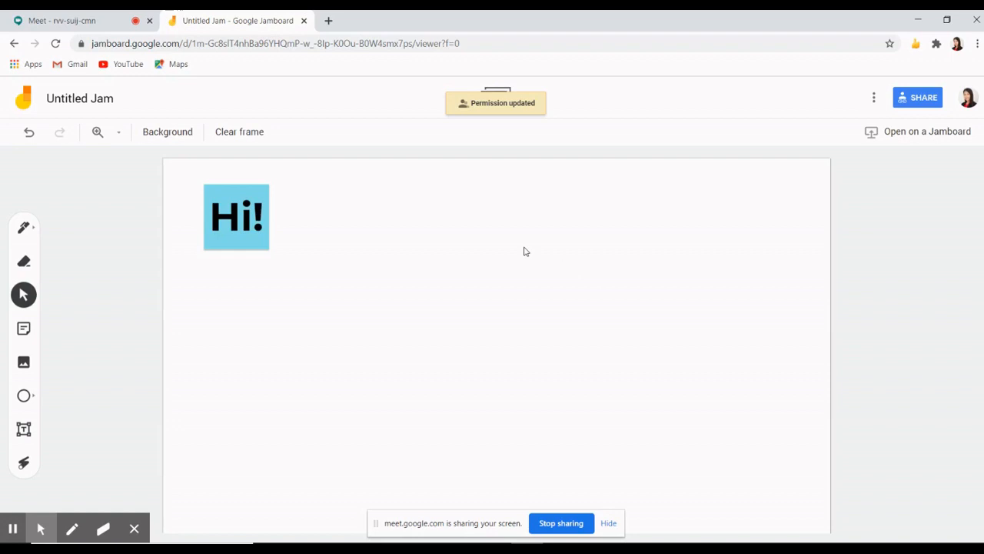
mouse_move(401, 219)
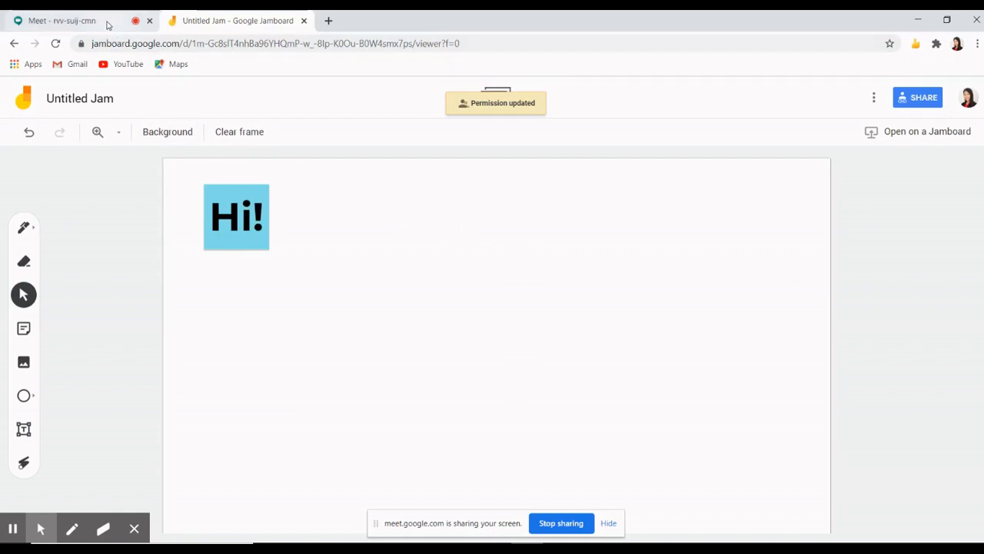
Step: Send the jam link in the Meet chat to everyone, then return to the jam
left_click(65, 20)
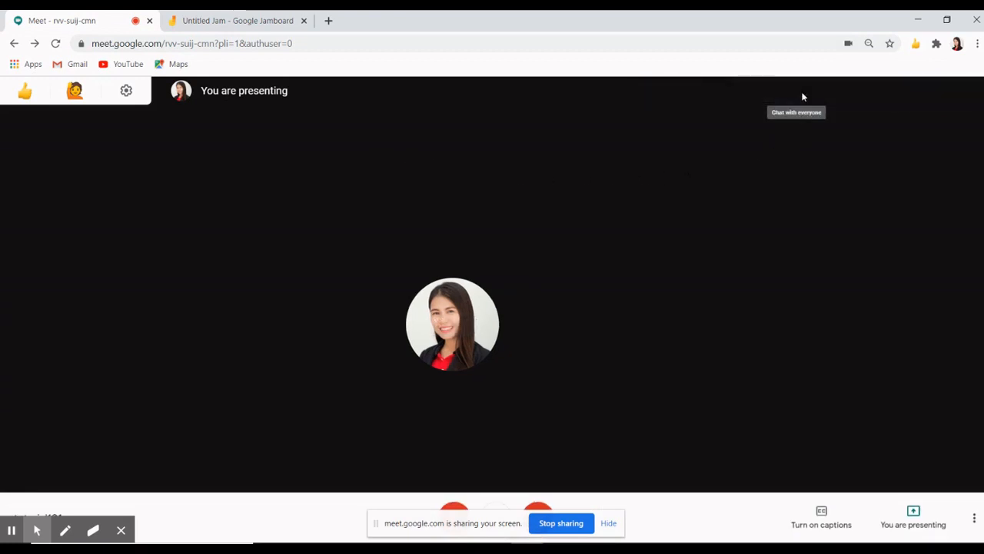
left_click(796, 96)
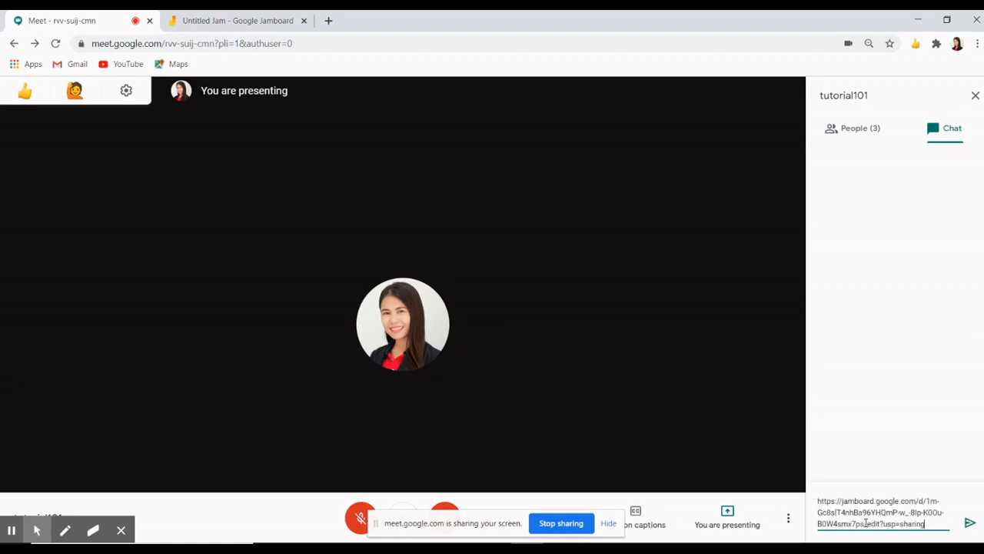
left_click(970, 523)
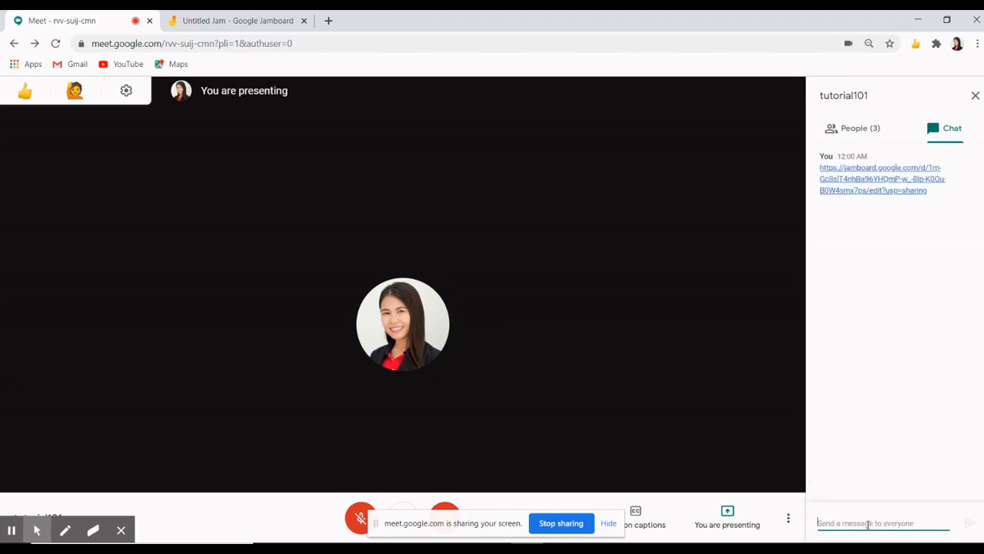
mouse_move(890, 249)
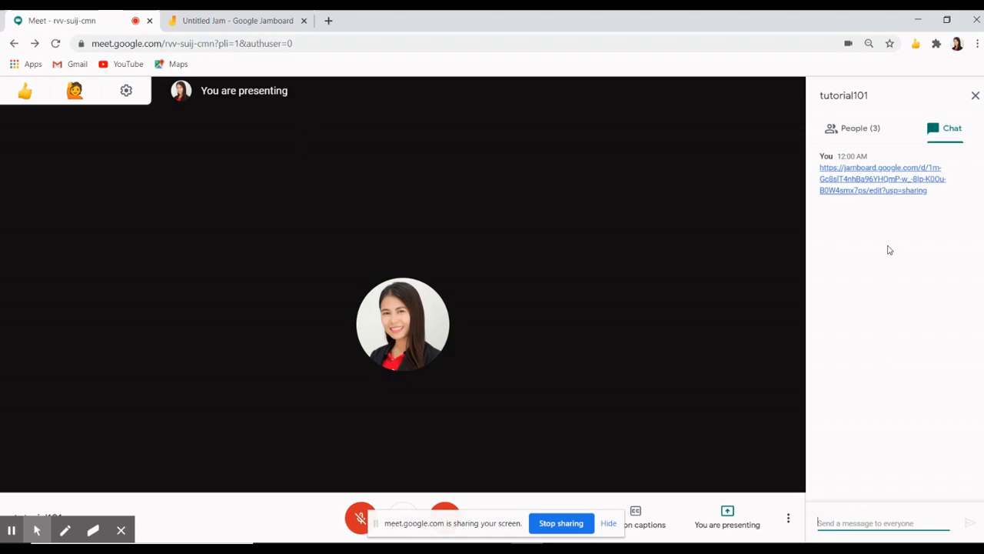
left_click(886, 179)
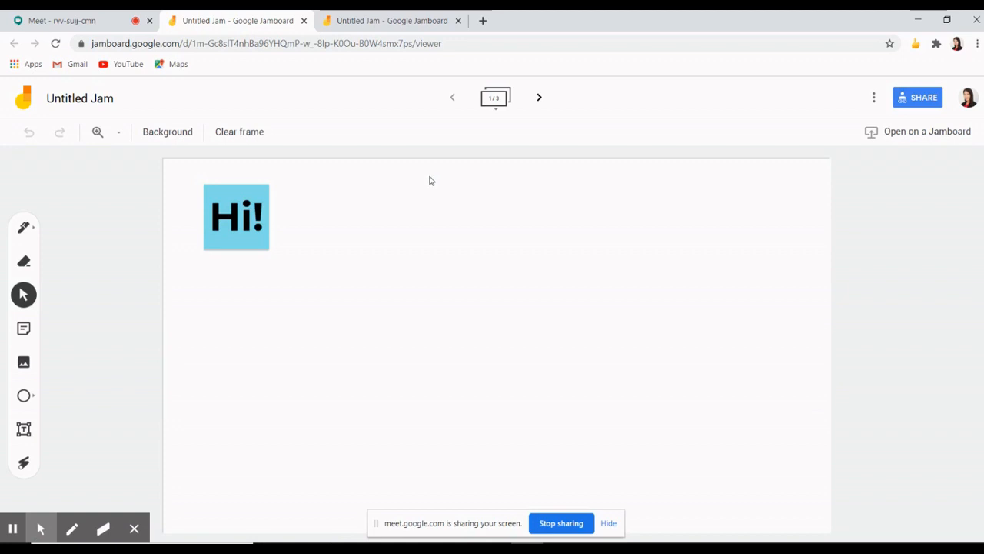
mouse_move(422, 167)
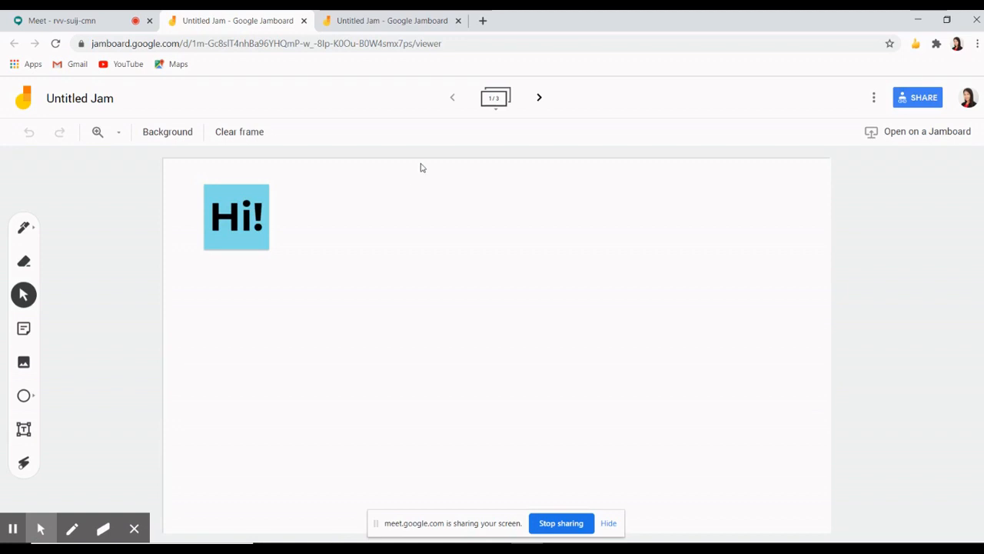
mouse_move(314, 239)
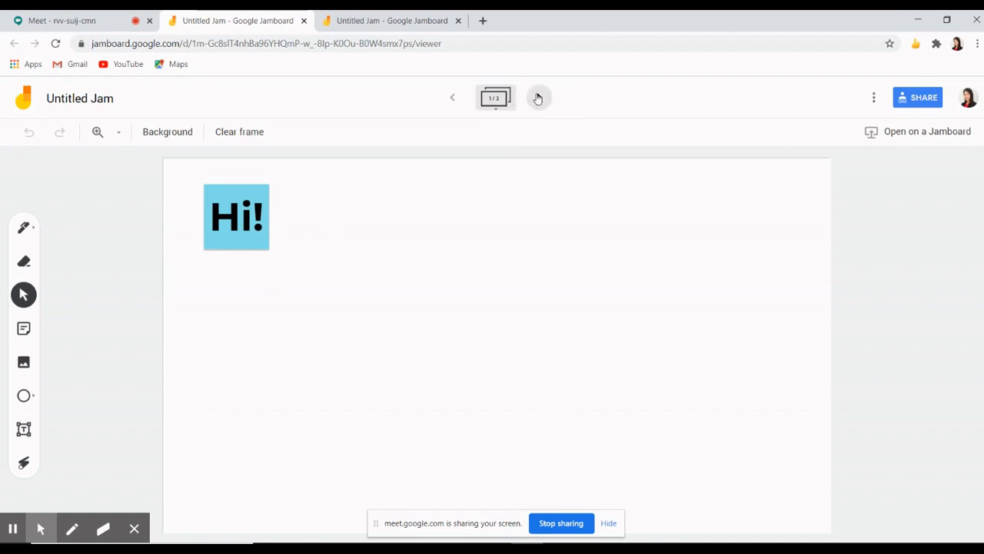
Step: On frame two, drag 'trim' beside the short-i note, then advance to frame three
left_click(537, 98)
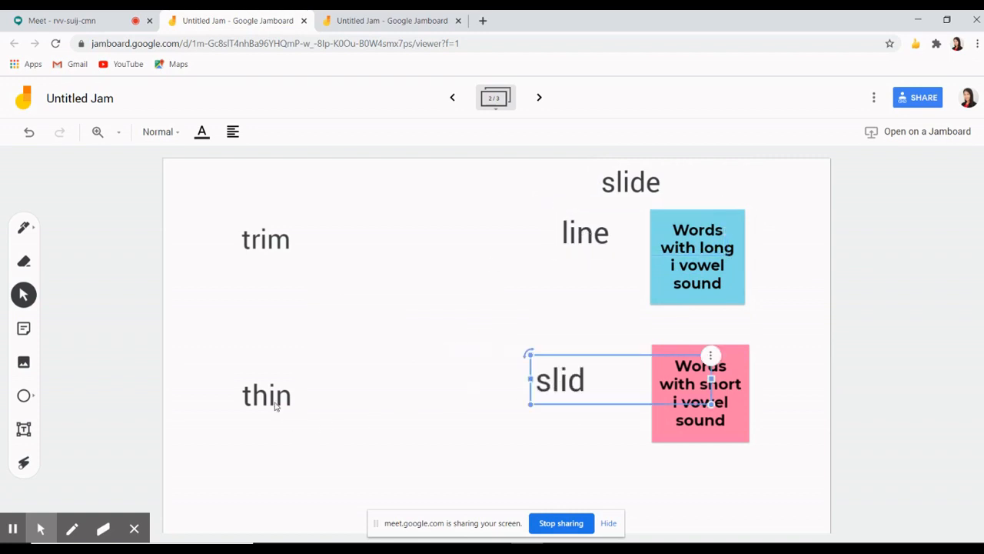
left_click_drag(266, 238, 440, 439)
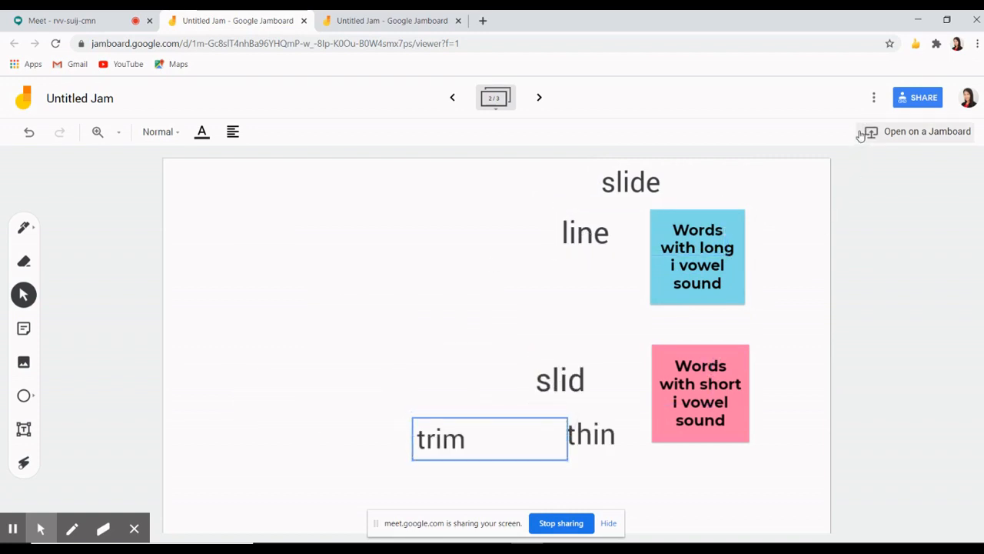
left_click(538, 98)
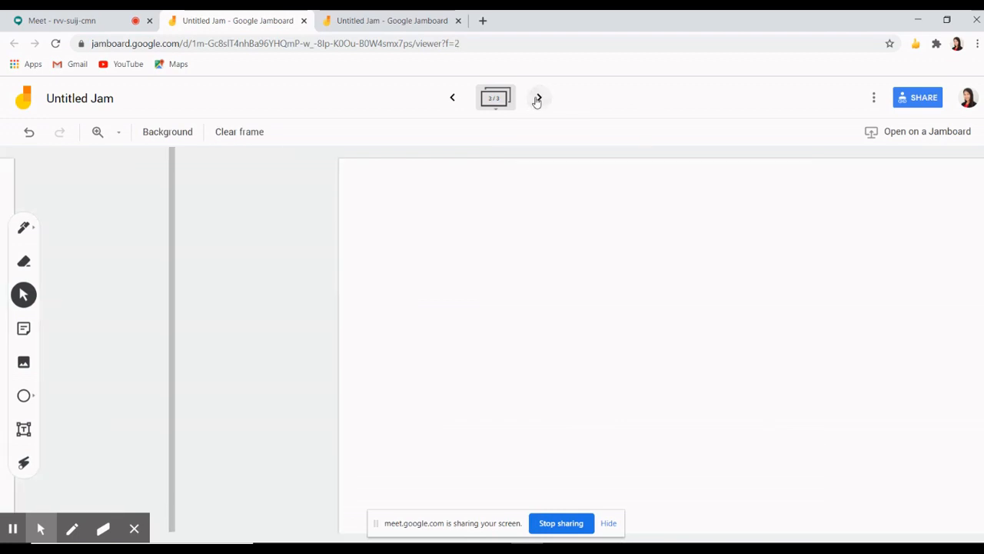
Step: Review the jam's More actions options, including download as PDF and save frame, then return to Meet
left_click(874, 97)
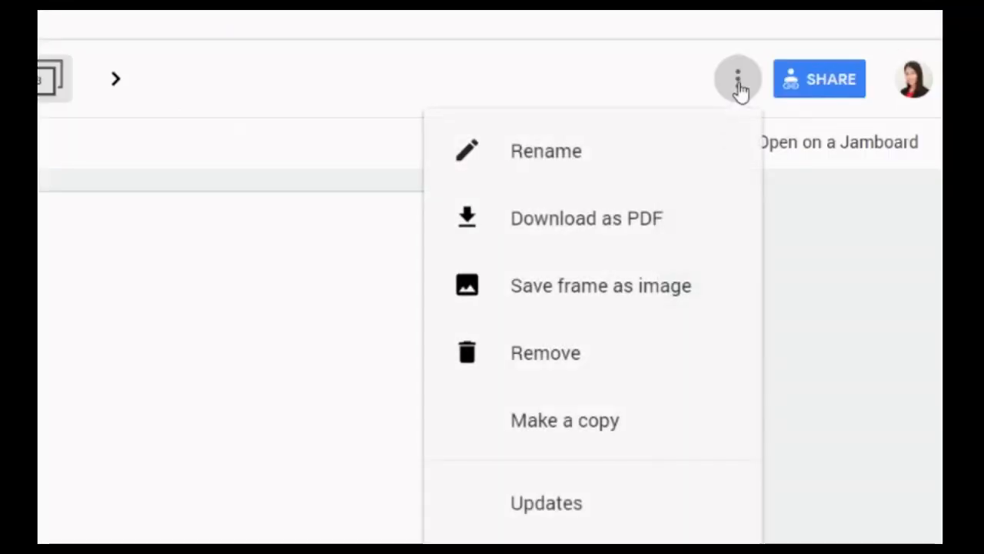
mouse_move(673, 227)
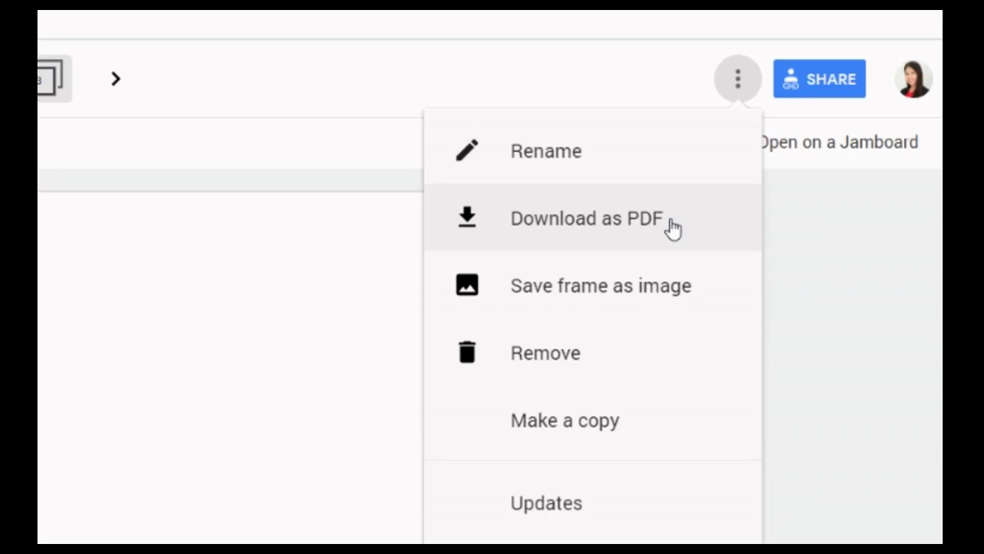
mouse_move(679, 233)
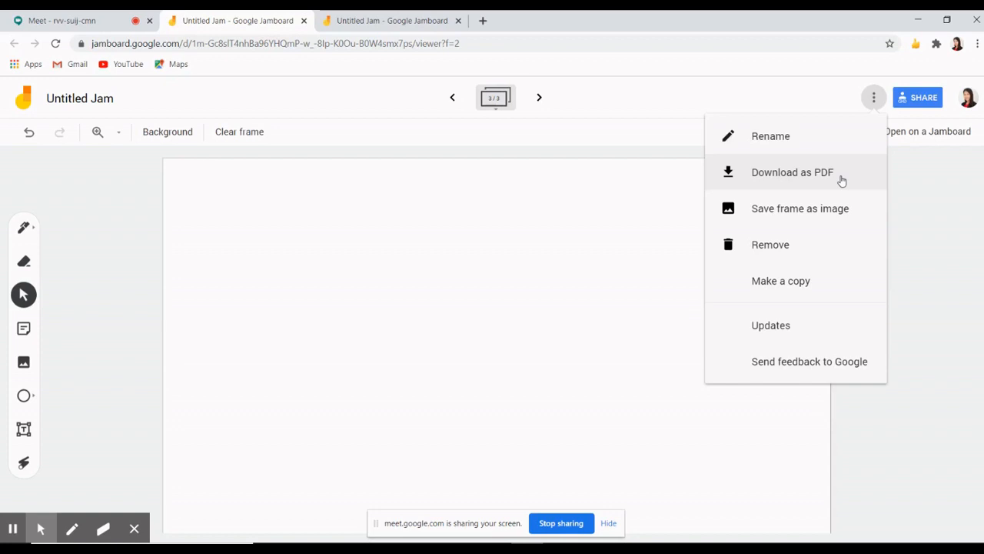
mouse_move(193, 117)
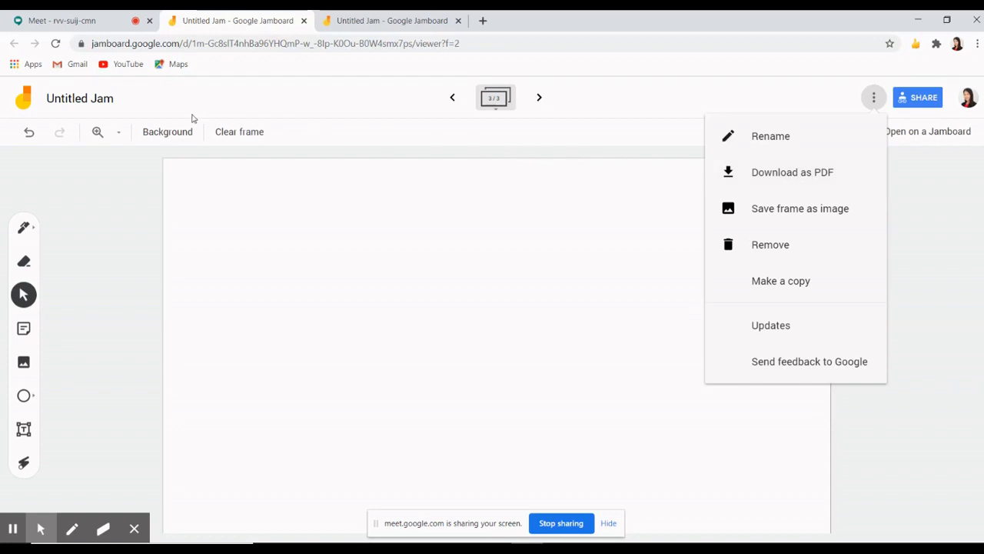
left_click(65, 20)
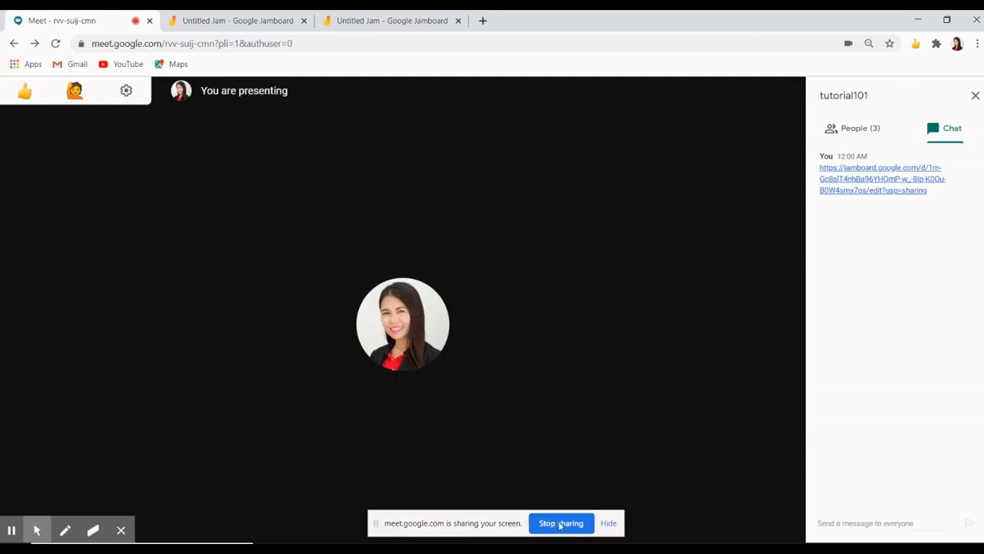
Step: Stop sharing the screen so the call shows only you, mic and camera off
left_click(560, 523)
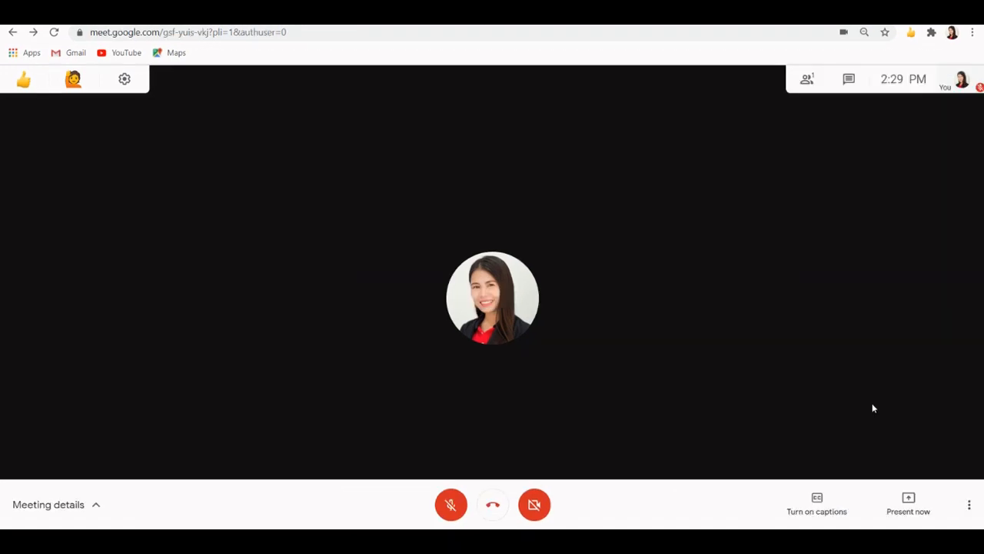
mouse_move(963, 514)
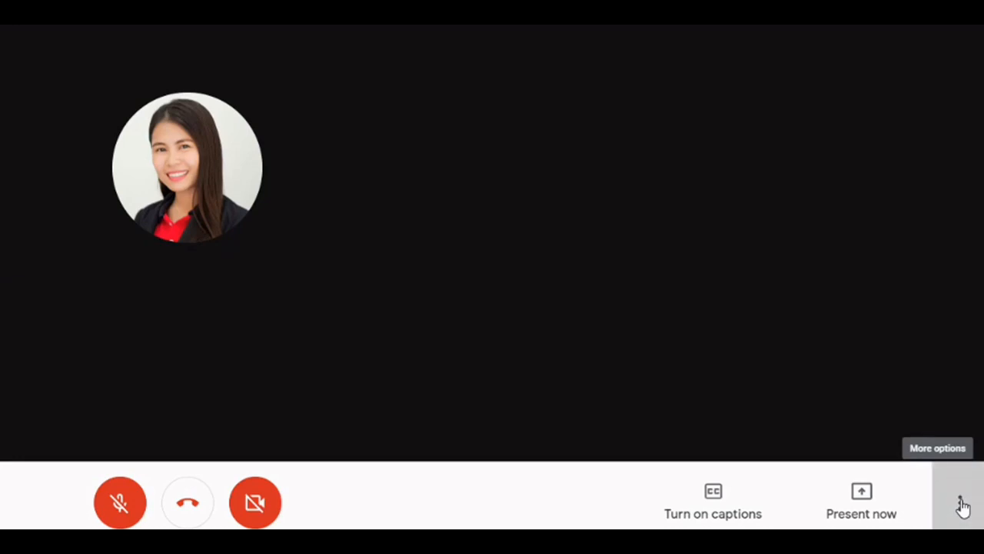
Step: Choose Record meeting from More options and accept the recording consent notice
left_click(960, 503)
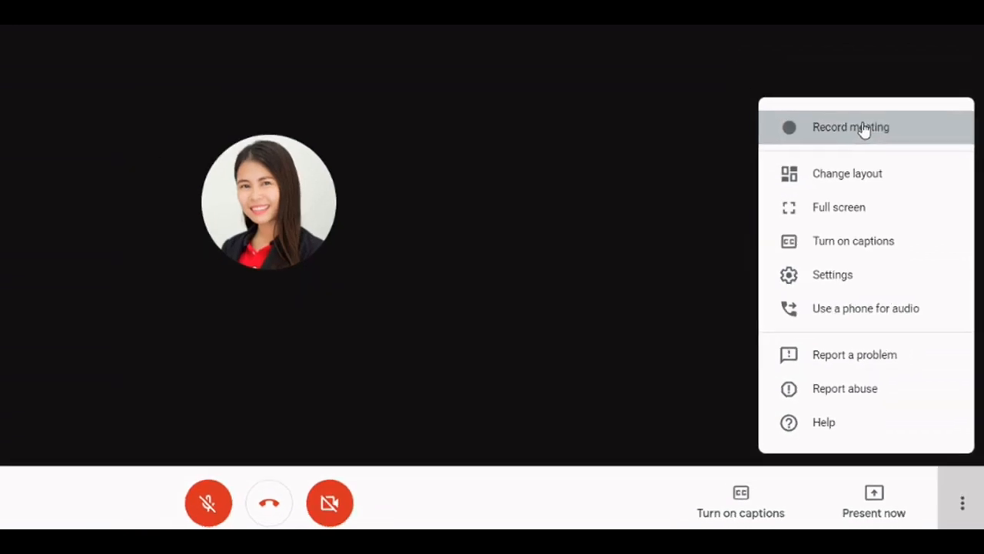
left_click(850, 127)
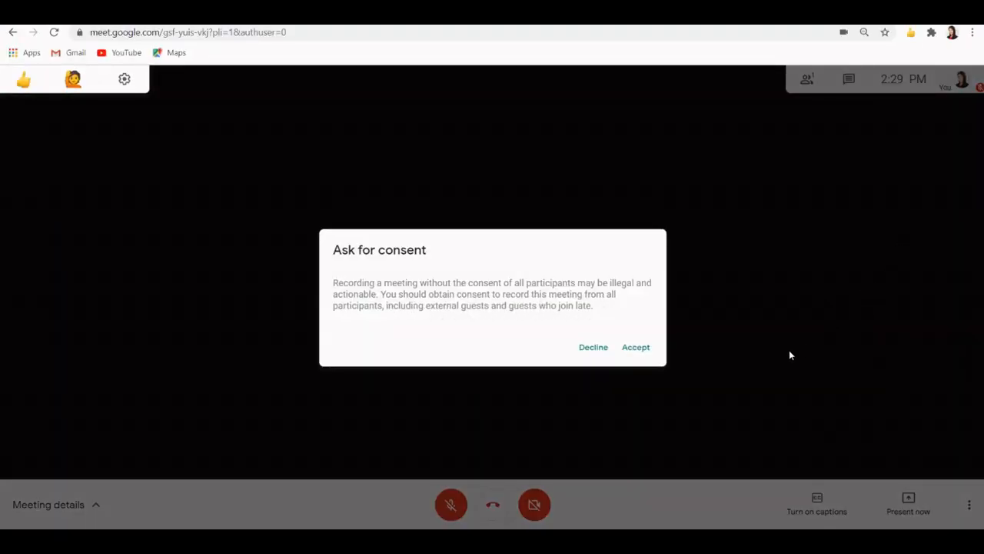
mouse_move(636, 347)
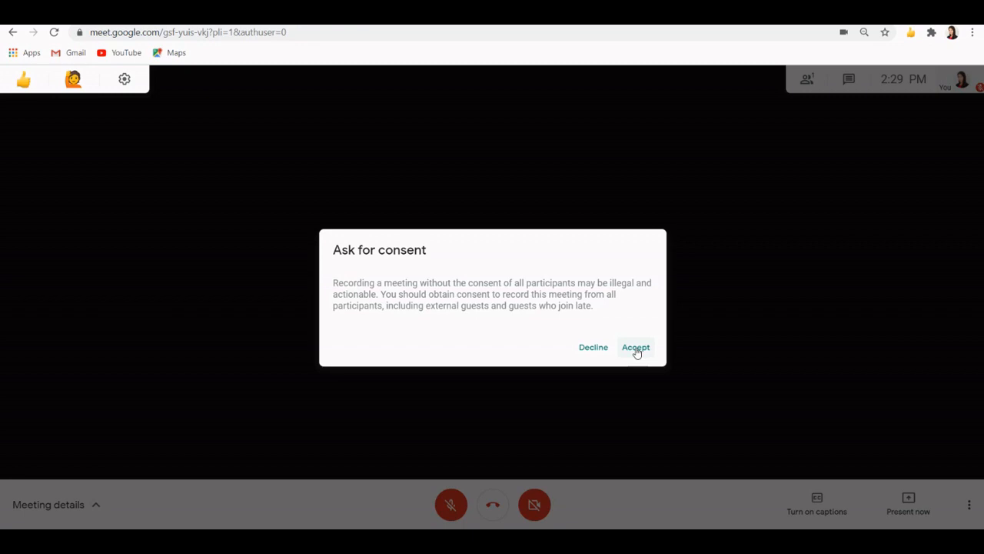
left_click(635, 346)
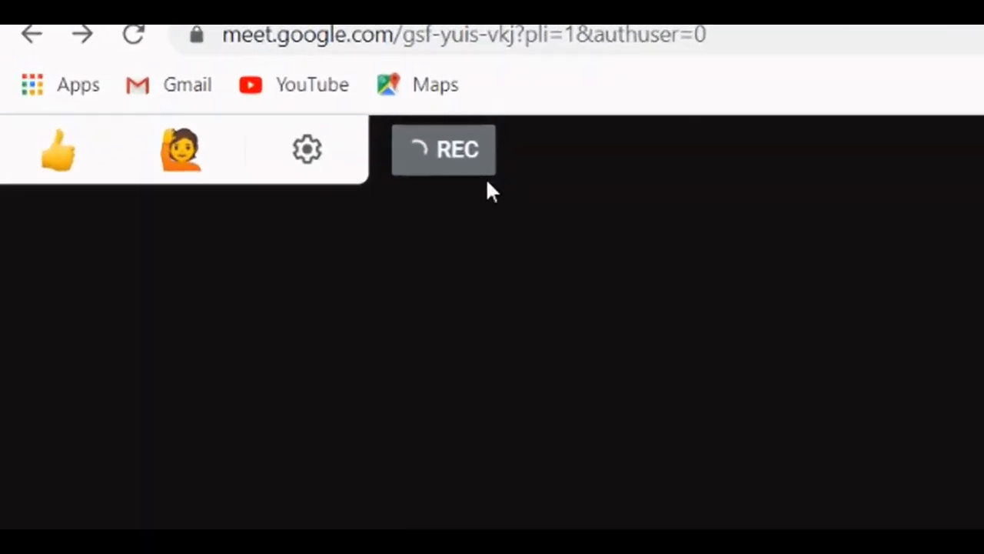
left_click(444, 149)
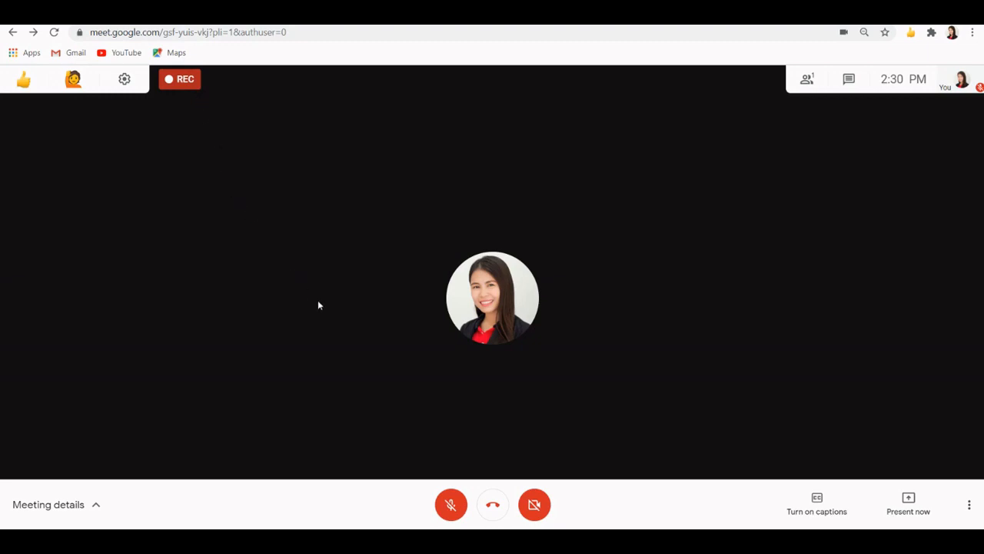
mouse_move(492, 505)
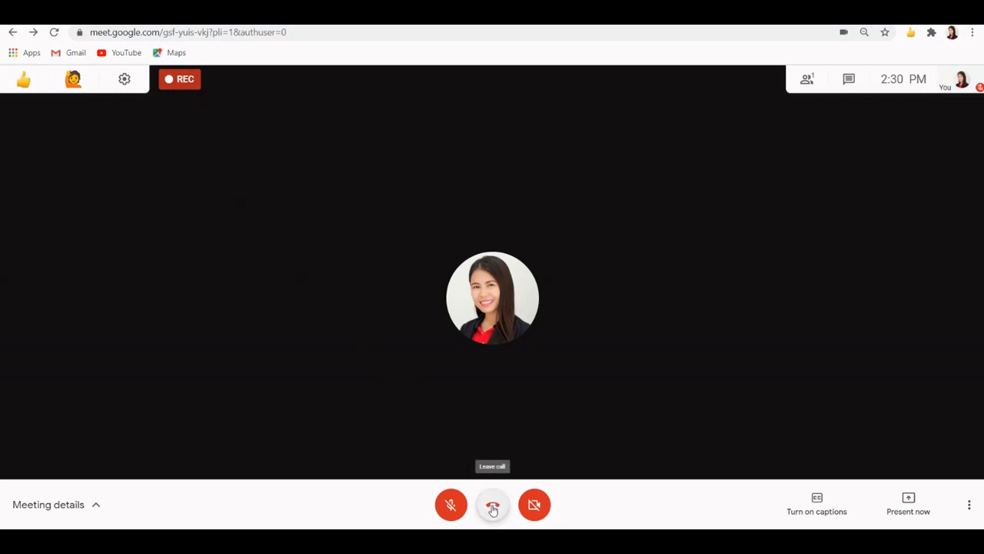